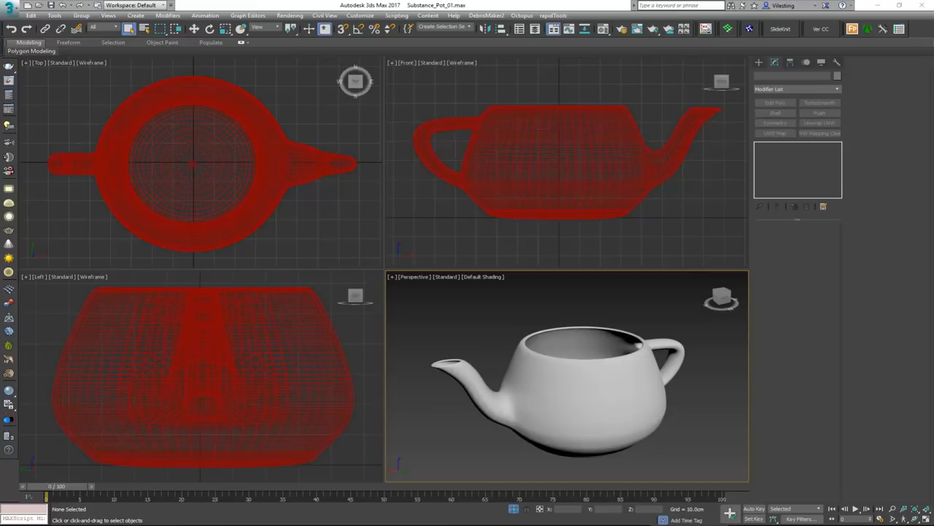
mouse_move(495, 358)
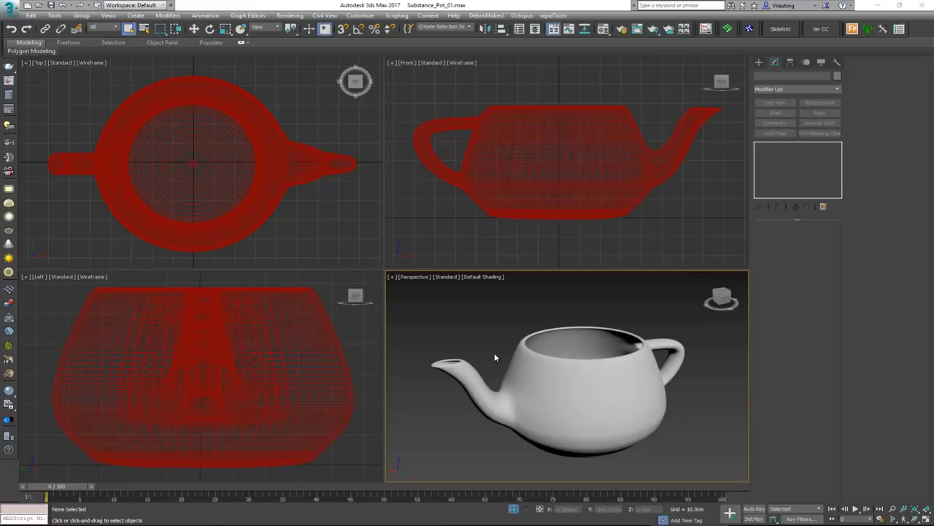
mouse_move(234, 301)
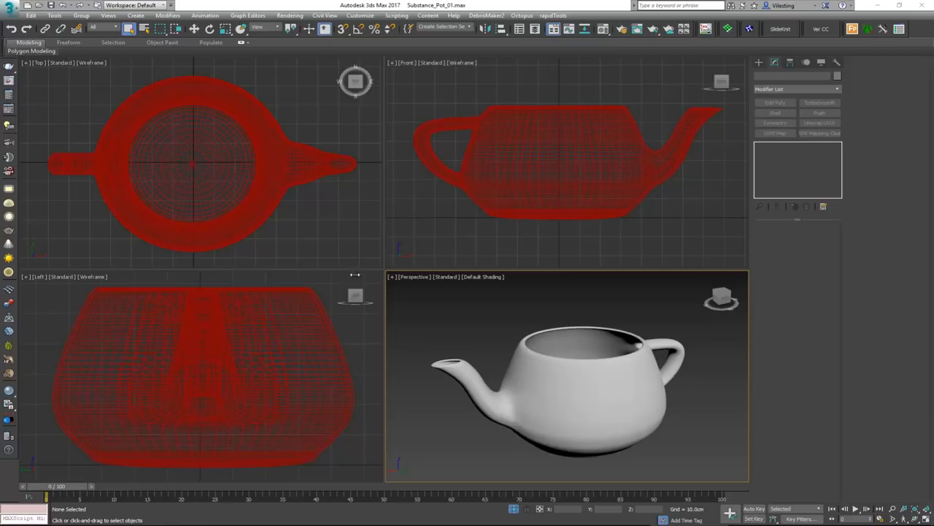
mouse_move(562, 388)
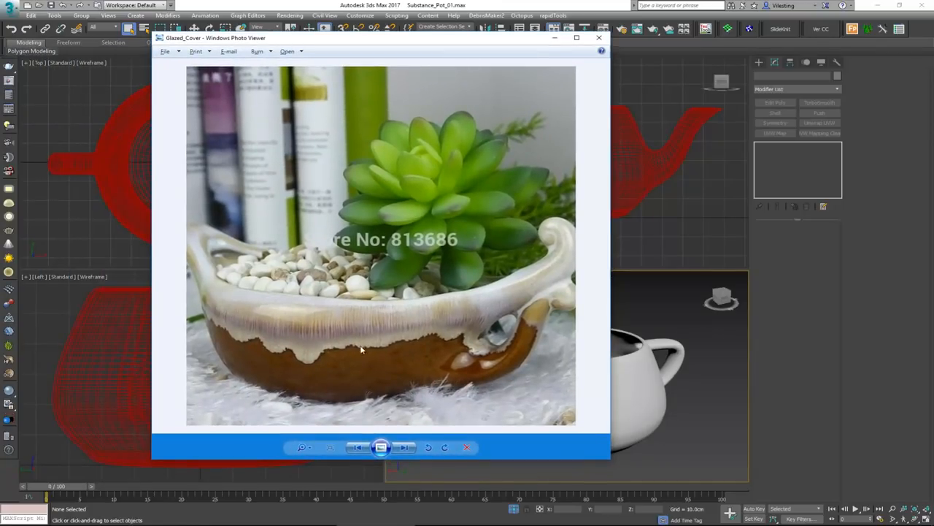
Browse ahead through the pottery reference photos to the collection of blue glazed pots.
left_click(406, 447)
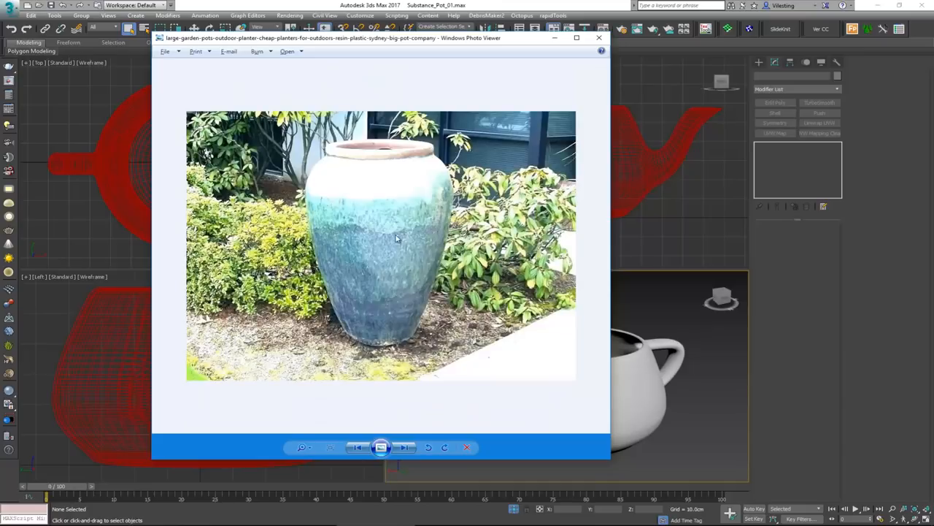
mouse_move(333, 203)
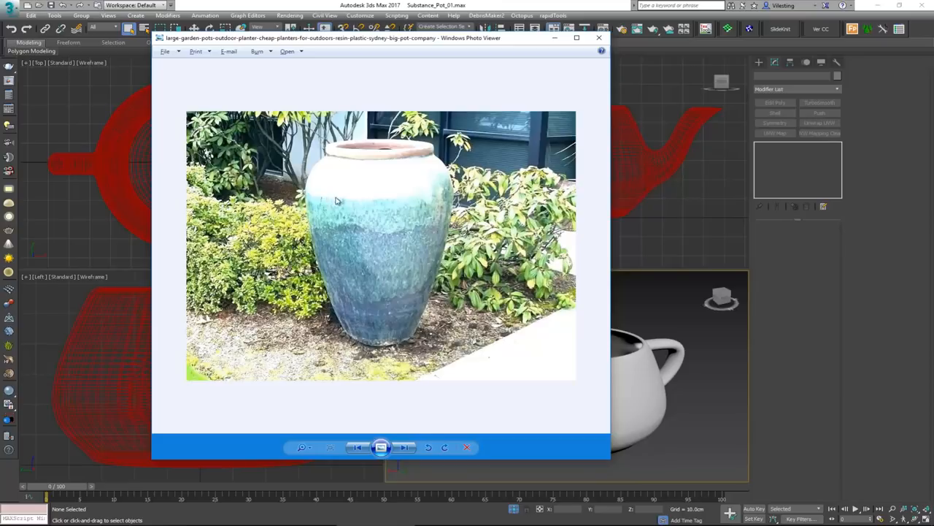
mouse_move(388, 204)
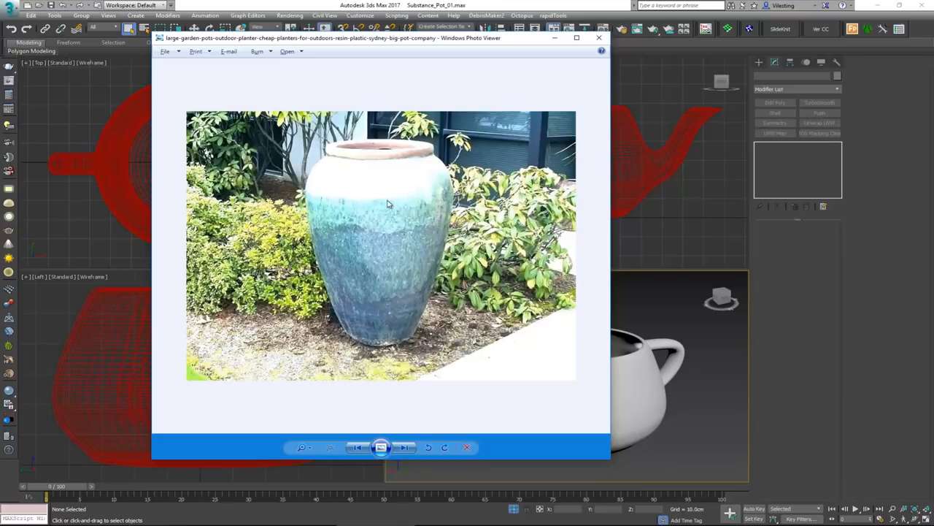
left_click(406, 447)
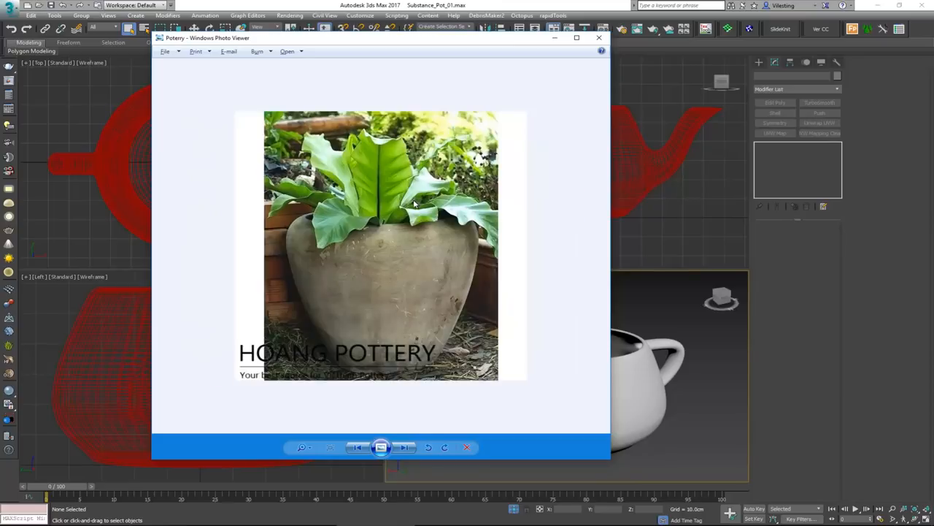
left_click(406, 447)
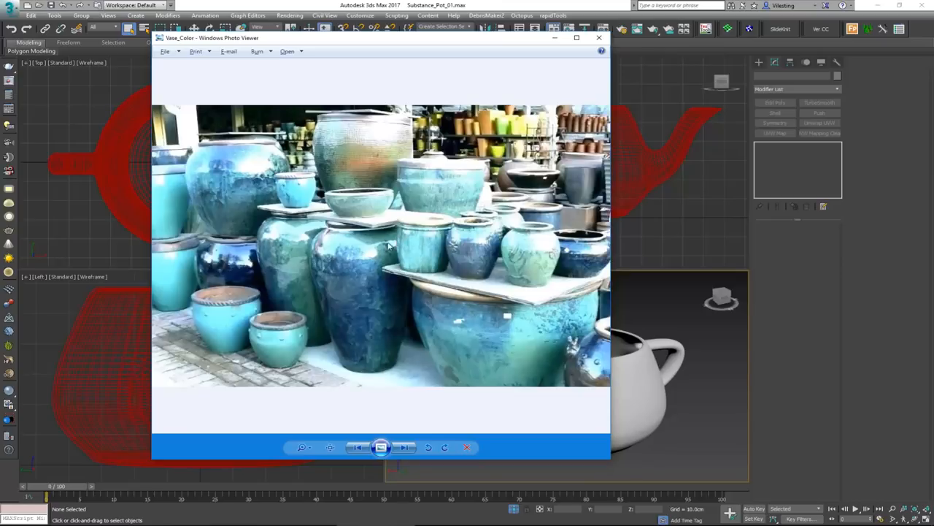
mouse_move(336, 285)
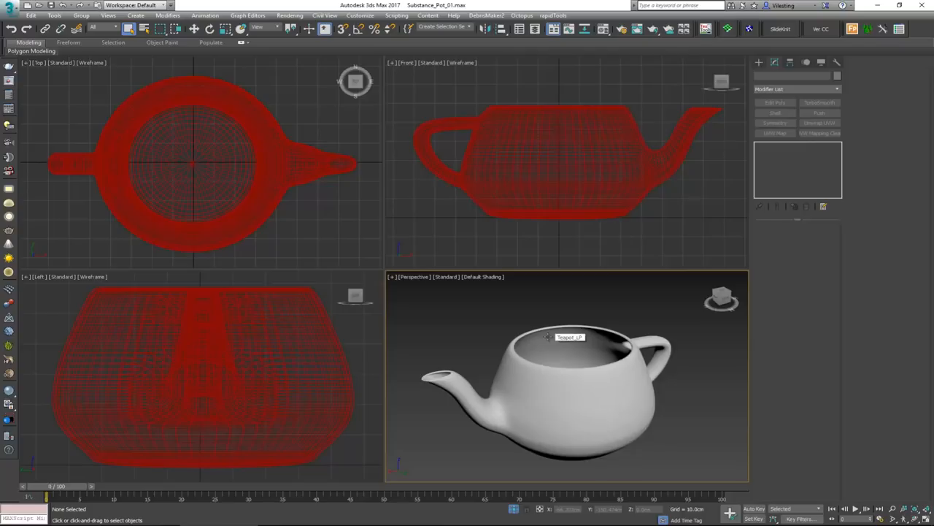
mouse_move(537, 429)
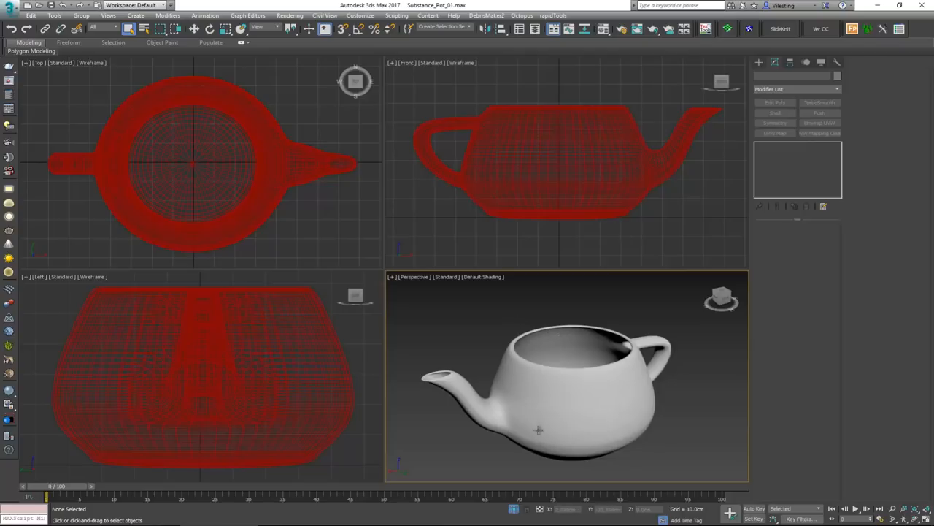
Maximize the Perspective view and convert the selected teapot to an Editable Poly.
key("alt+w")
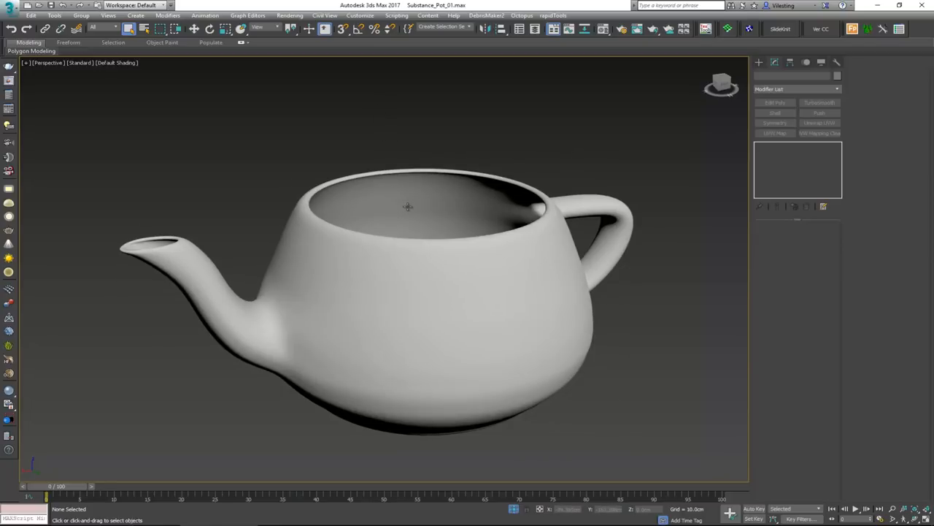
mouse_move(407, 207)
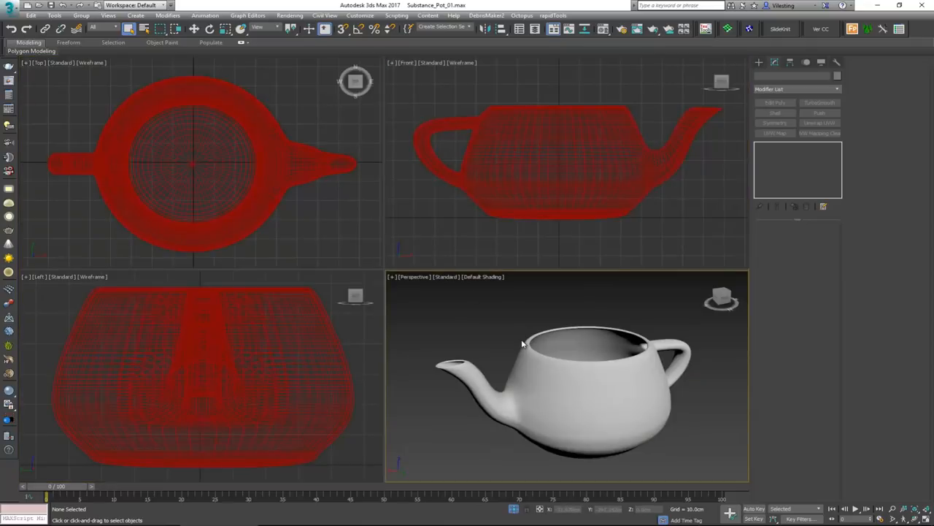
mouse_move(551, 377)
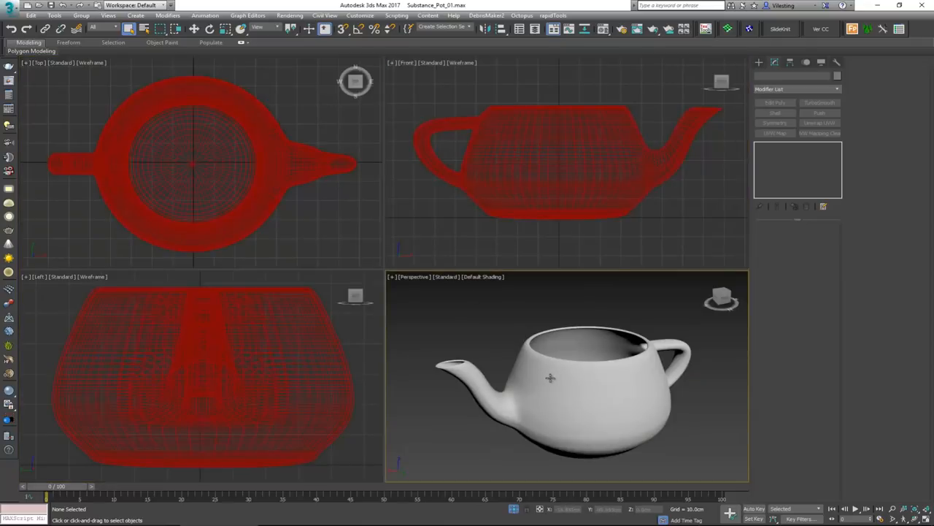
mouse_move(573, 388)
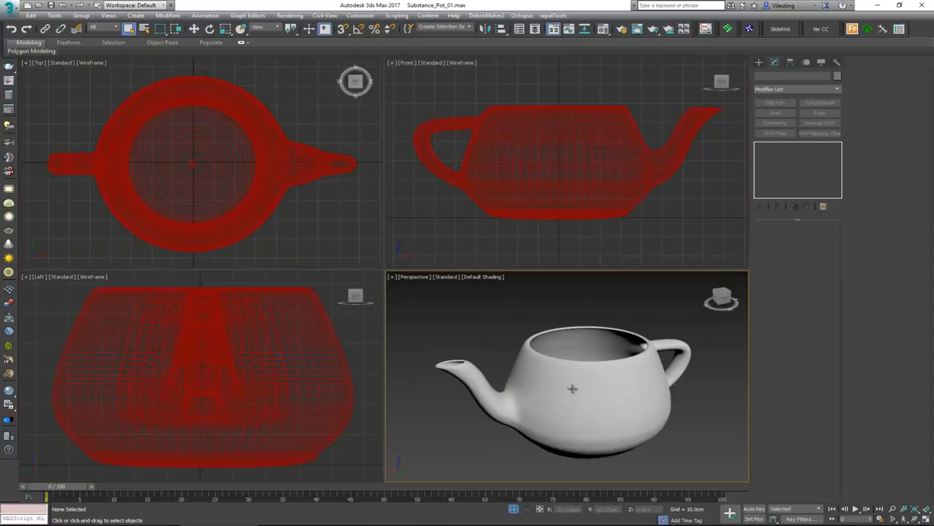
left_click(566, 394)
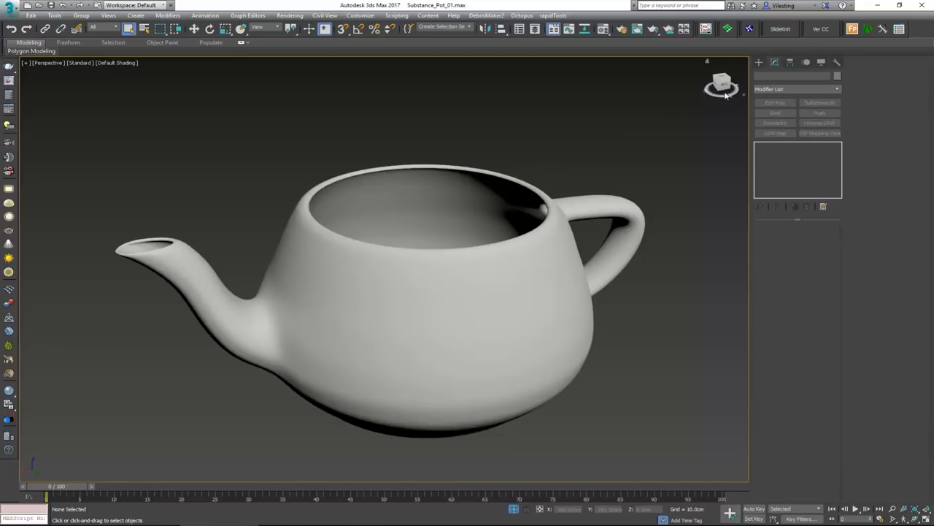
left_click(760, 61)
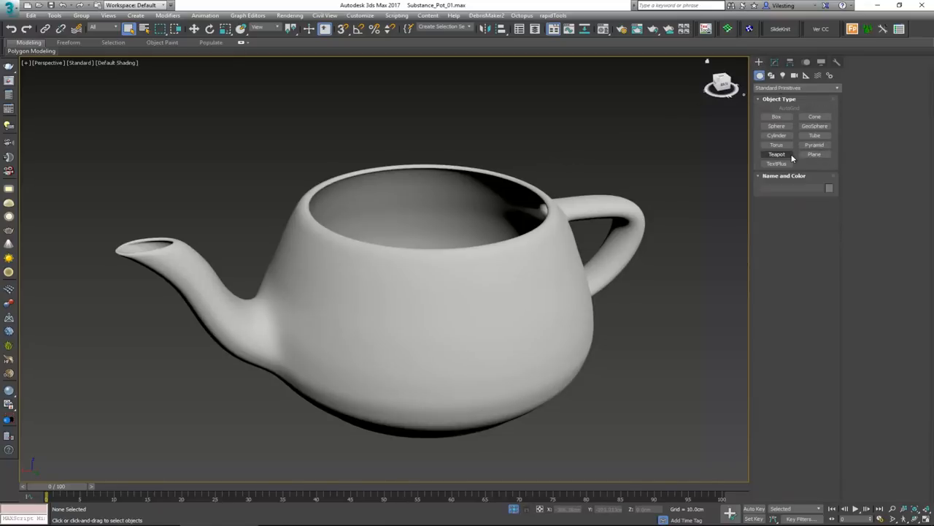
left_click(777, 155)
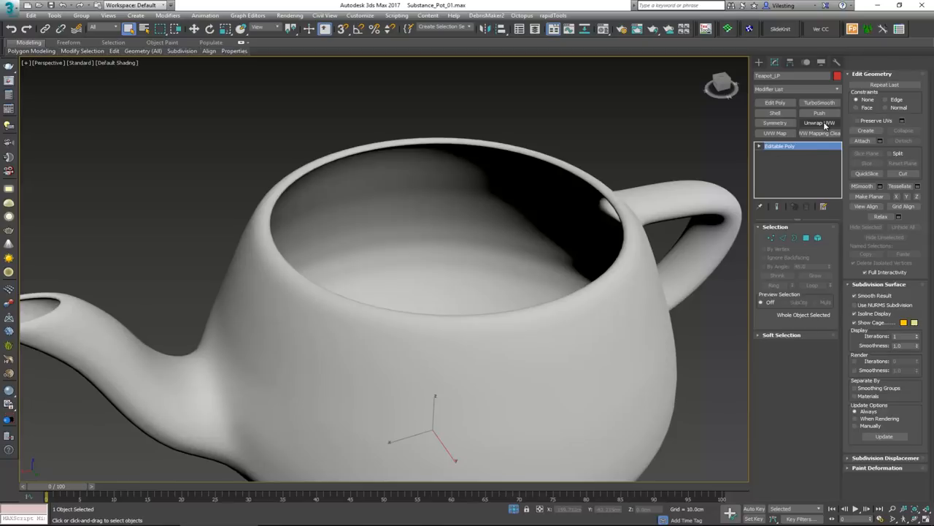
Add an Unwrap UVW modifier to the teapot and review its UV islands in the Edit UVWs window.
left_click(820, 123)
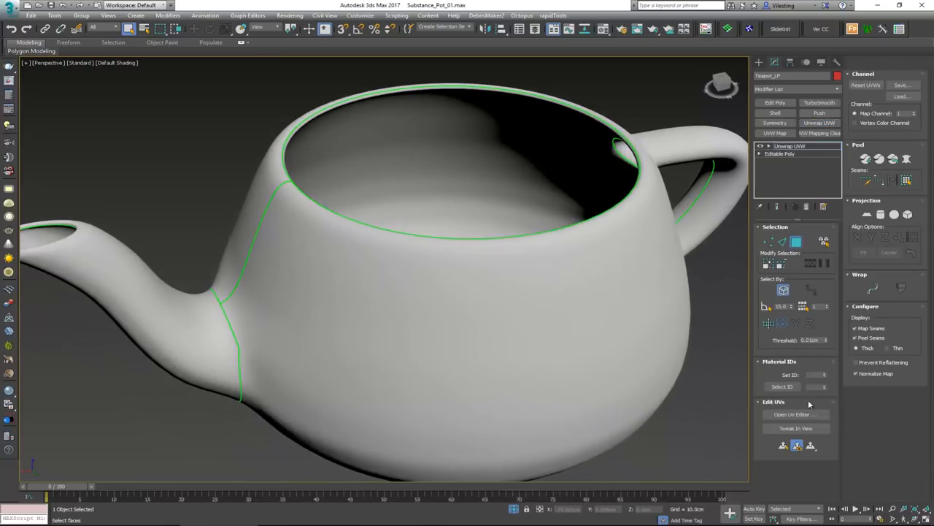
left_click(794, 415)
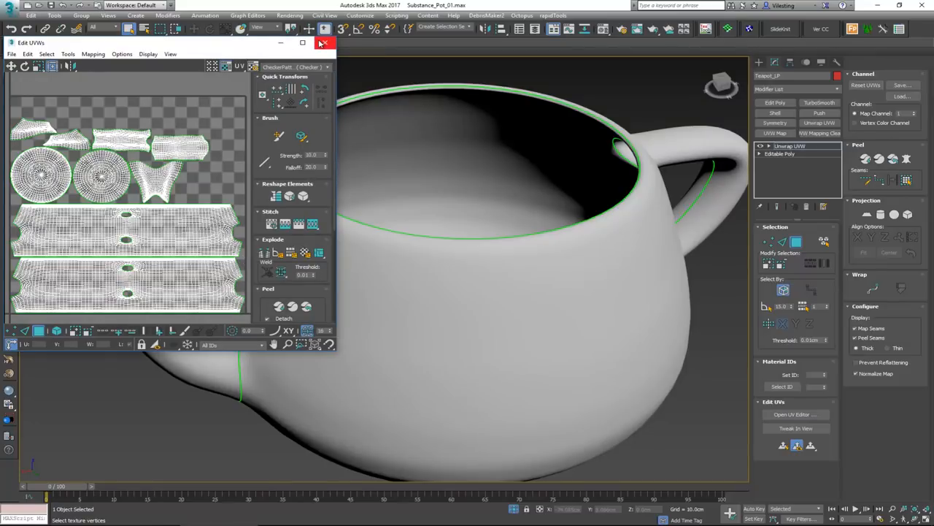
left_click(325, 42)
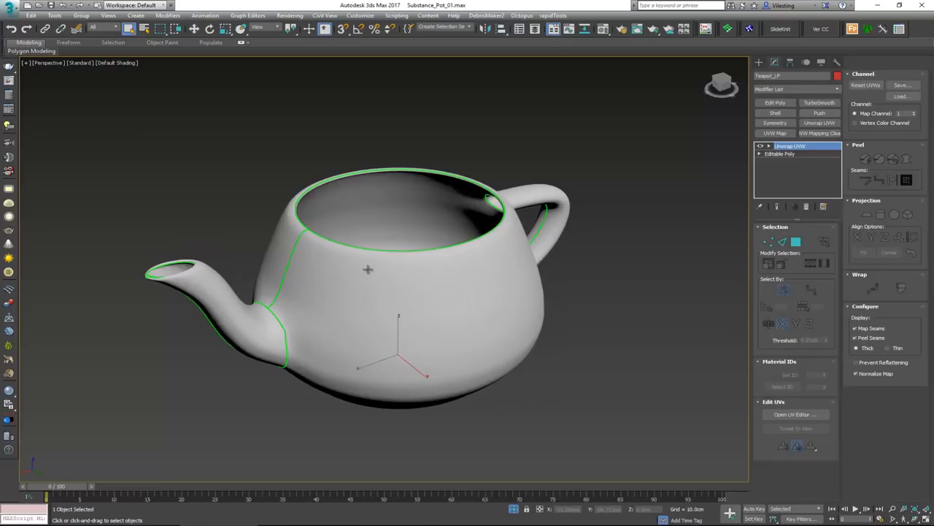
Show the high-poly TurboSmoothed teapot with Edged Faces wireframe displayed.
right_click(368, 270)
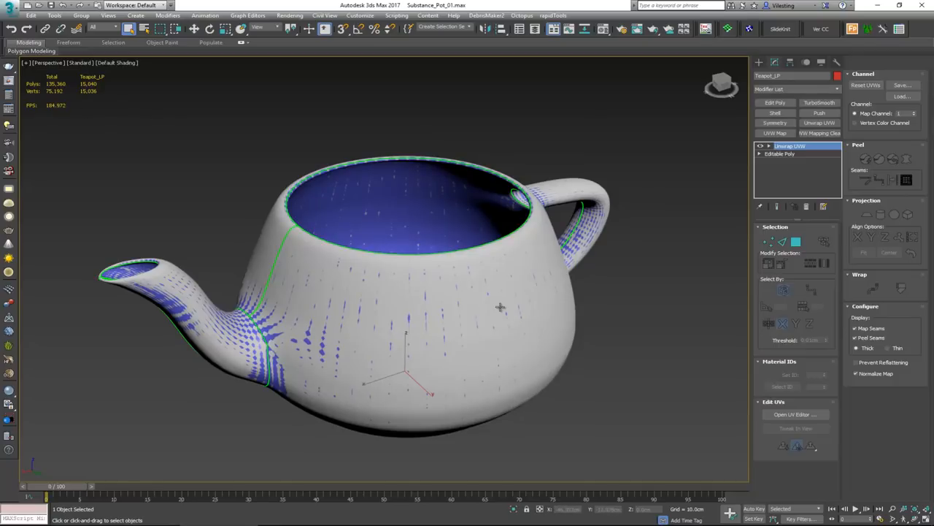
mouse_move(450, 216)
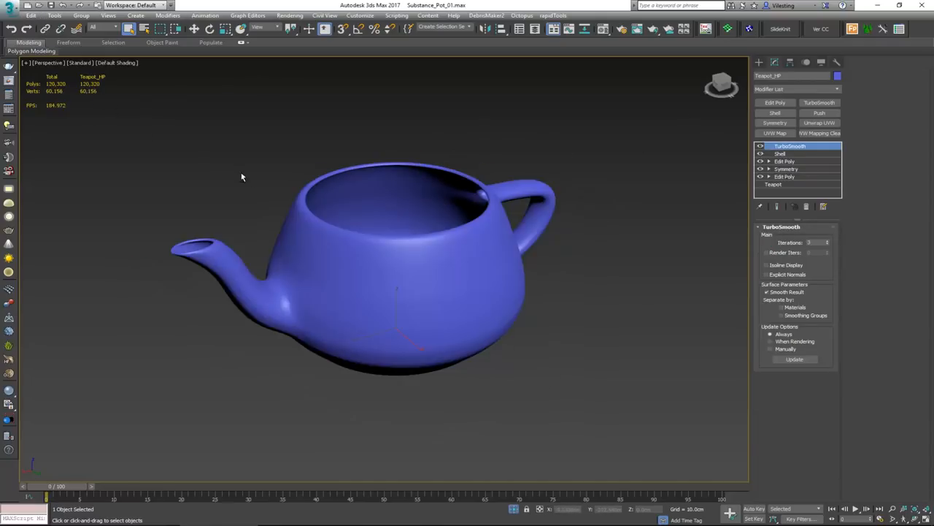
key("F4")
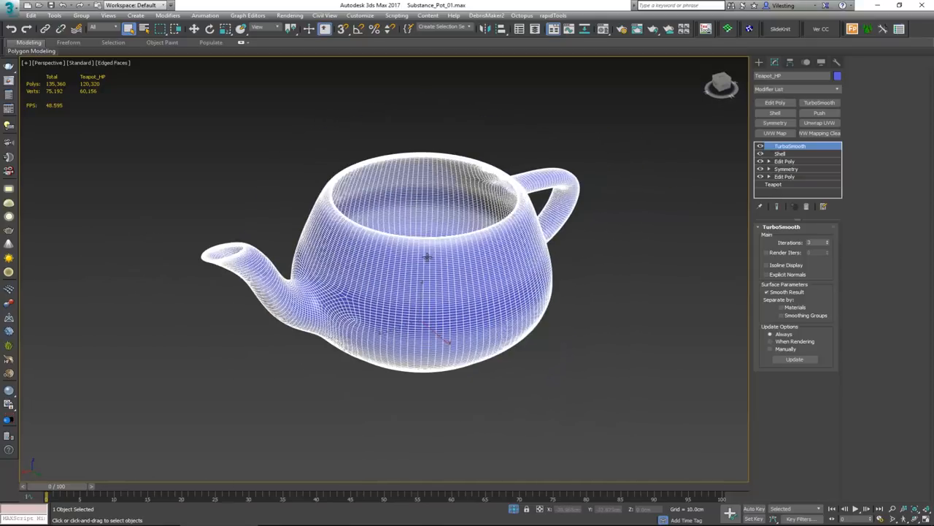
mouse_move(380, 181)
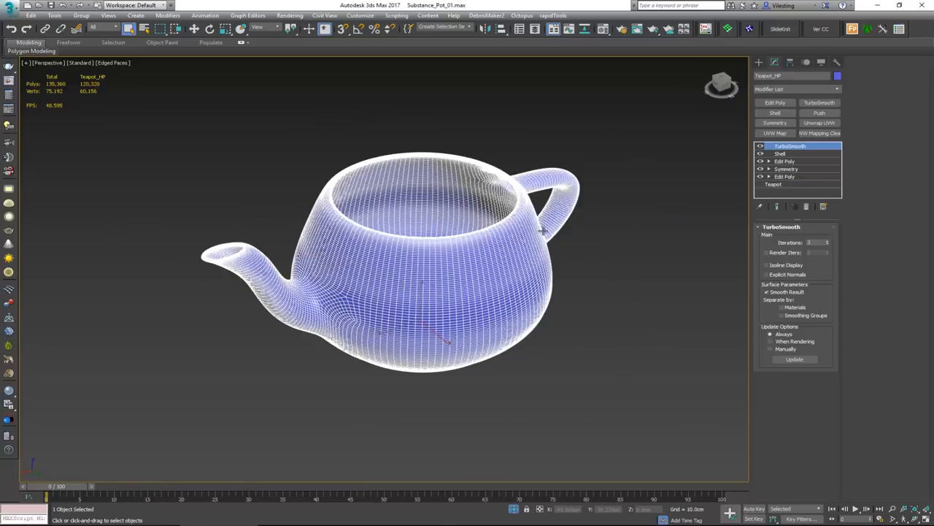
mouse_move(274, 155)
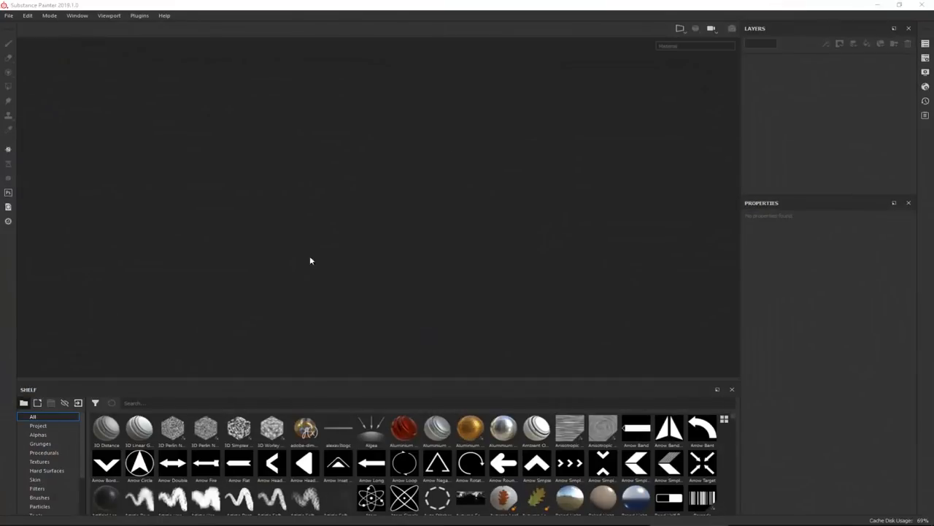
mouse_move(64, 27)
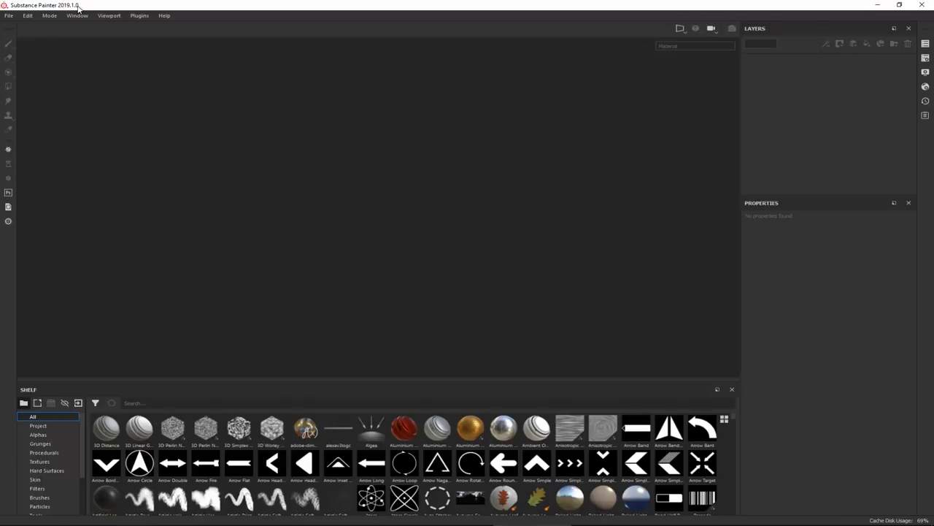
mouse_move(32, 49)
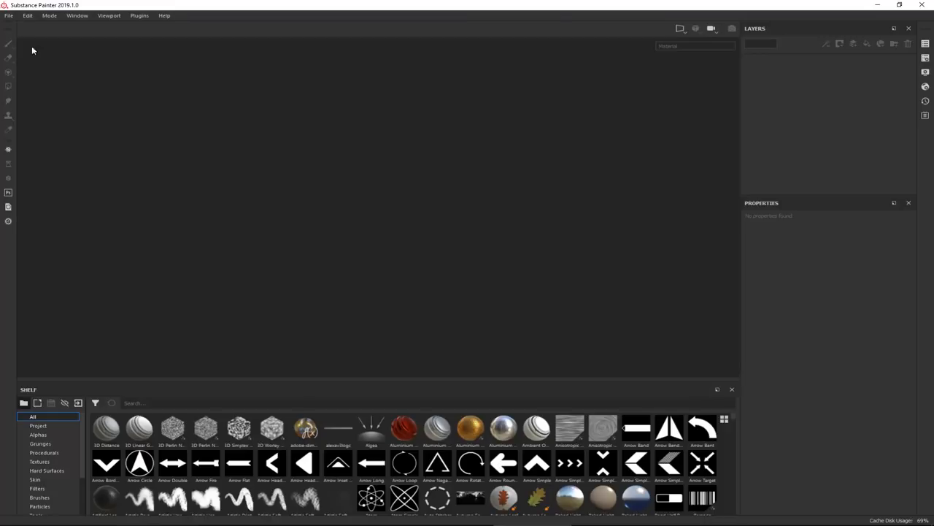
mouse_move(124, 78)
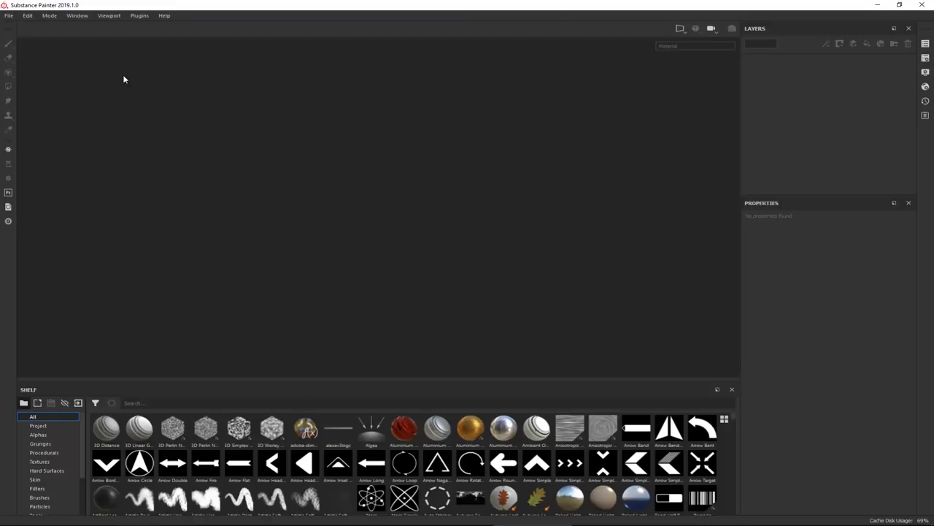
mouse_move(499, 96)
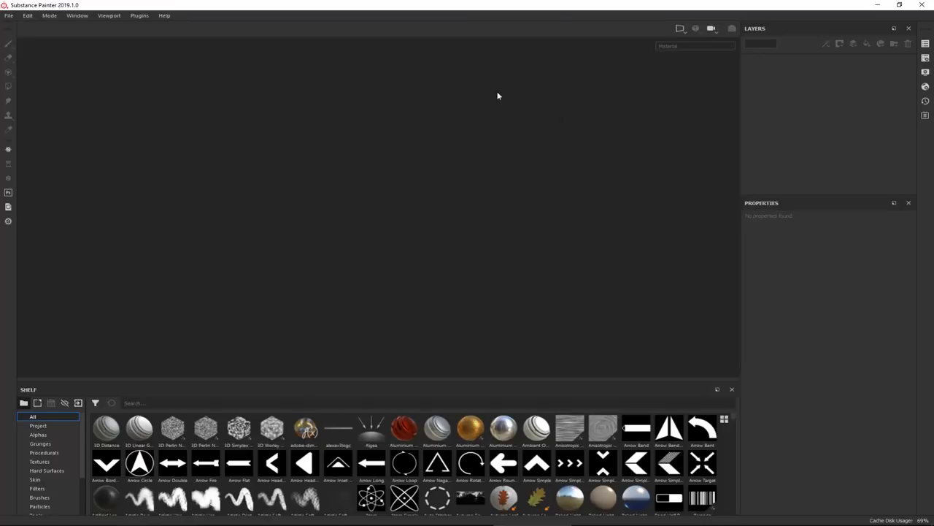
mouse_move(348, 86)
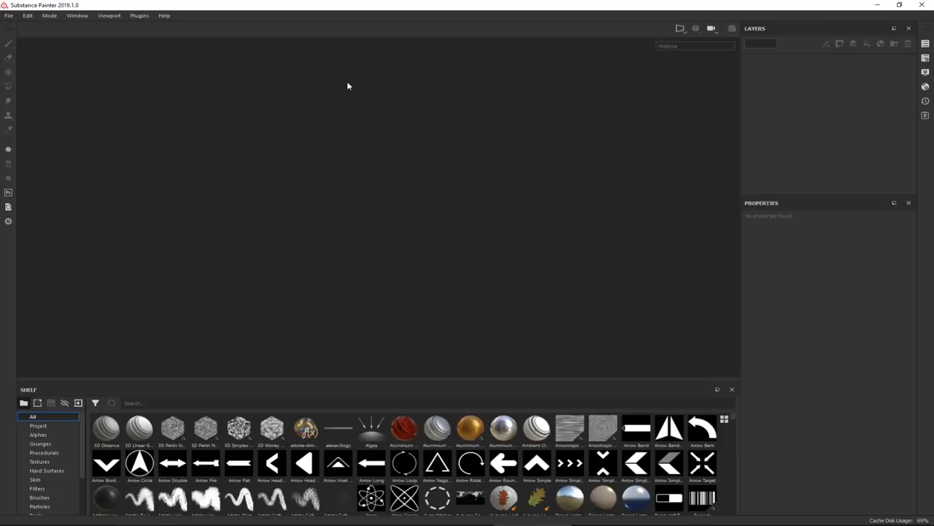
Create a new Non-PBR Specular Glossiness project at 2048 from the Teapot_LP mesh.
left_click(9, 14)
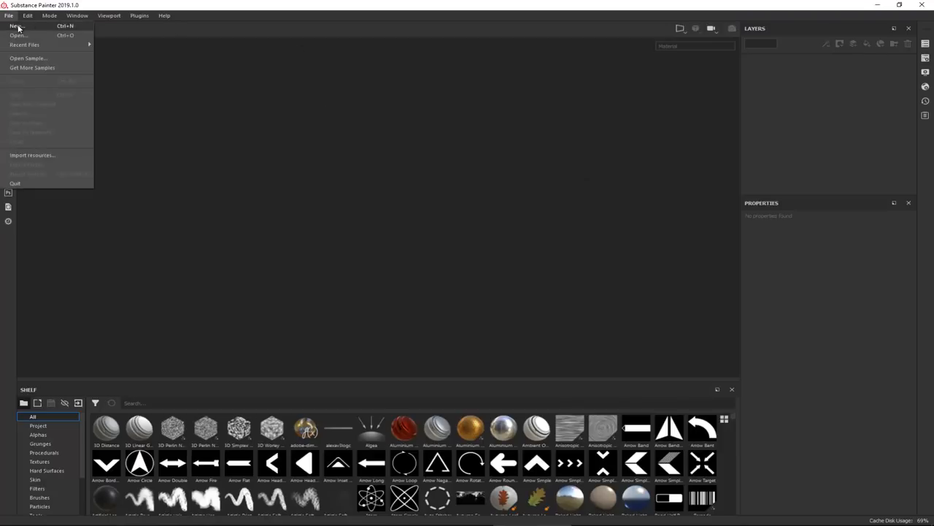
left_click(16, 27)
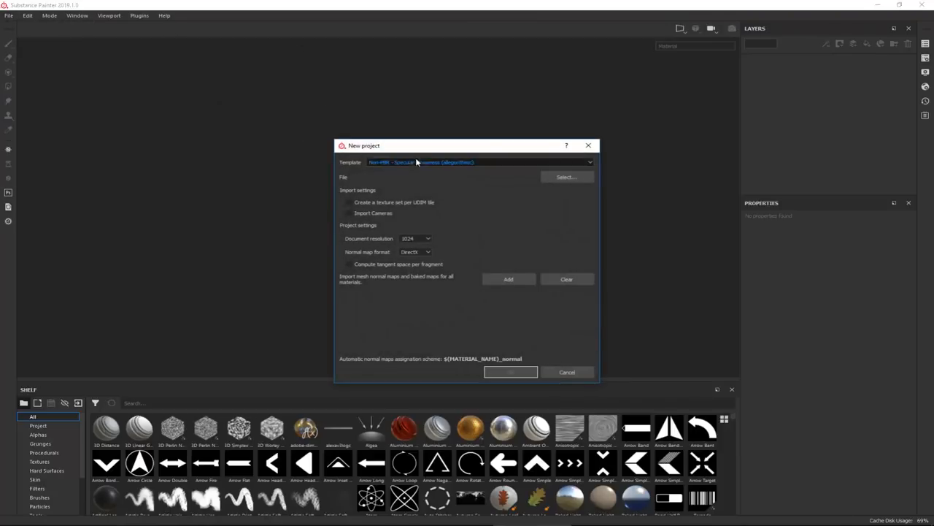
left_click(479, 162)
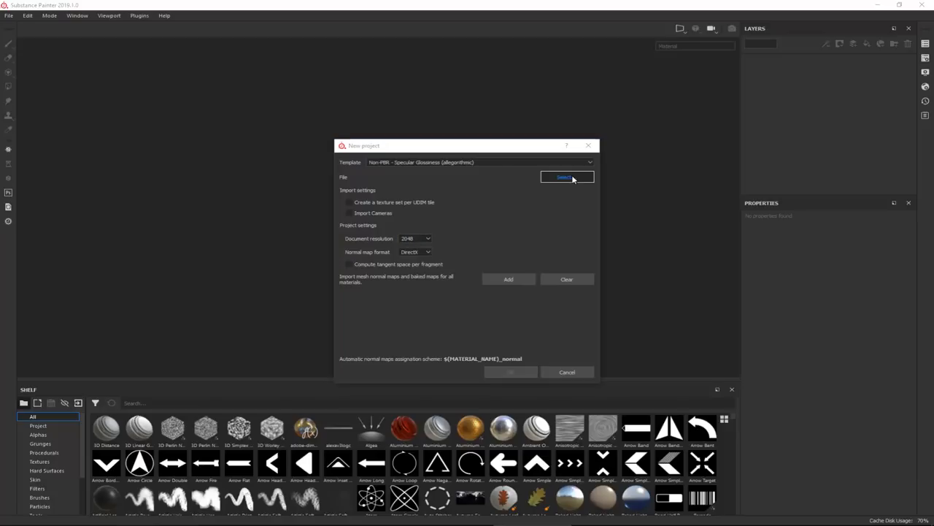
left_click(564, 178)
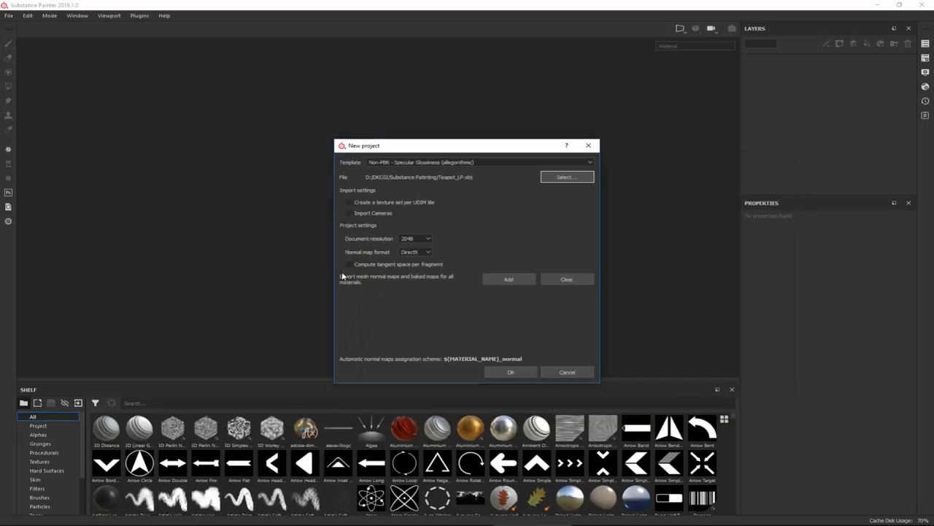
mouse_move(541, 199)
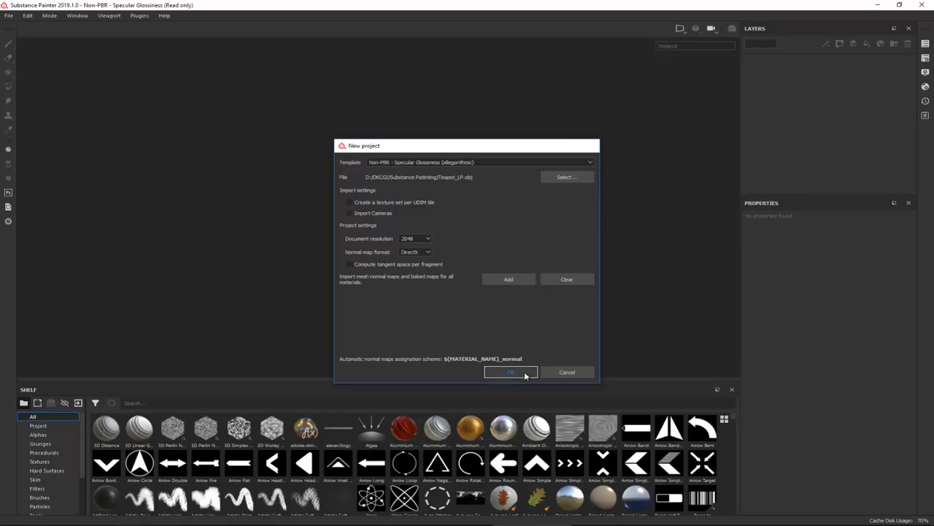
left_click(511, 373)
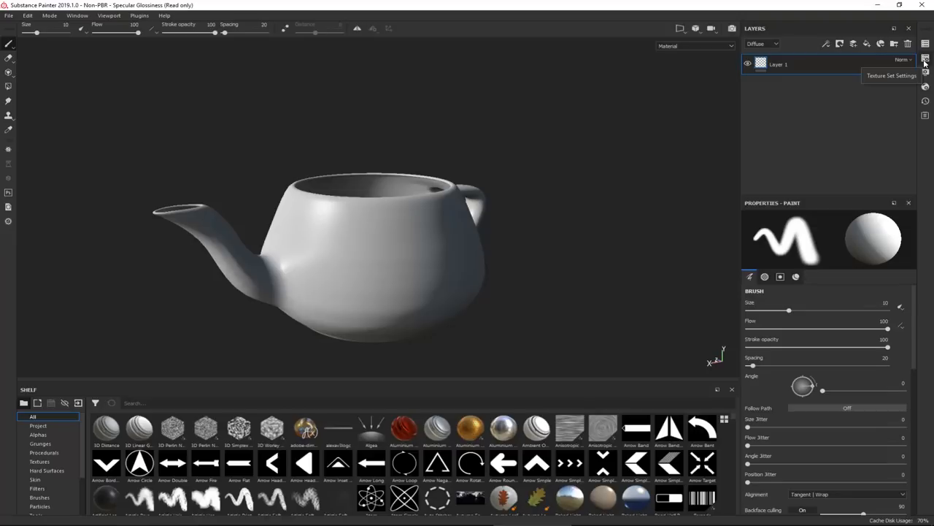
Bring up the teapot's Texture Set Settings once the project loads.
left_click(925, 58)
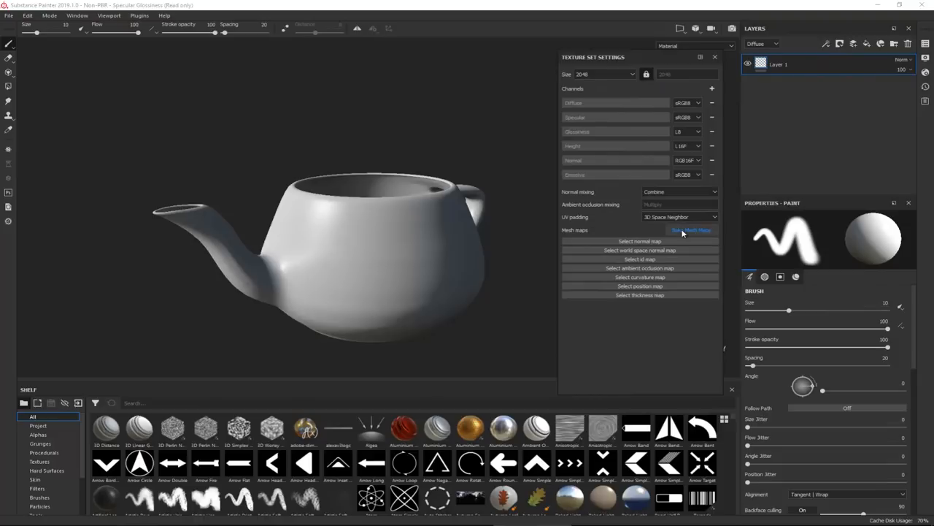
Set the mesh map bake output size to 4096 in the Baking dialog.
left_click(691, 230)
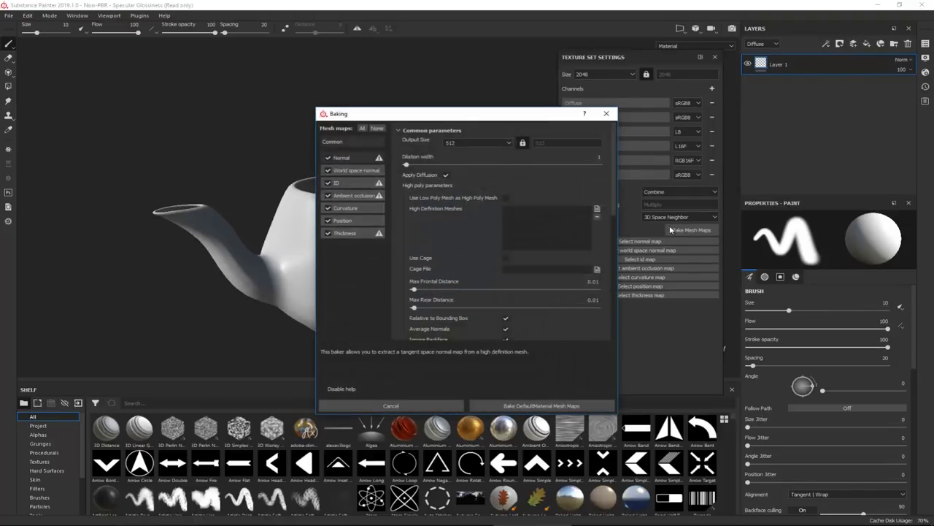
left_click(476, 143)
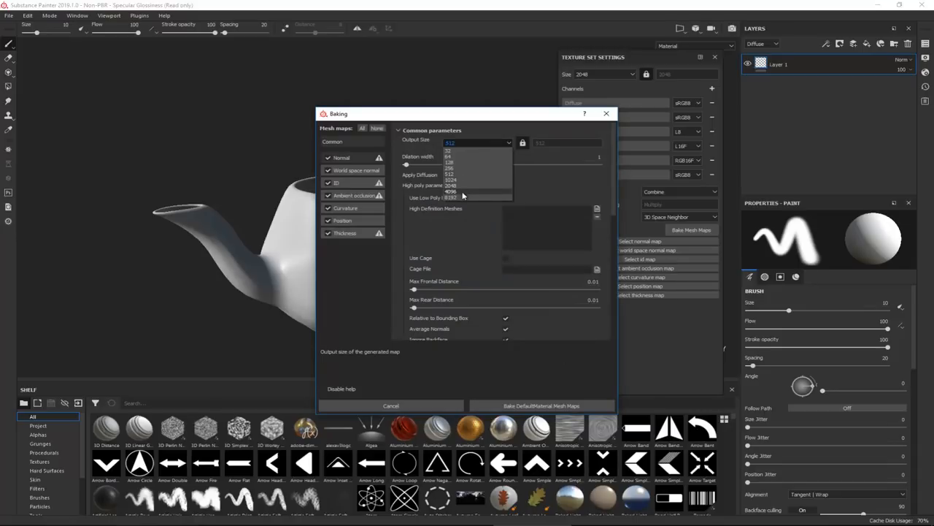
left_click(450, 192)
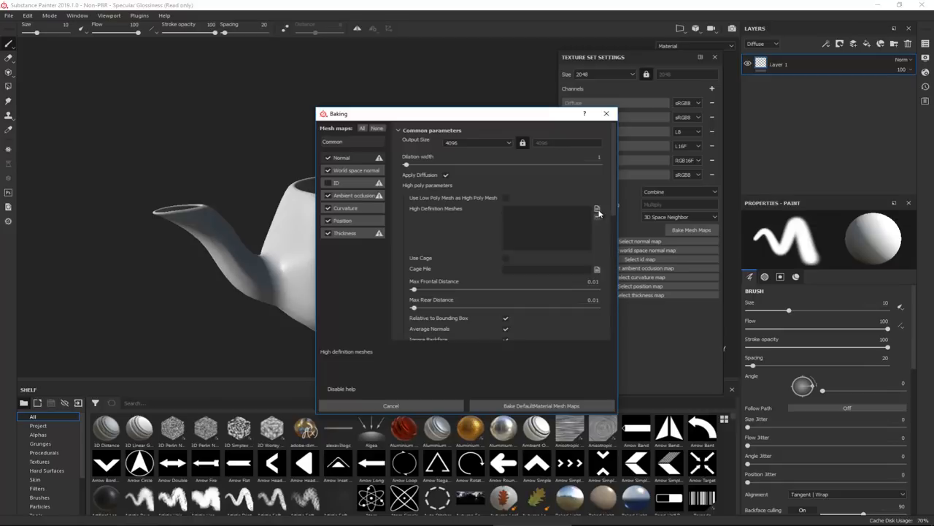
Load Teapot_HP as the high definition mesh for baking and review the parameters.
left_click(597, 209)
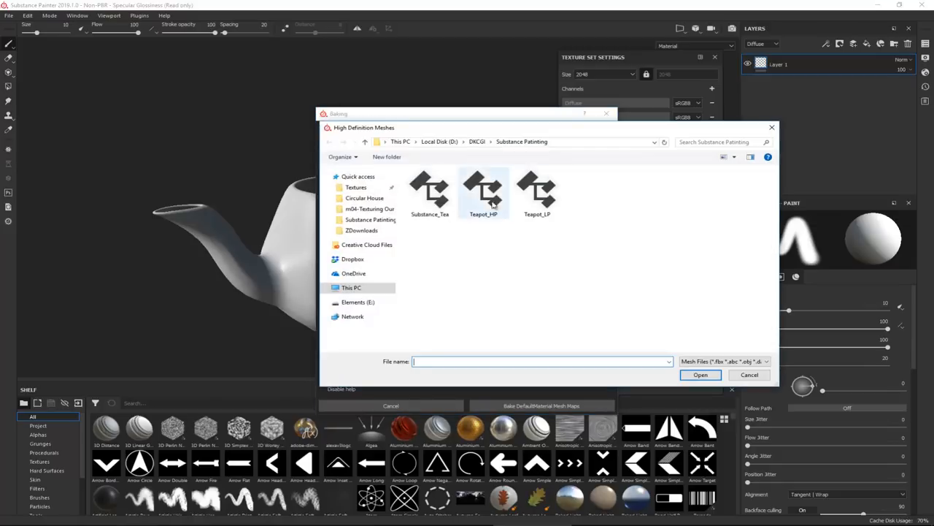
left_click(484, 193)
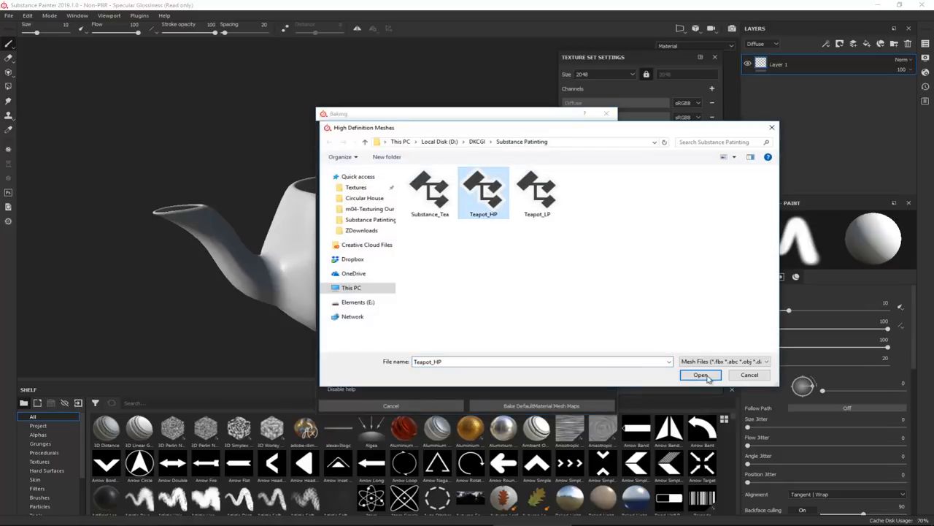
left_click(701, 374)
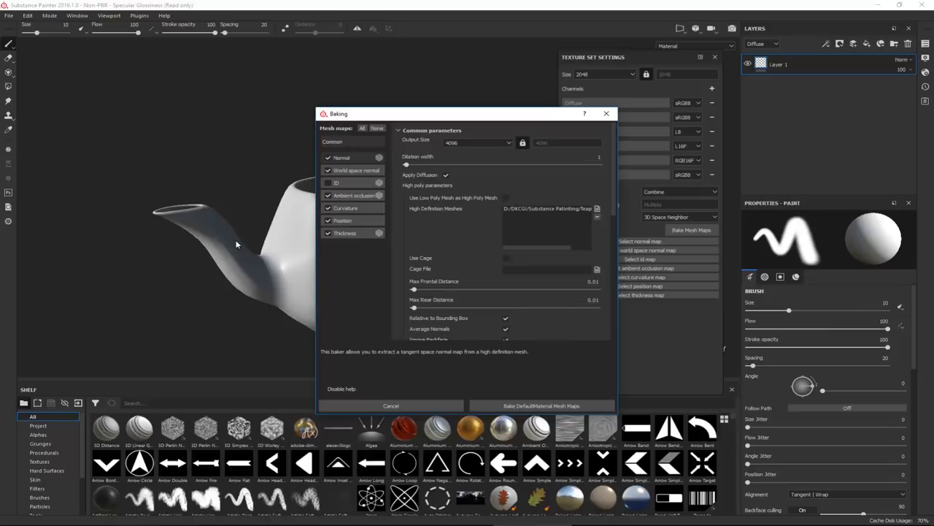
mouse_move(230, 229)
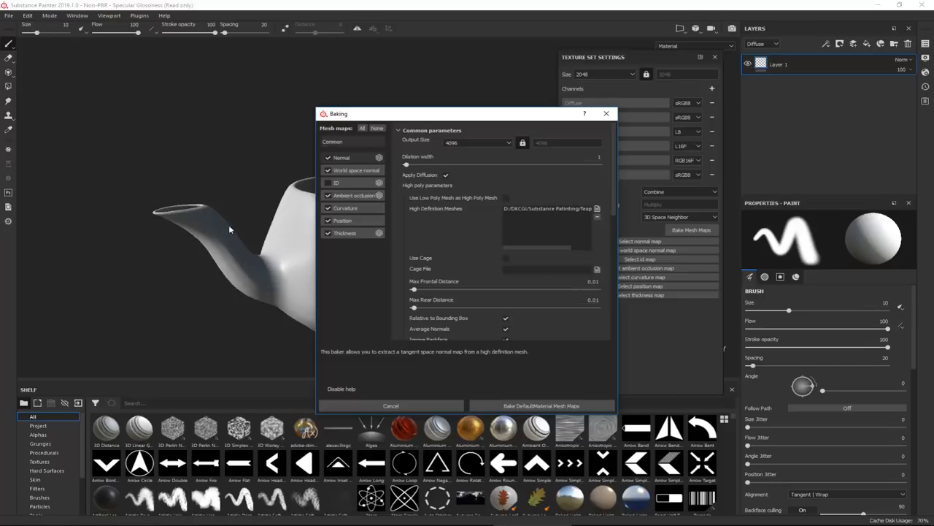
mouse_move(202, 254)
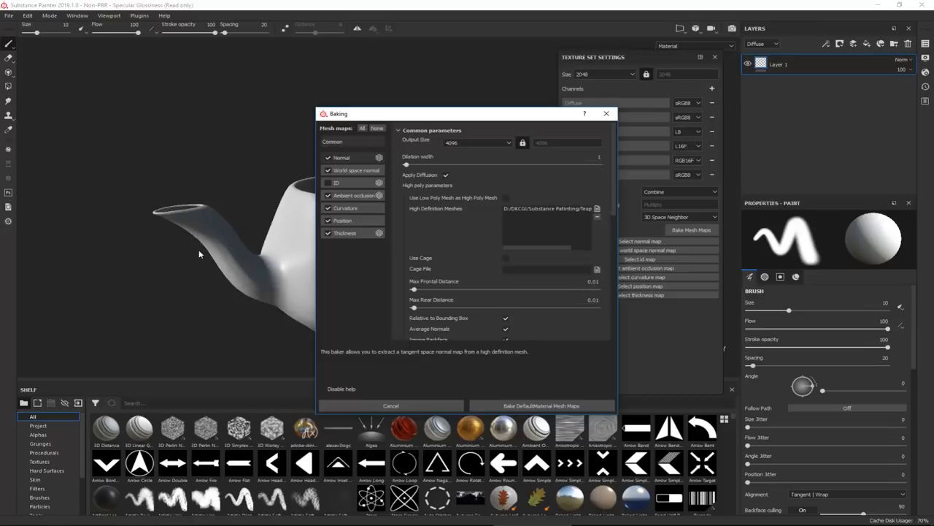
mouse_move(248, 255)
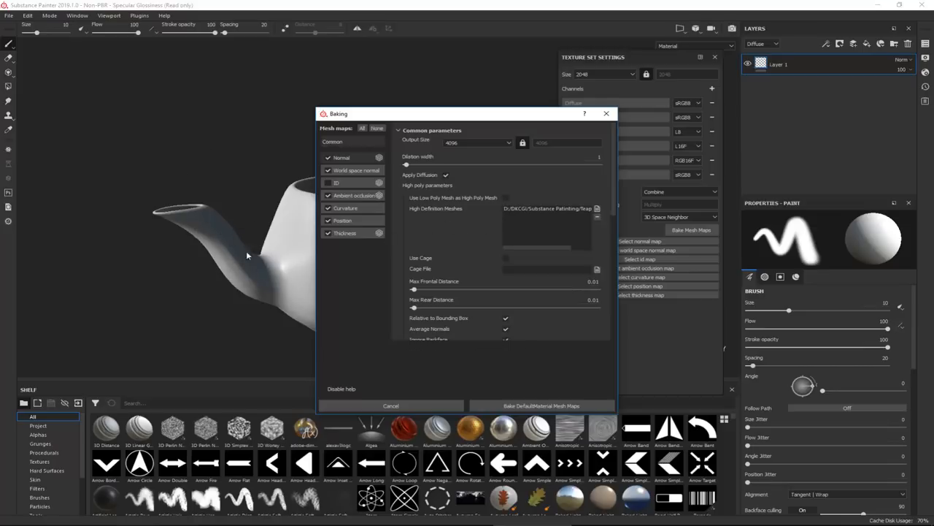
scroll("down", 3)
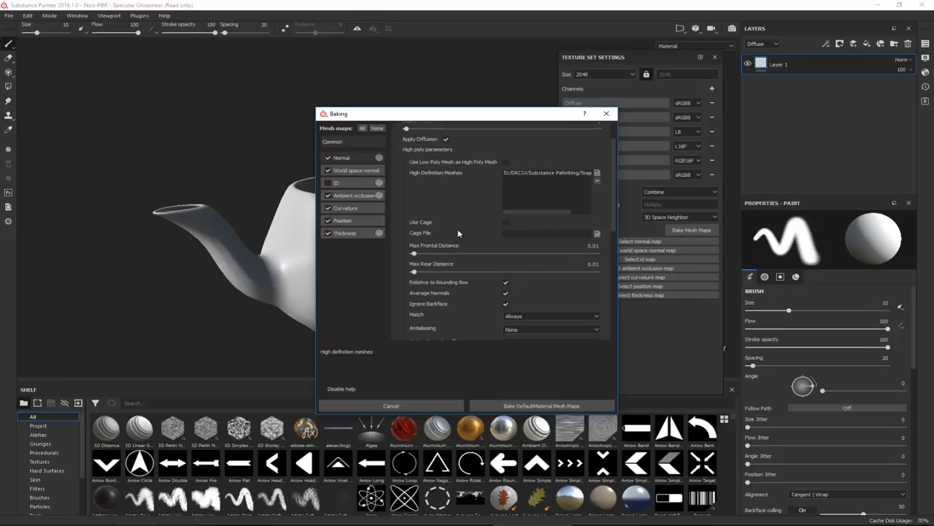
scroll("down", 3)
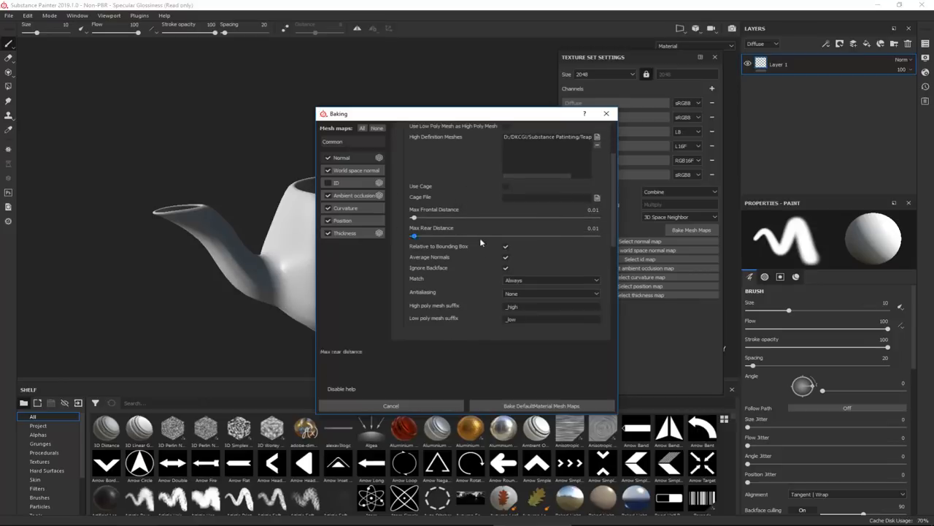
Bake the DefaultMaterial mesh maps and wait for the bake to finish.
left_click(552, 280)
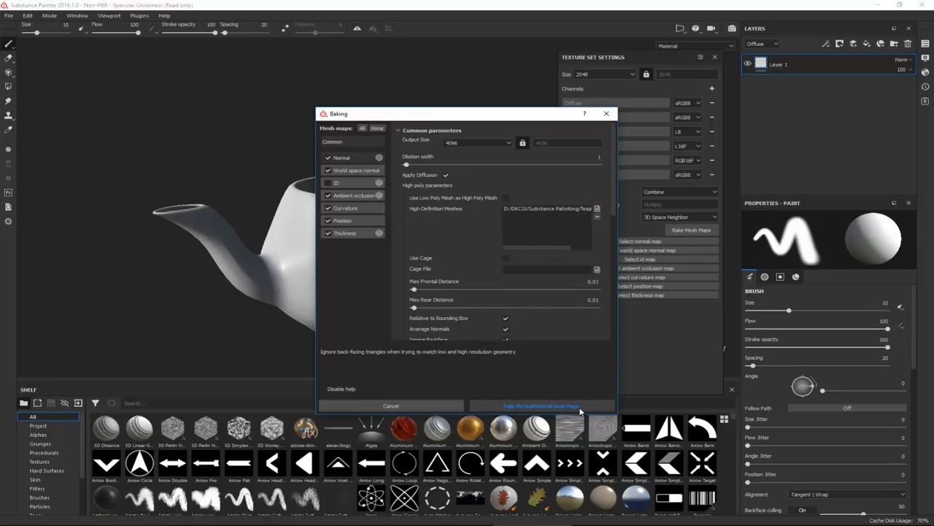
left_click(541, 406)
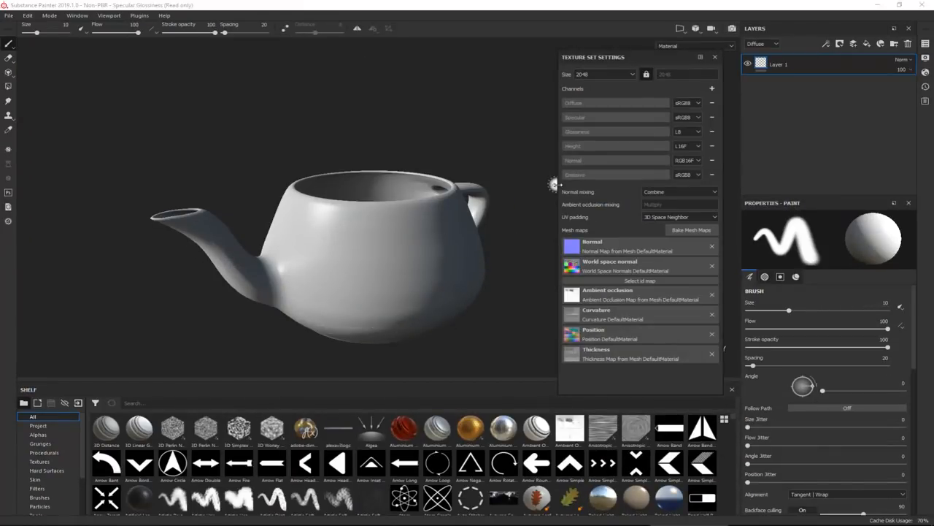
mouse_move(679, 181)
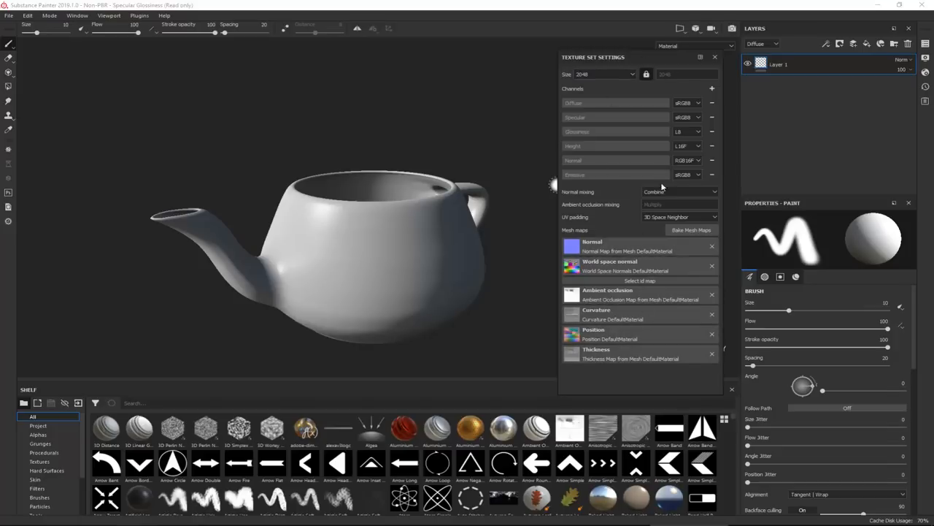
Close Texture Set Settings and delete the default Layer 1, leaving the stack empty.
left_click(715, 57)
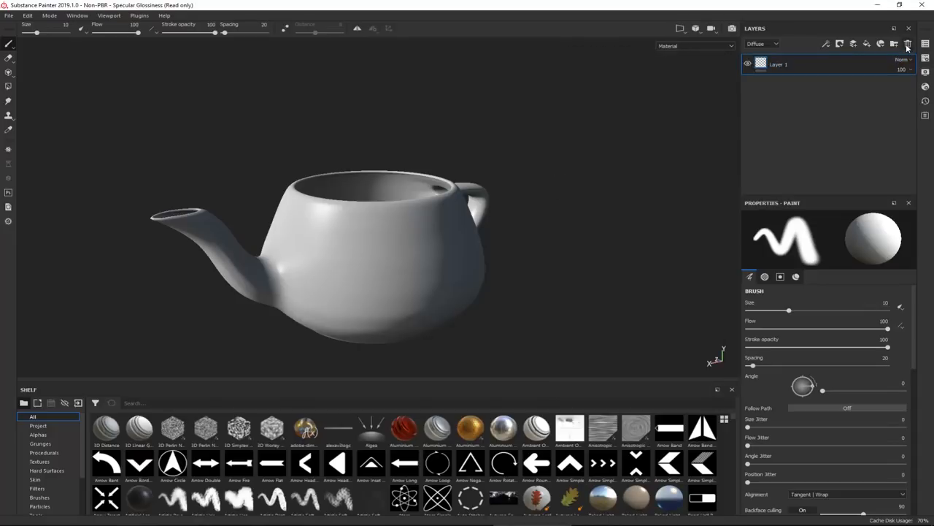
mouse_move(908, 44)
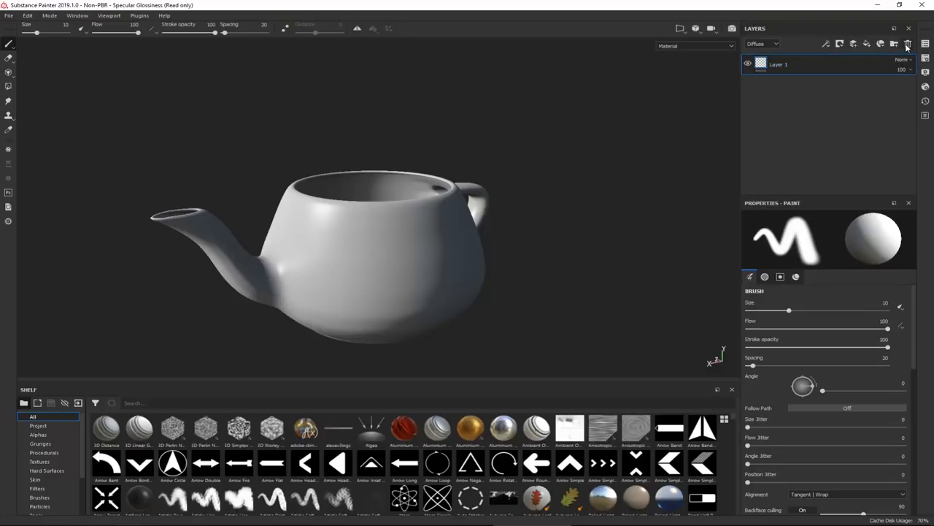
left_click(909, 44)
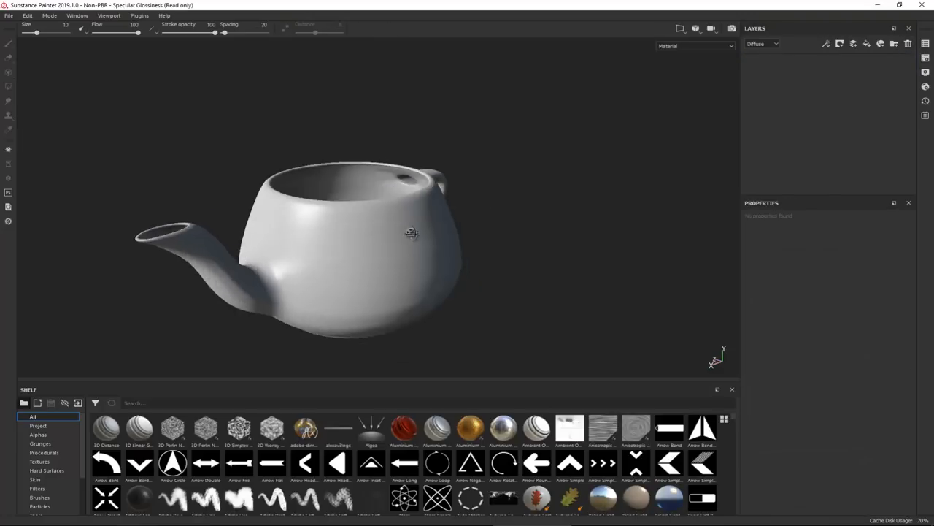
left_click_drag(412, 232, 333, 231)
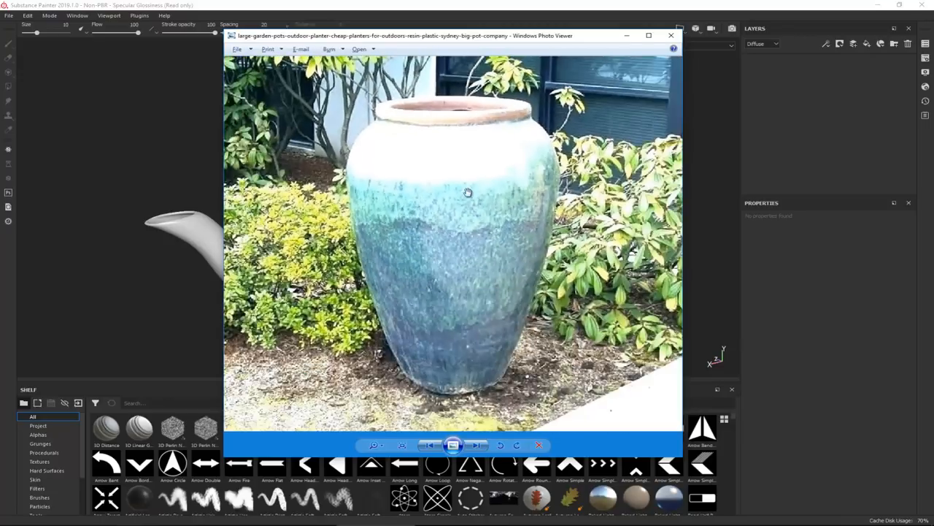
mouse_move(445, 242)
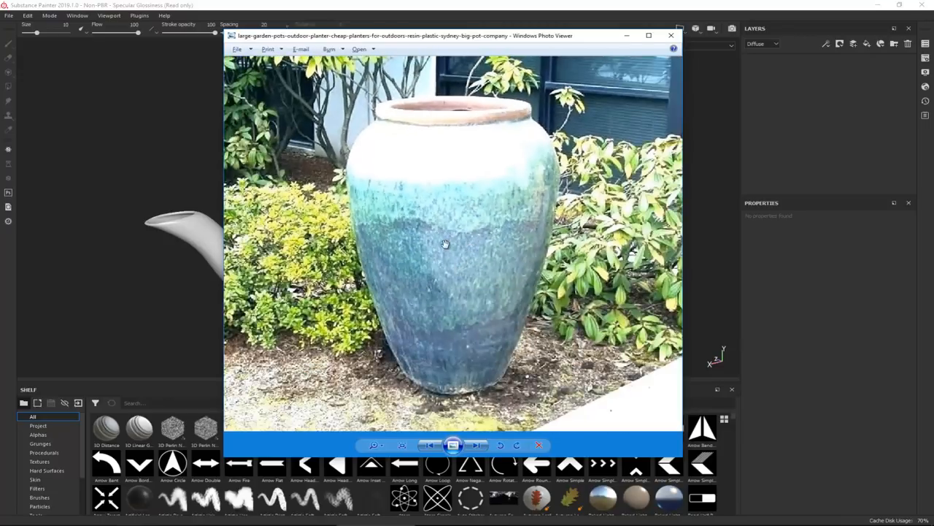
Browse through the reference photos to the plain terracotta Clean_Terra image, then put Photo Viewer away.
left_click(476, 444)
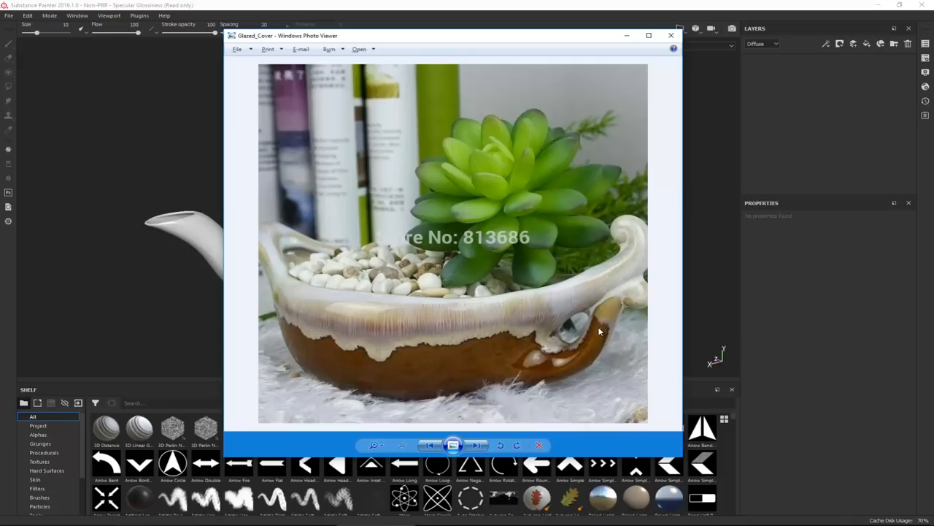
mouse_move(422, 377)
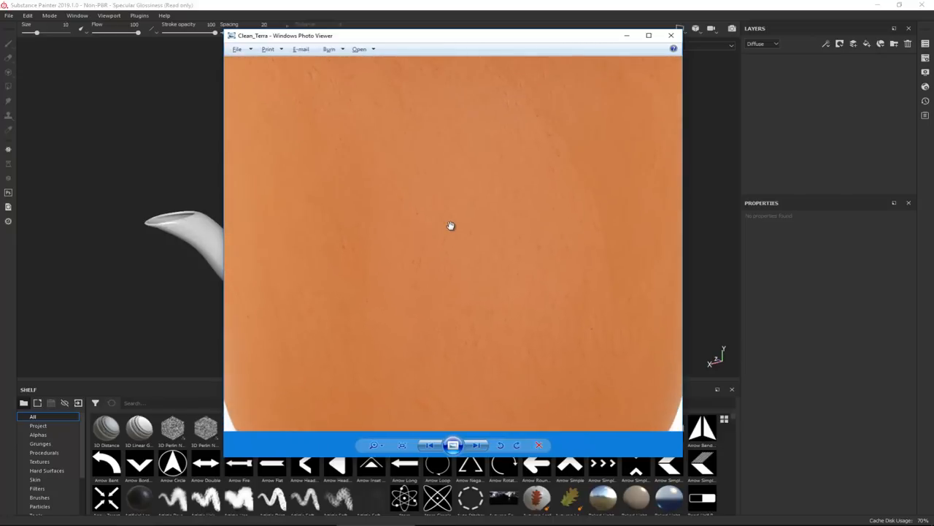
mouse_move(438, 228)
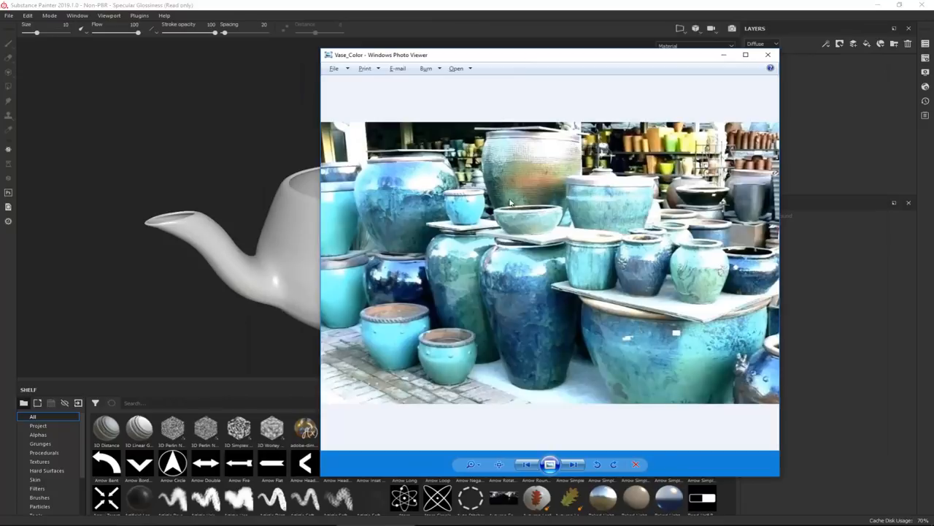
left_click(499, 464)
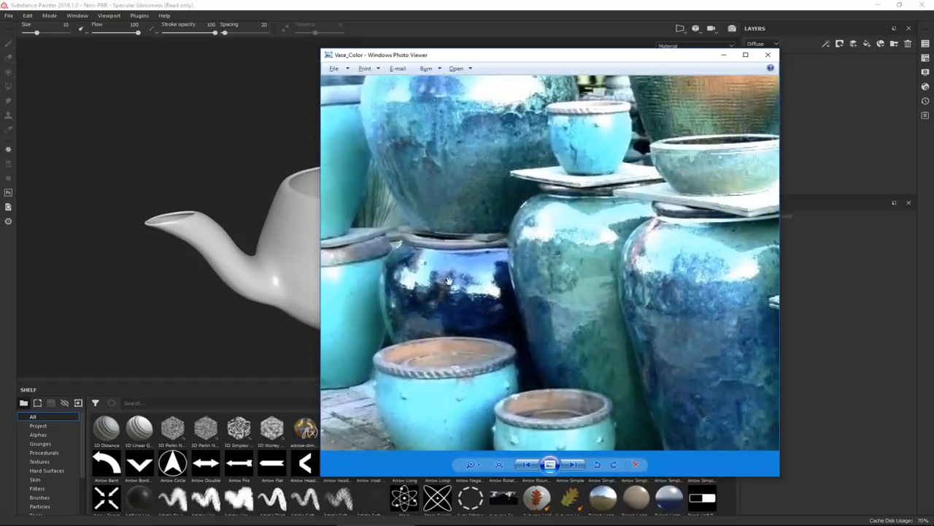
left_click(575, 464)
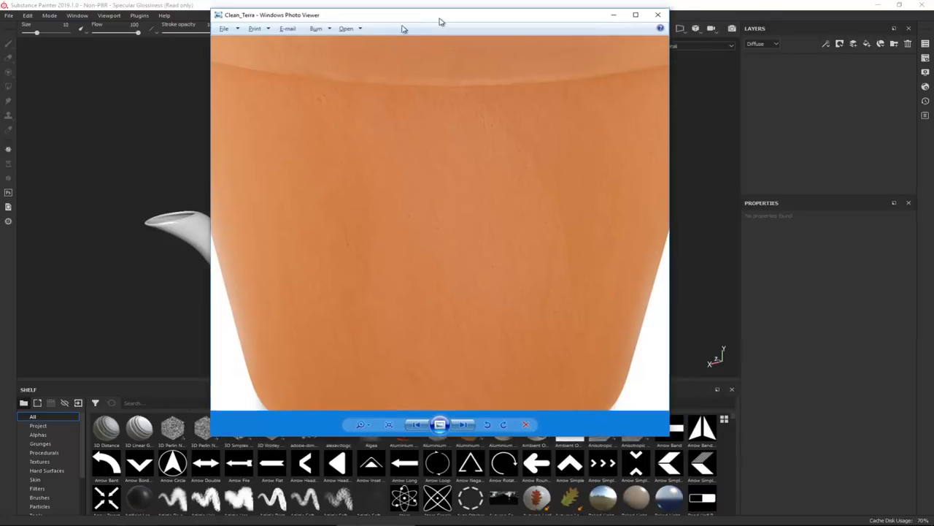
left_click(657, 14)
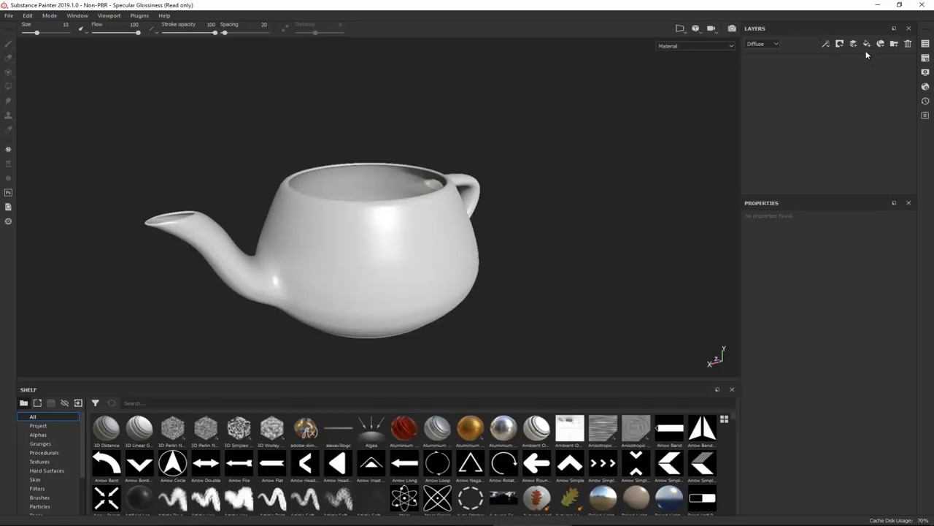
mouse_move(868, 44)
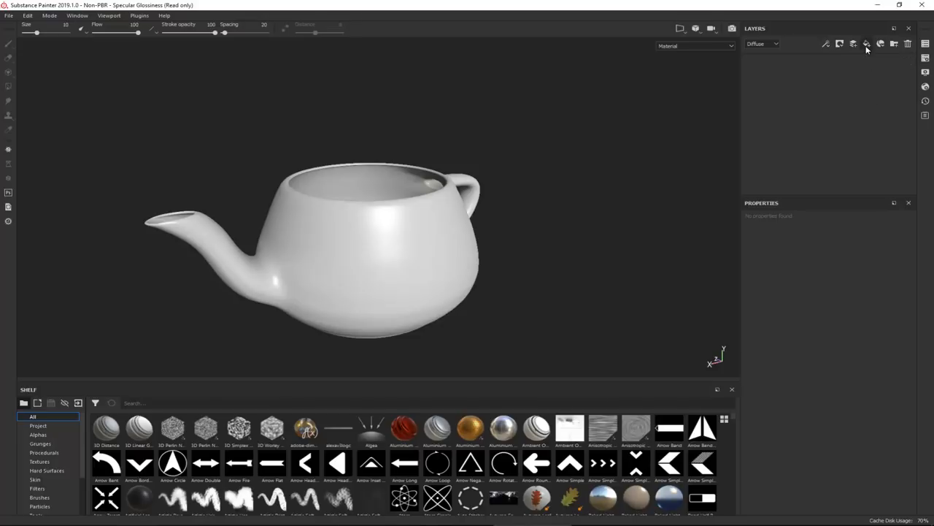
Add a new fill layer to the teapot's layer stack and turn the view slightly.
left_click(867, 44)
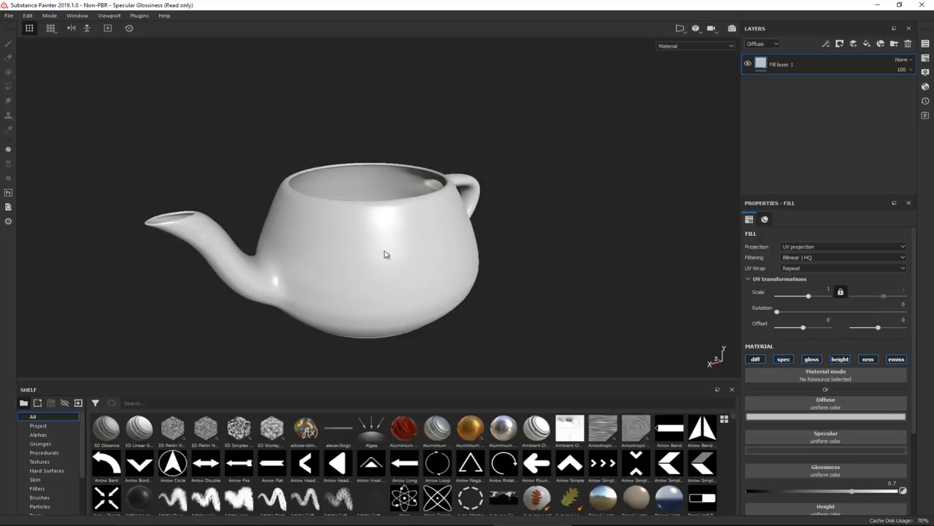
left_click_drag(387, 254, 416, 297)
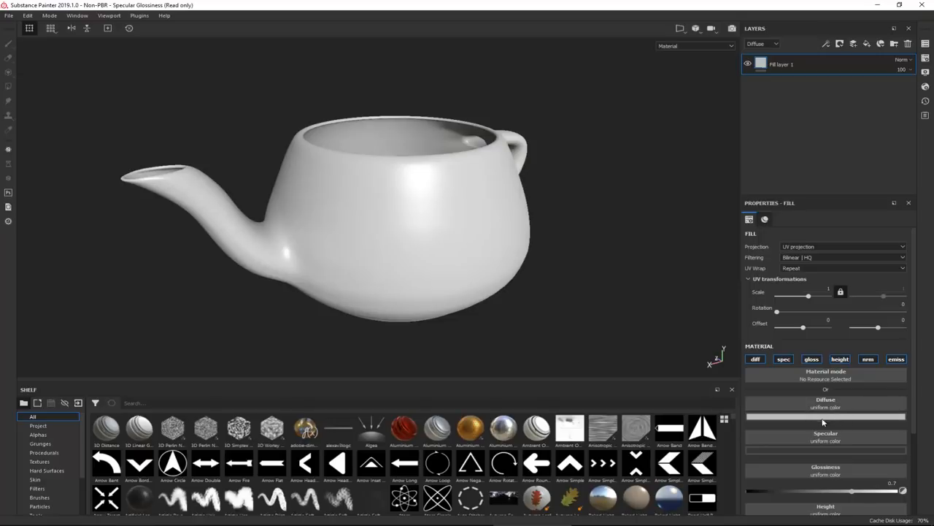
Set the fill layer's Diffuse colour to terracotta orange sampled from the Clean_Terra photo.
left_click(826, 416)
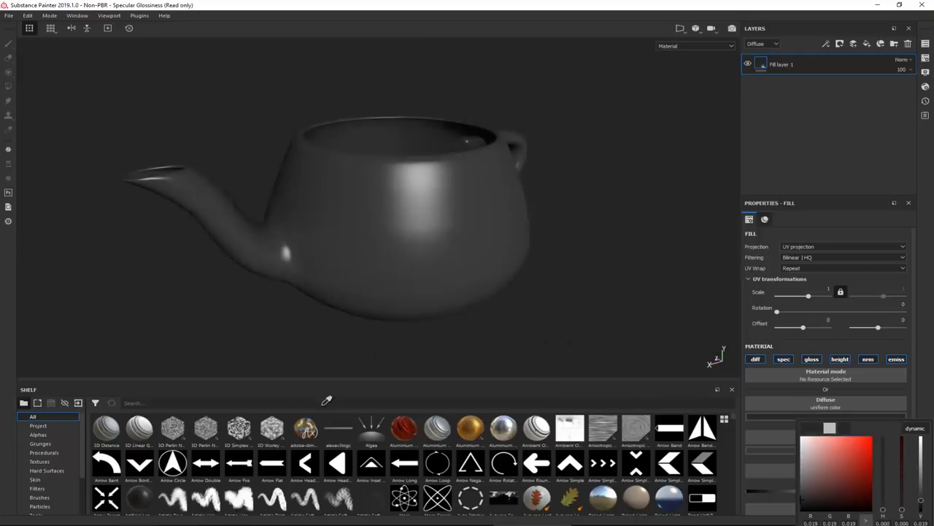
left_click(841, 461)
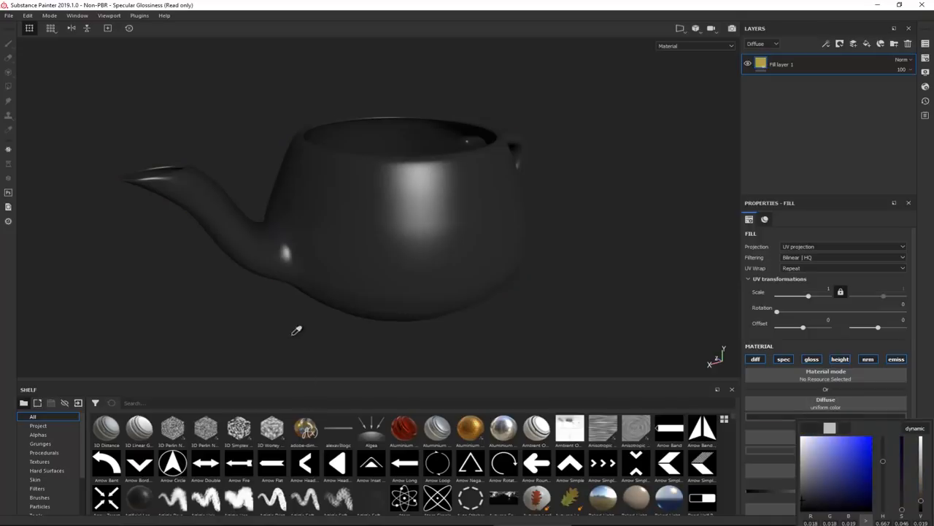
left_click(844, 450)
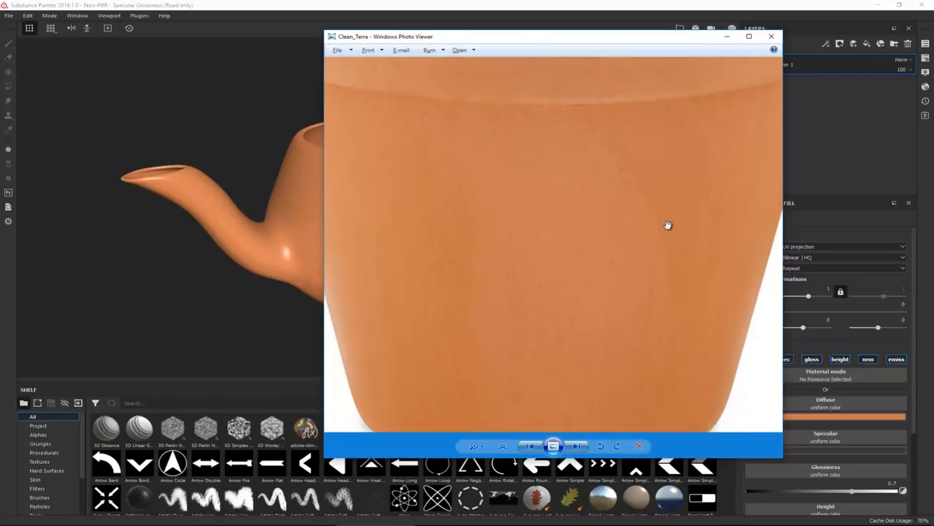
left_click(771, 37)
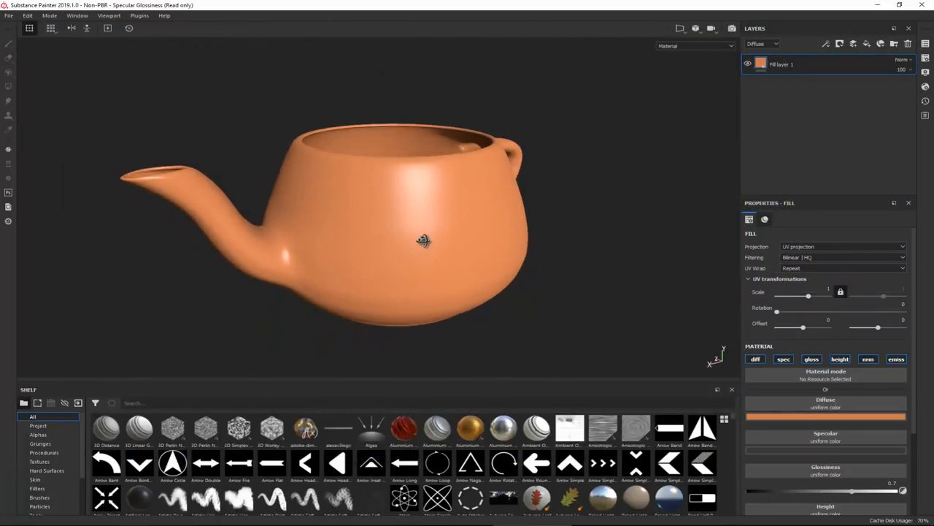
left_click_drag(423, 241, 351, 205)
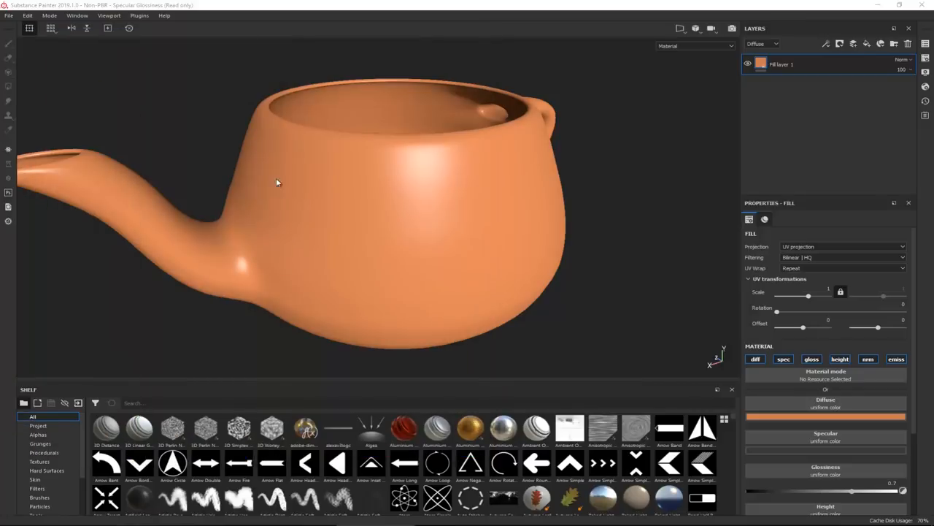
left_click_drag(277, 182, 496, 196)
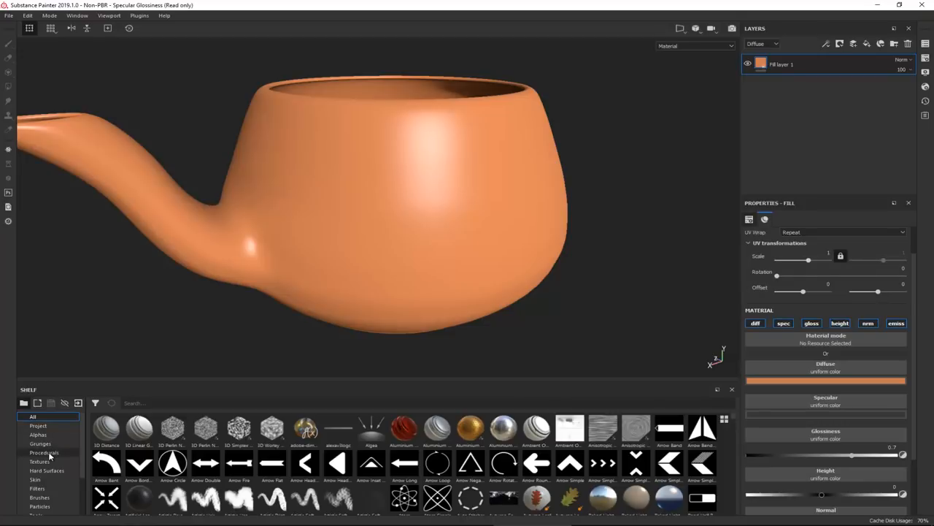
Search the Procedurals shelf for 'con' and drop Grunge Concrete into the fill layer's Height slot.
left_click(44, 453)
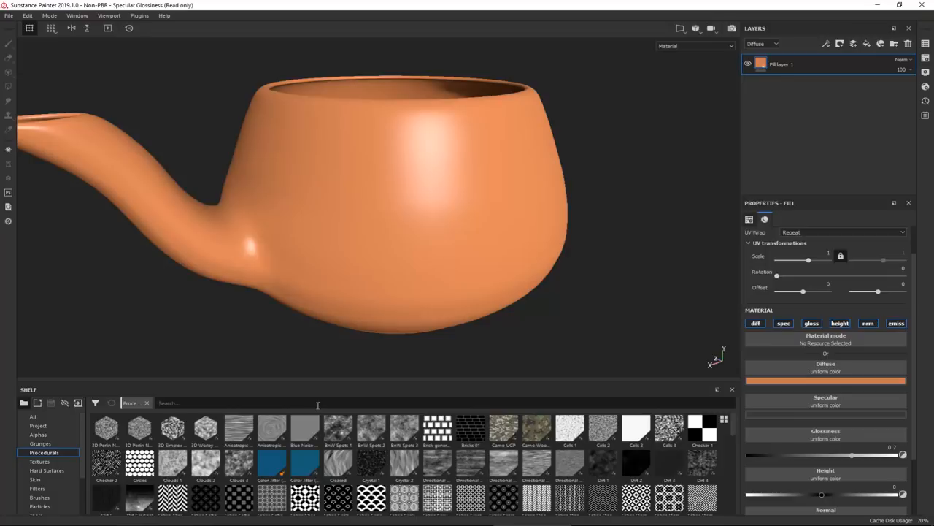
type("concre")
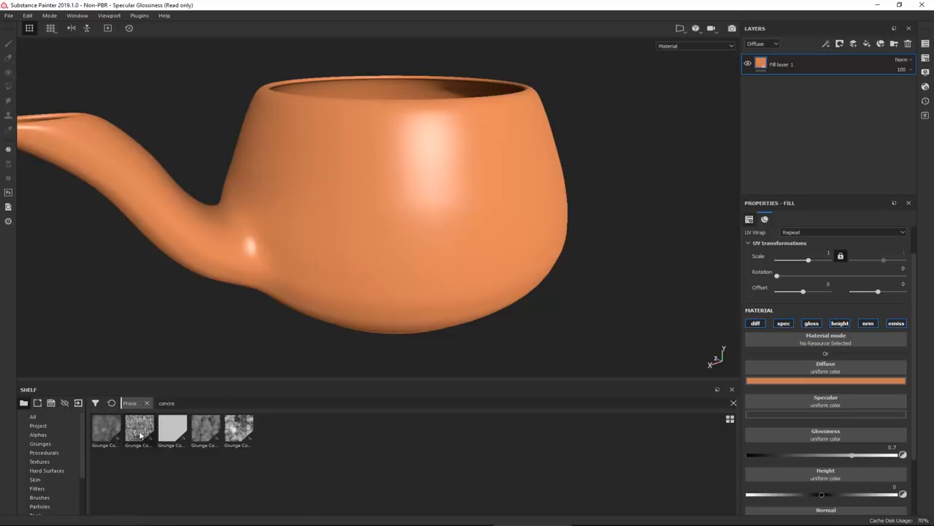
mouse_move(105, 430)
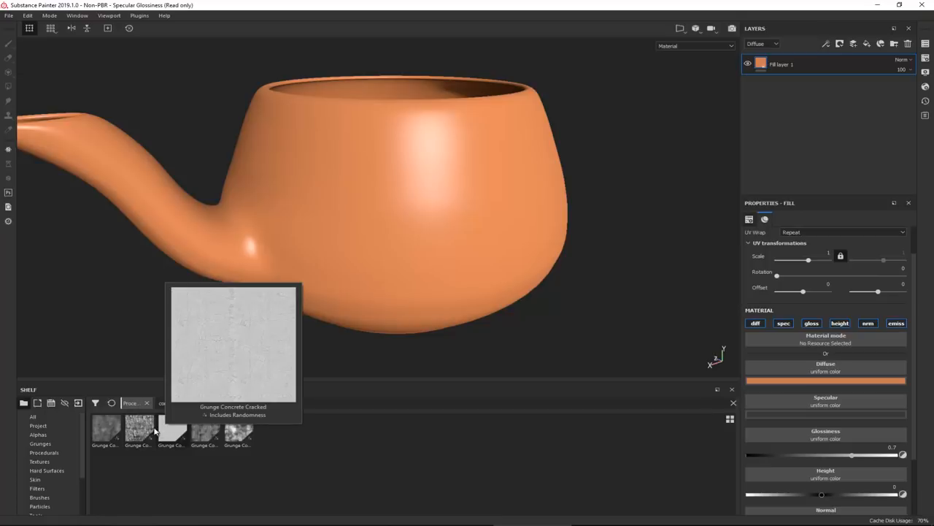
mouse_move(172, 432)
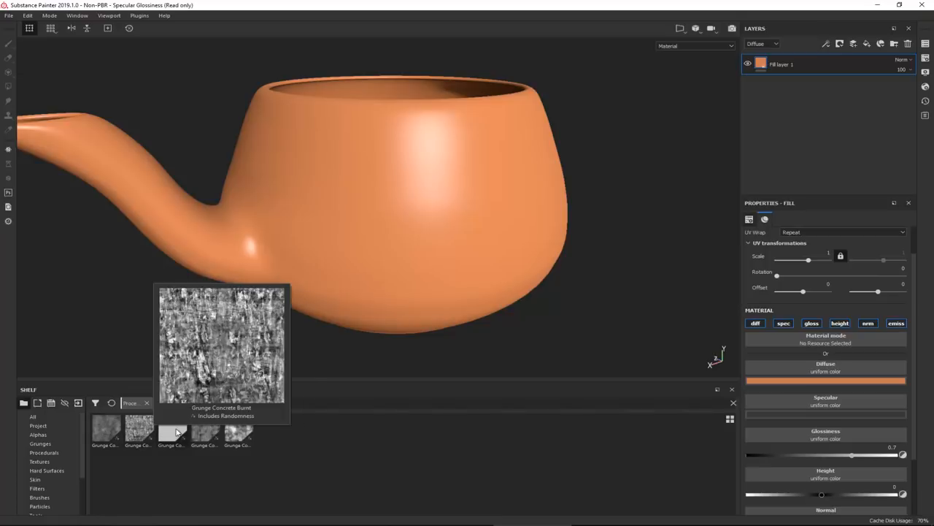
mouse_move(172, 431)
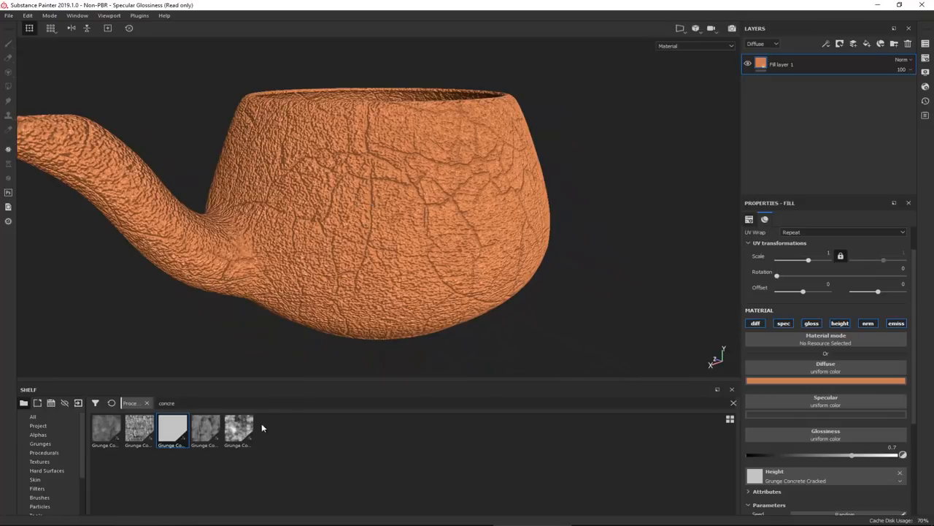
mouse_move(205, 431)
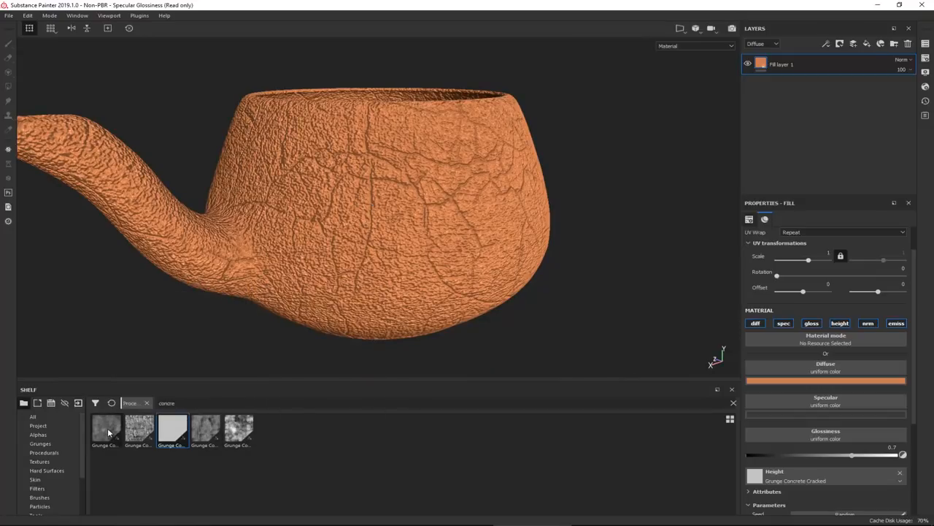
left_click(105, 429)
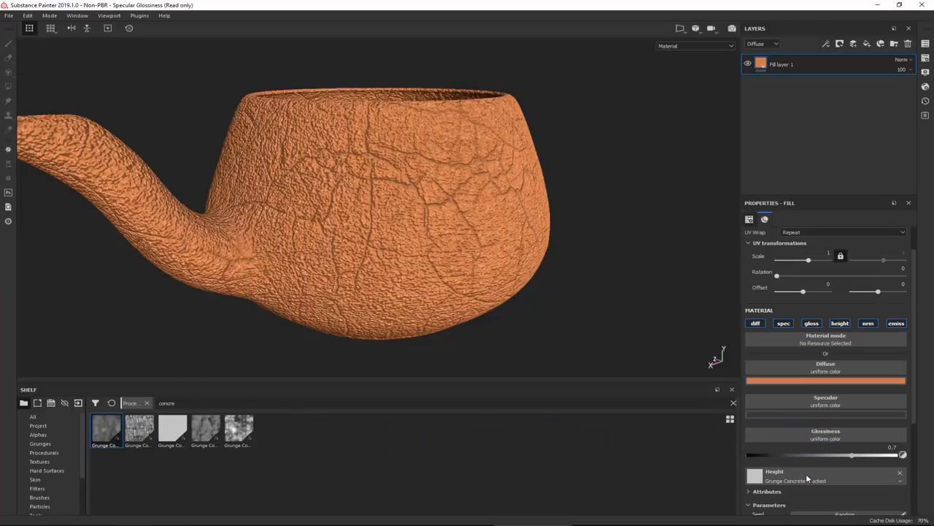
left_click_drag(343, 204, 343, 219)
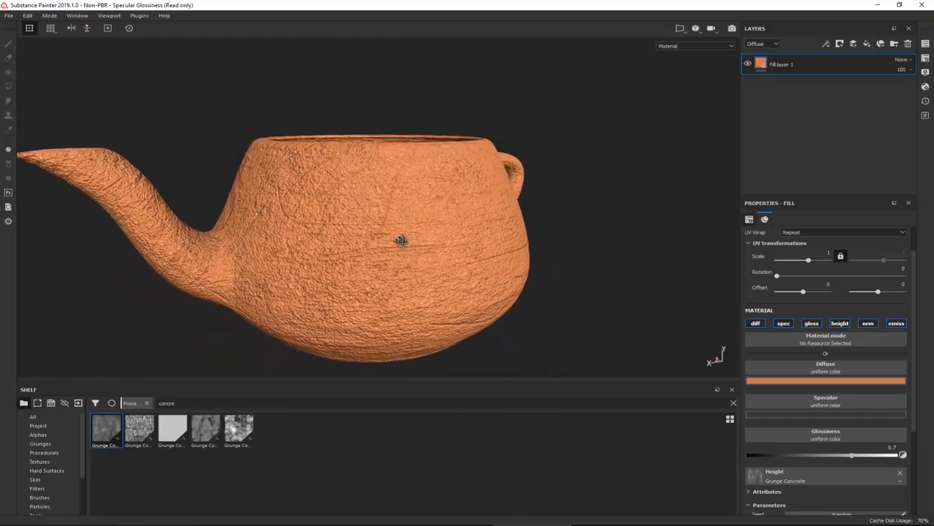
Raise the grunge height's UV tiling scale and inspect the spout, underside and base all round.
left_click_drag(400, 240, 795, 278)
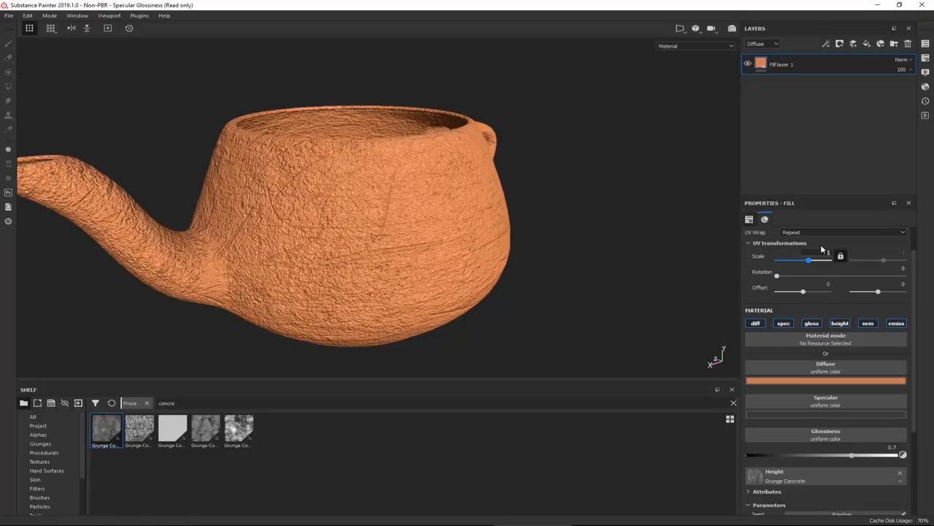
left_click_drag(830, 260, 811, 259)
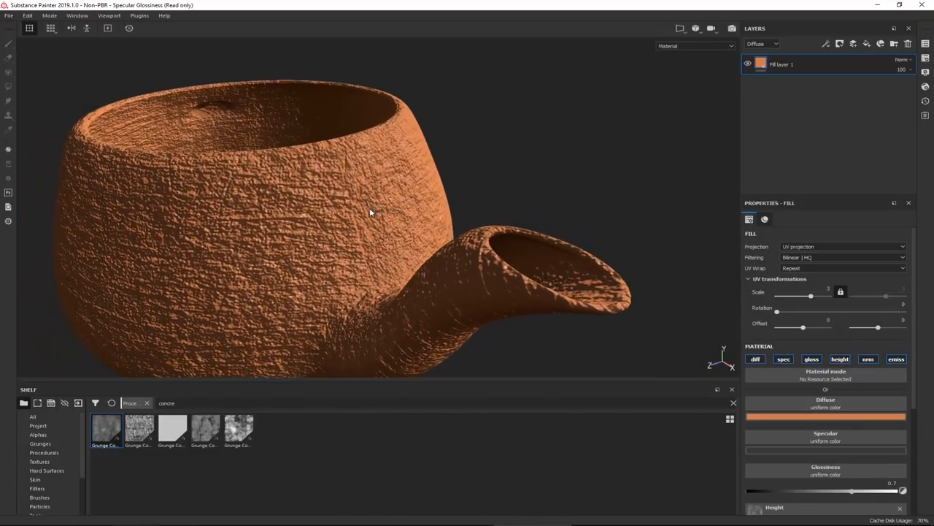
left_click_drag(365, 212, 412, 227)
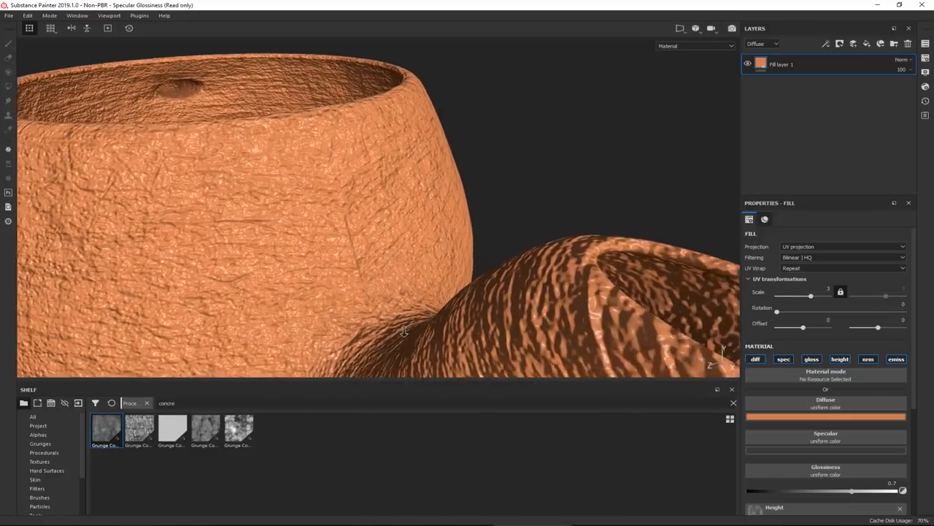
left_click_drag(403, 330, 345, 247)
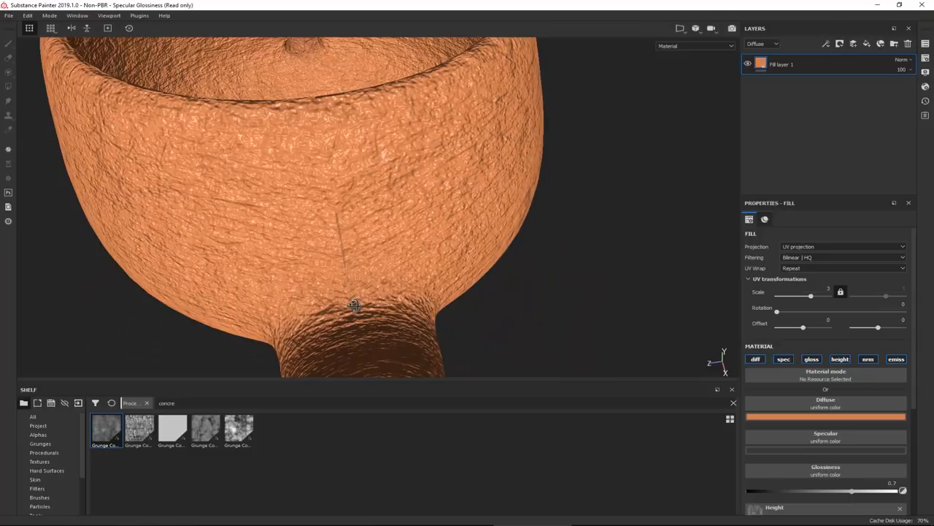
left_click_drag(354, 306, 358, 201)
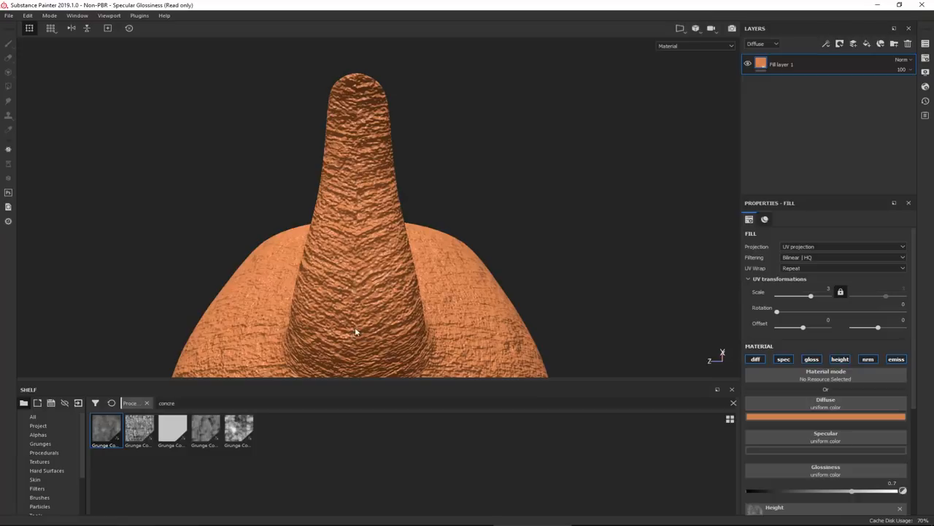
left_click_drag(358, 332, 368, 324)
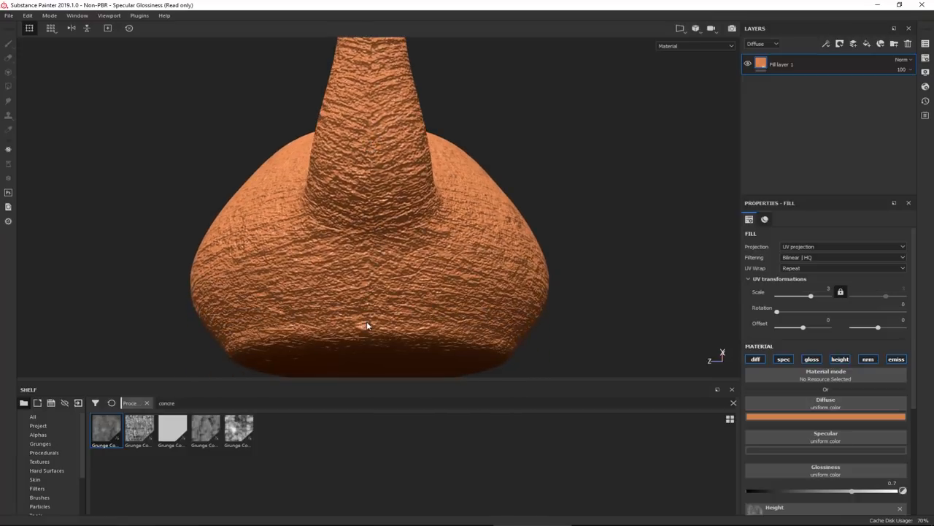
left_click_drag(368, 326, 444, 181)
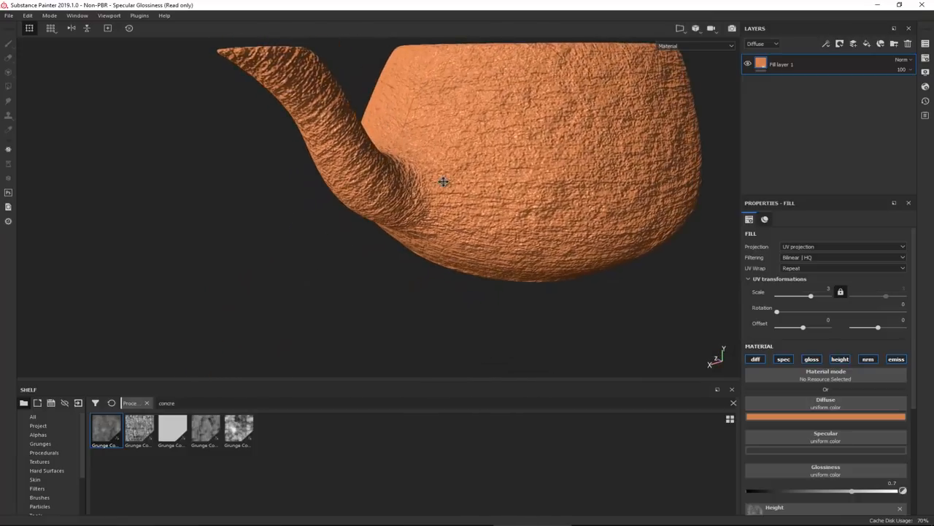
left_click_drag(444, 182, 423, 209)
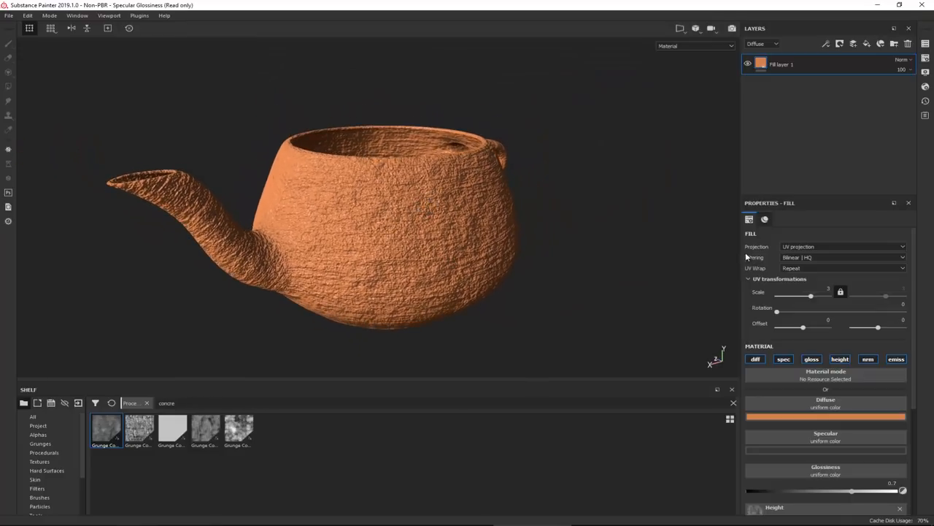
left_click(839, 245)
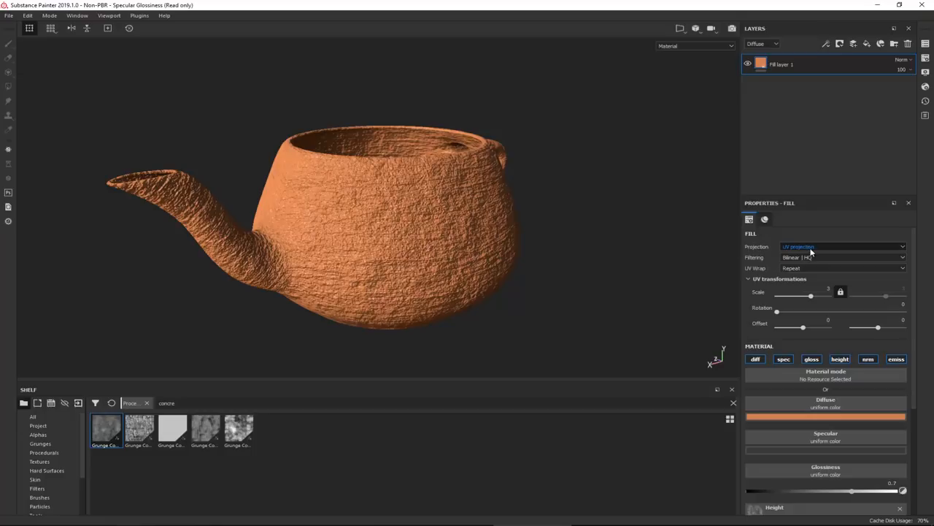
left_click(843, 245)
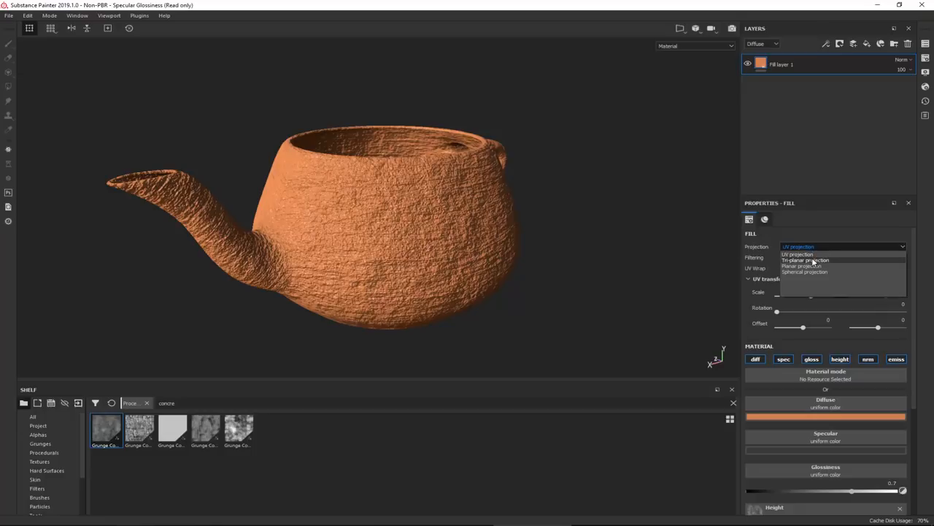
left_click(806, 260)
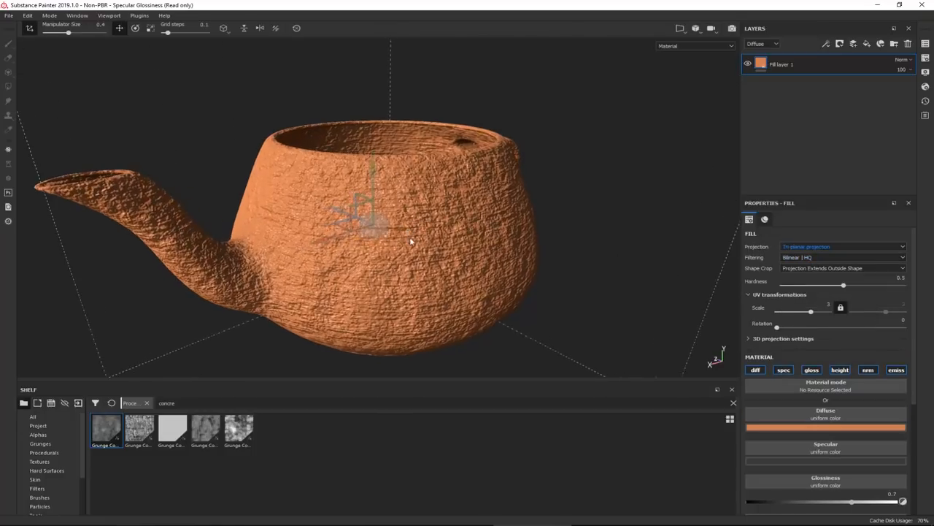
left_click_drag(409, 241, 640, 257)
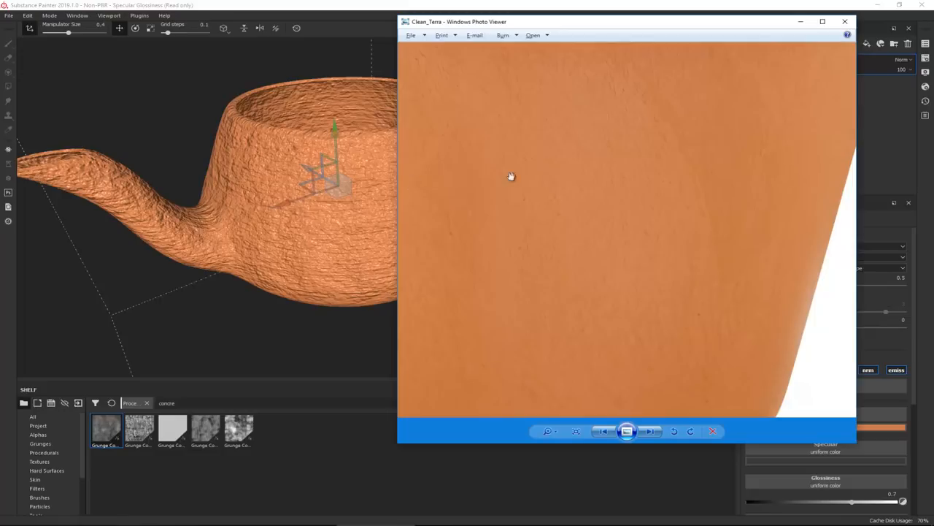
left_click(844, 22)
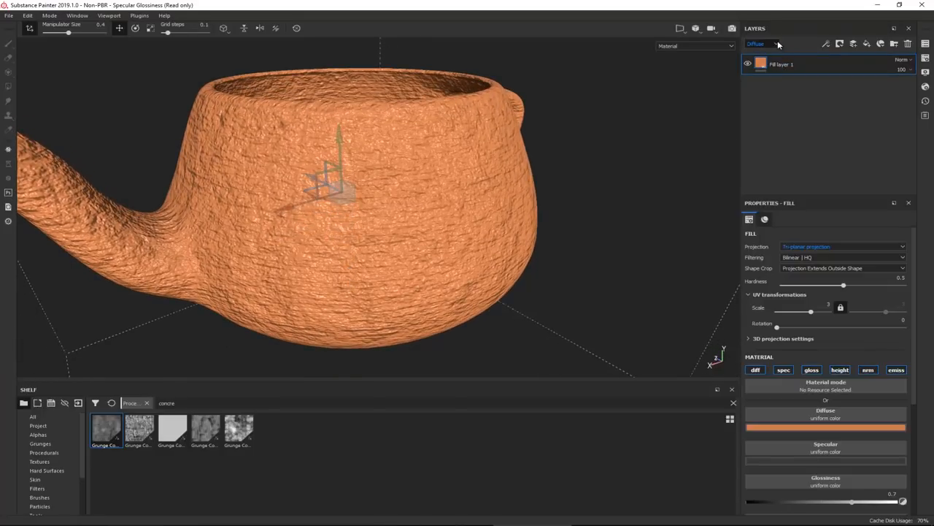
Switch the layer channel to Height and turn the fill layer's height opacity down for a smooth pot.
left_click(762, 43)
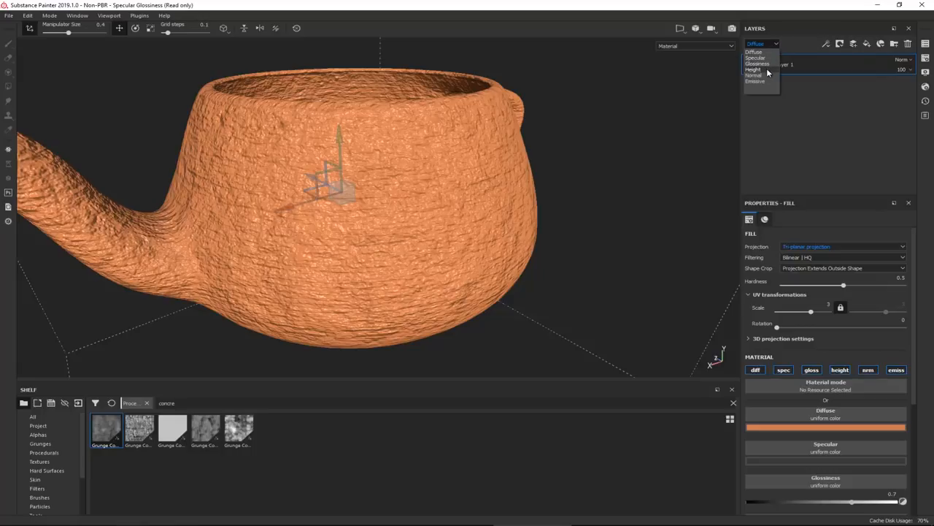
left_click(753, 70)
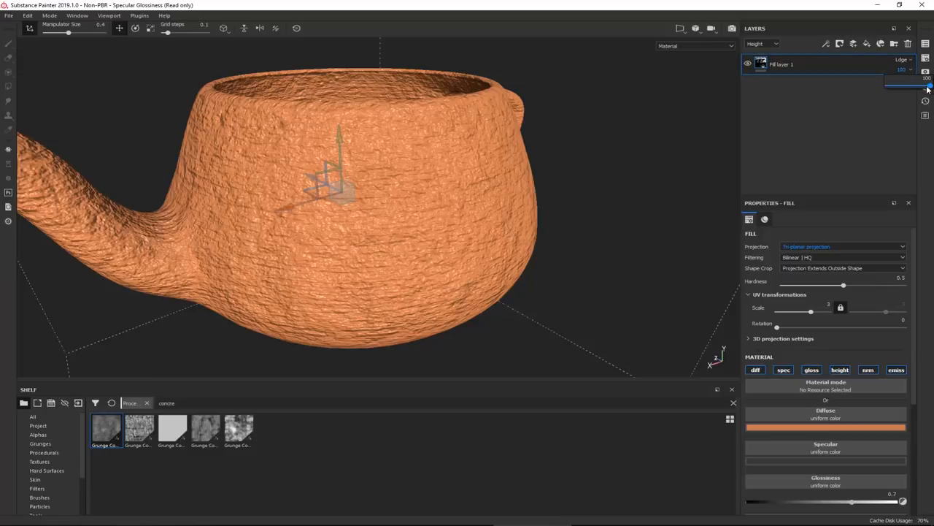
left_click_drag(927, 88, 891, 88)
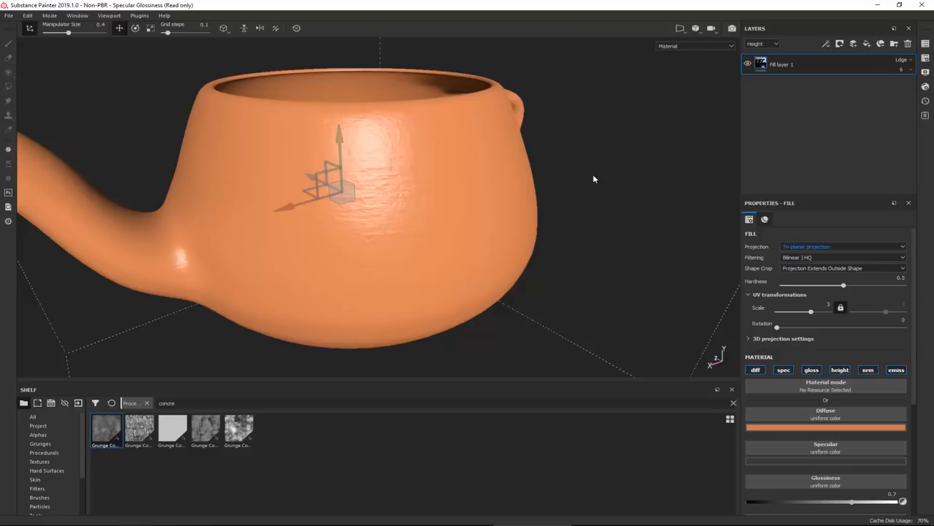
left_click_drag(596, 178, 551, 193)
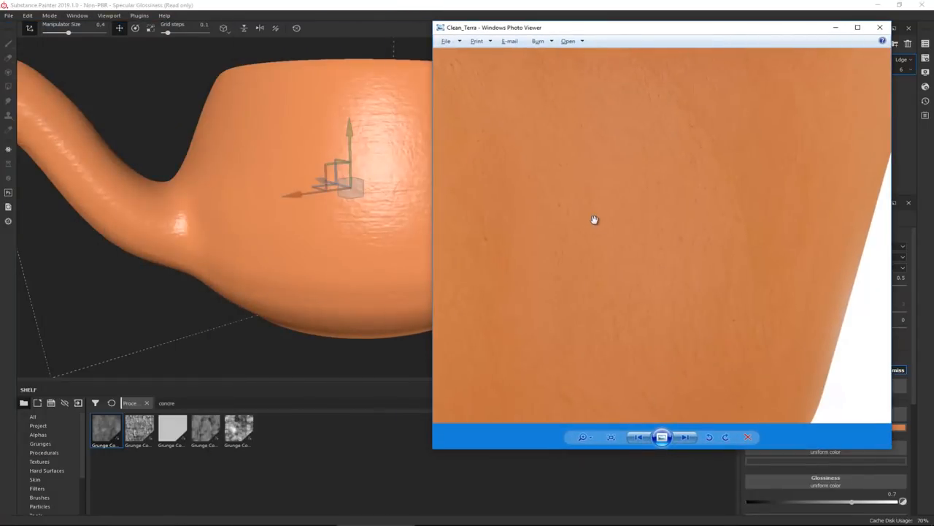
mouse_move(581, 246)
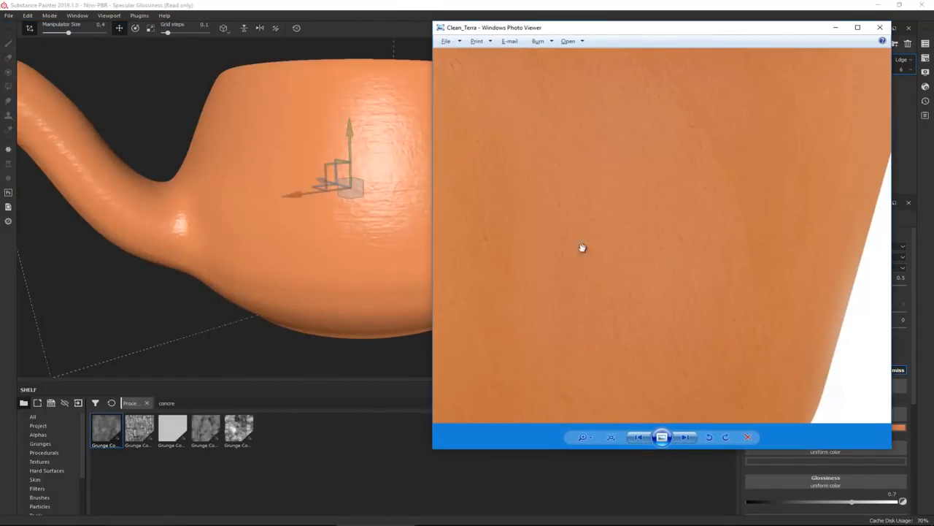
left_click(881, 26)
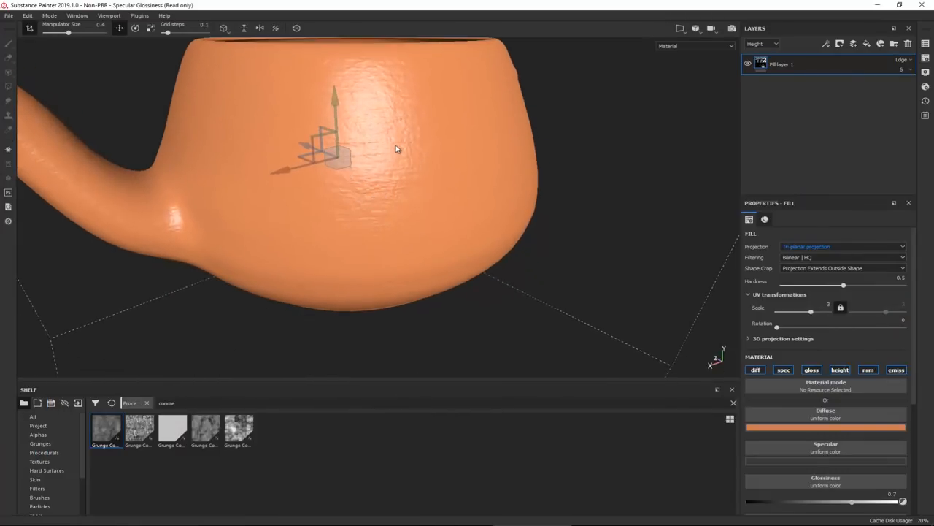
mouse_move(461, 141)
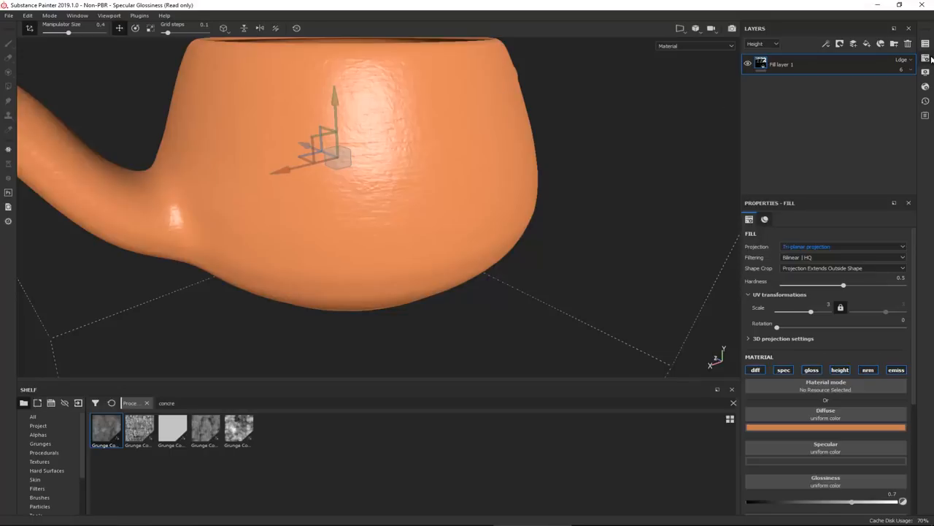
Review the Texture Set Settings Size dropdown and pick a different document resolution.
left_click(926, 59)
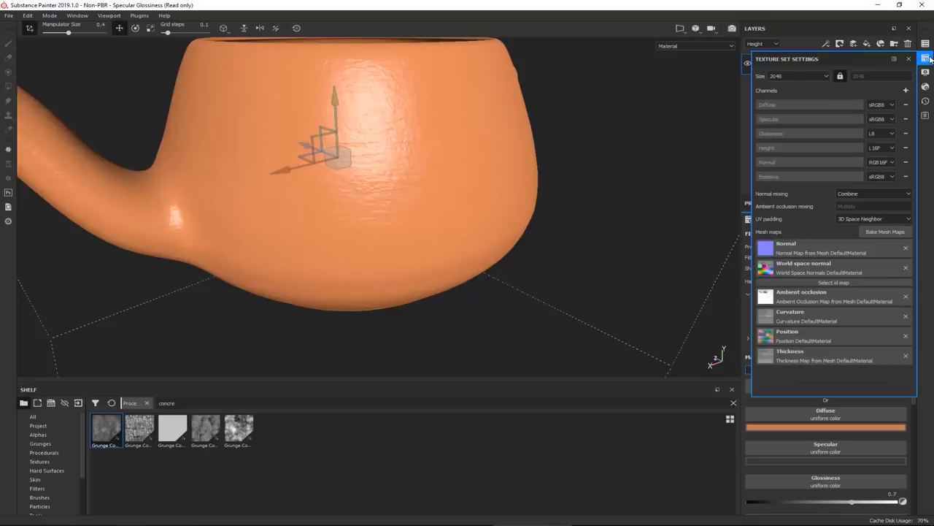
left_click(800, 76)
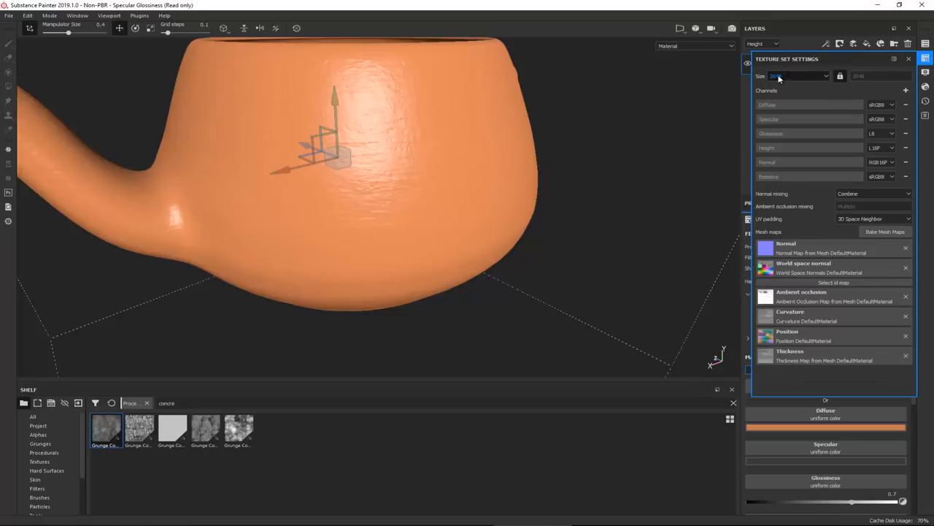
left_click(796, 76)
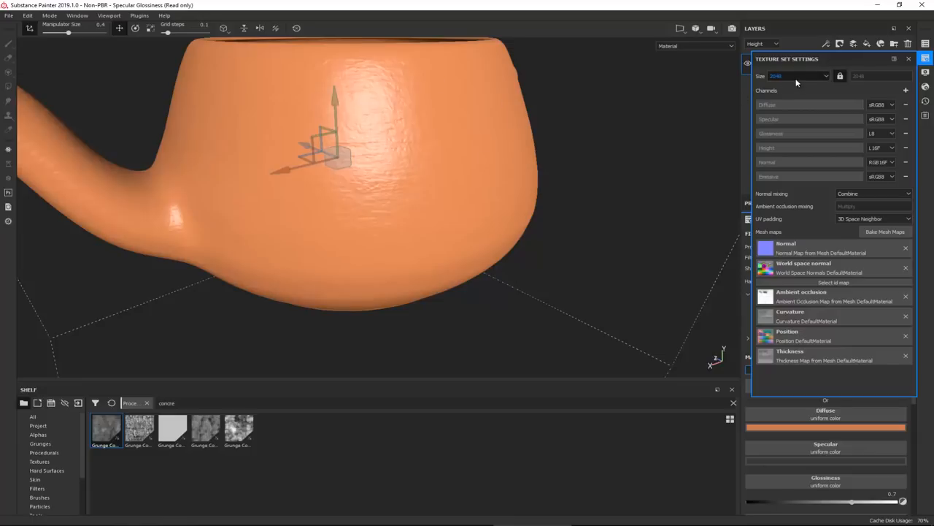
mouse_move(798, 82)
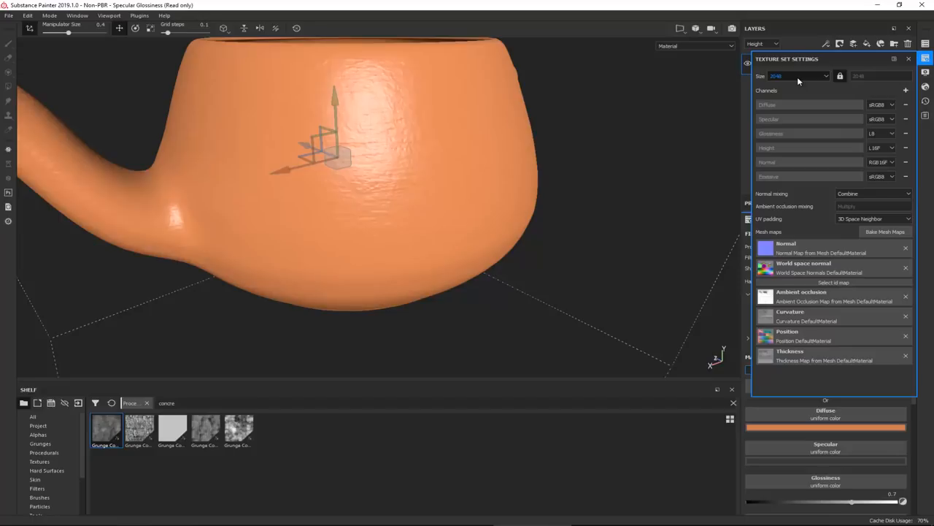
left_click(800, 76)
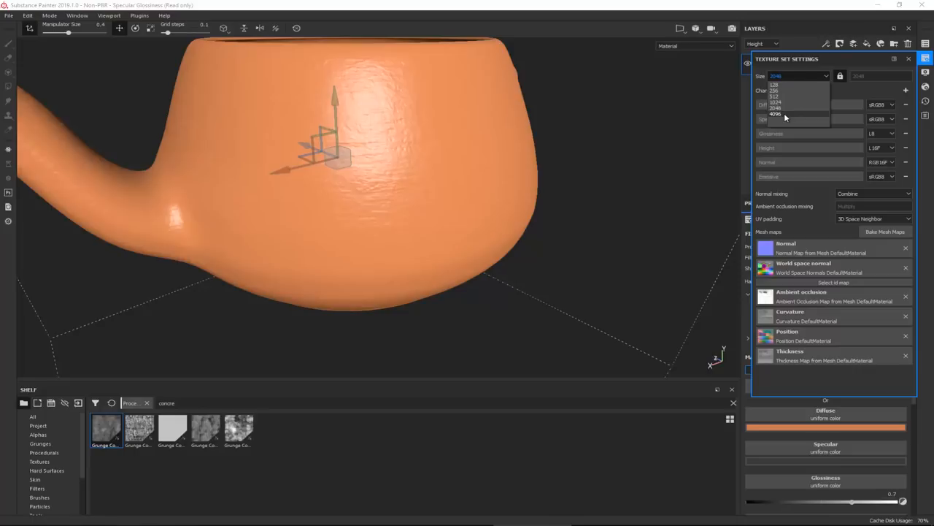
left_click(776, 114)
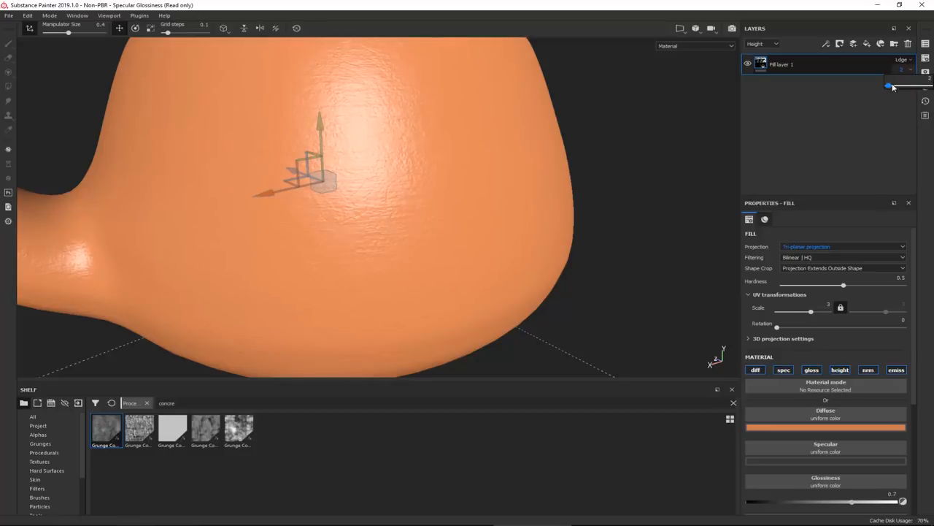
left_click_drag(890, 87, 887, 86)
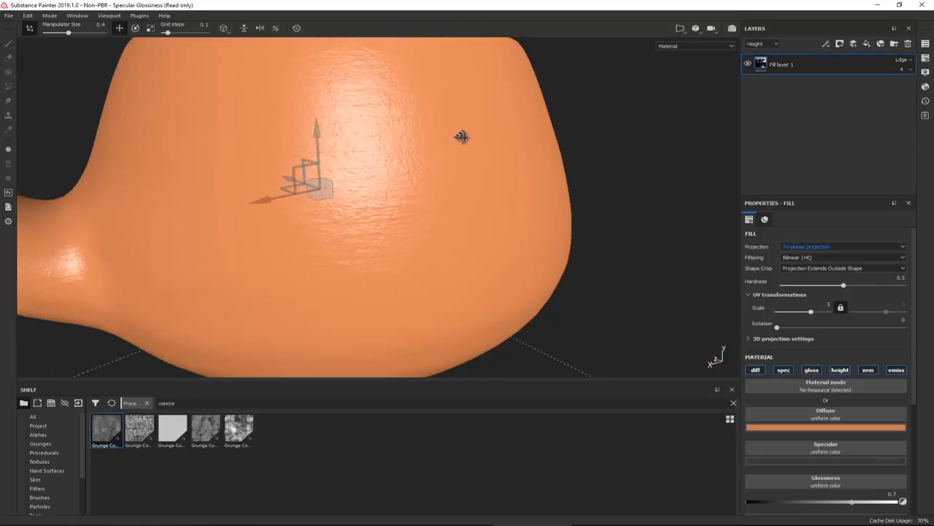
left_click_drag(461, 137, 435, 126)
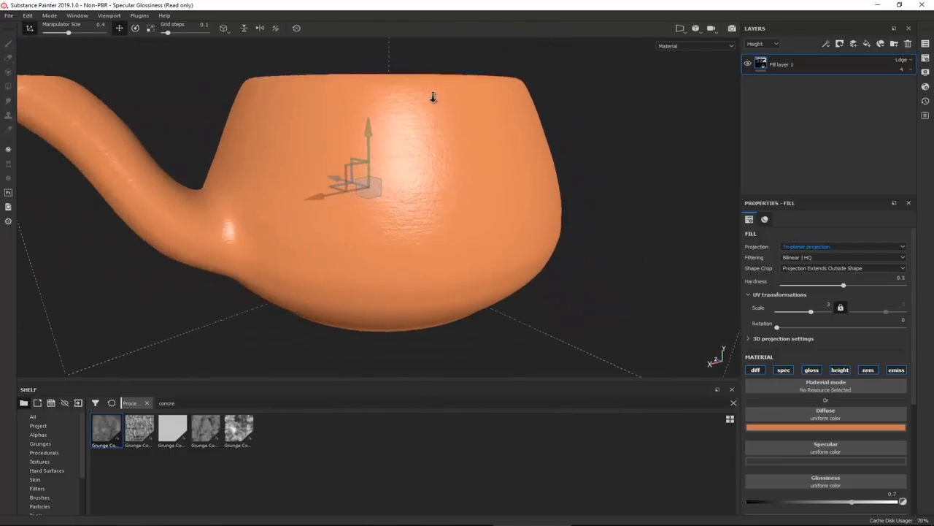
left_click_drag(432, 96, 426, 149)
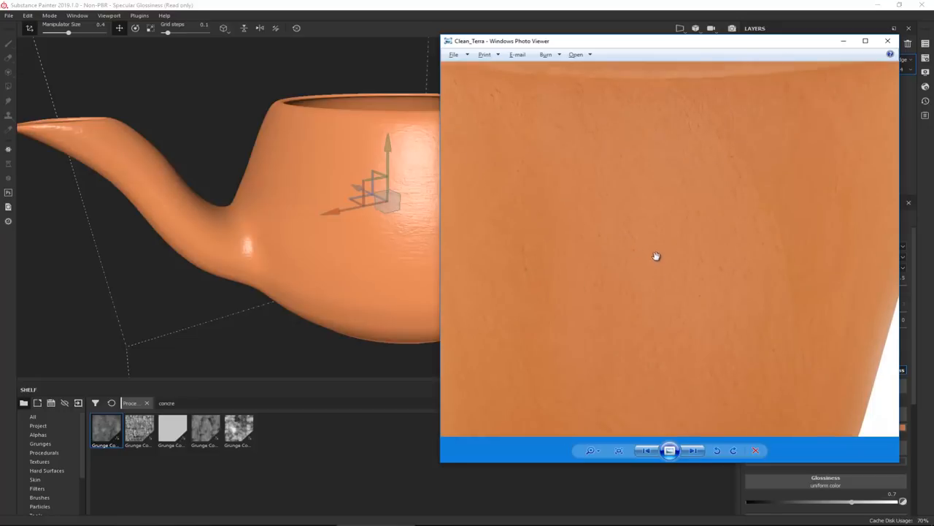
mouse_move(616, 258)
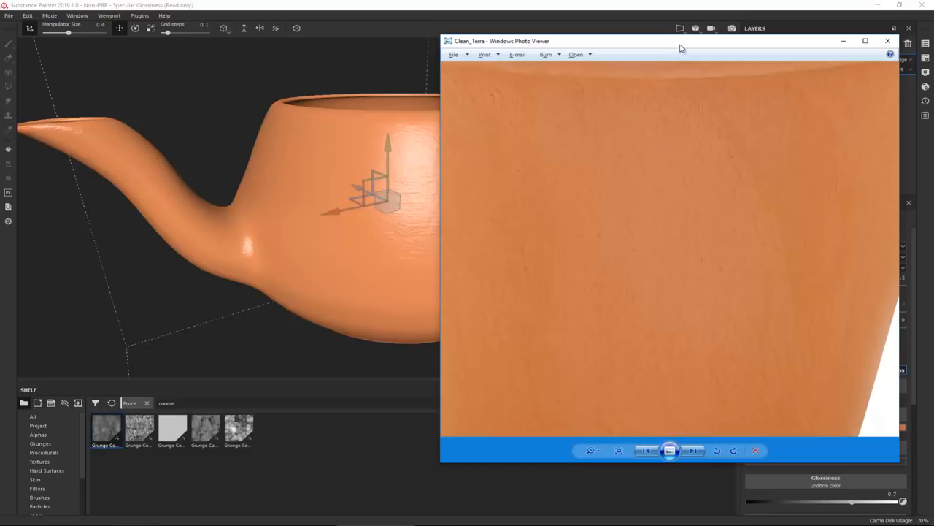
left_click(888, 41)
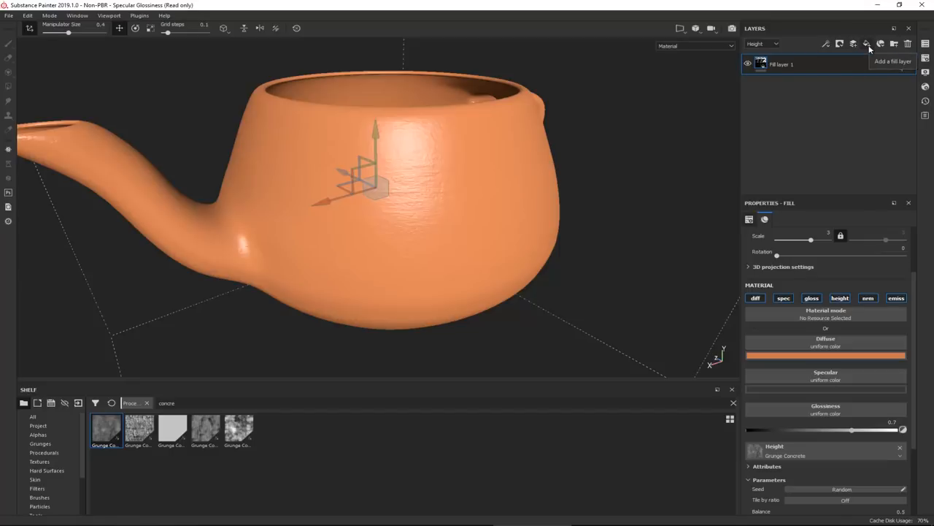
Add Fill layer 2 above the first and give it a lighter terracotta Diffuse colour.
left_click(867, 44)
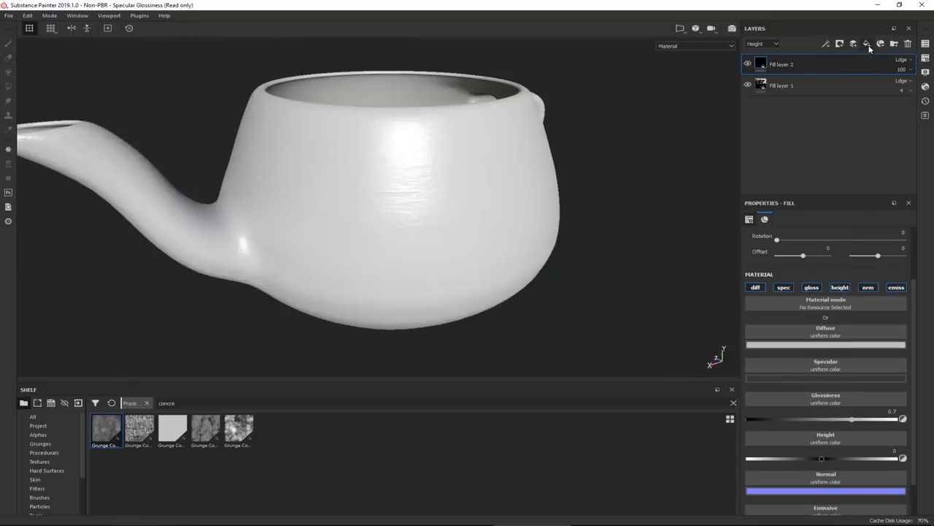
left_click(781, 64)
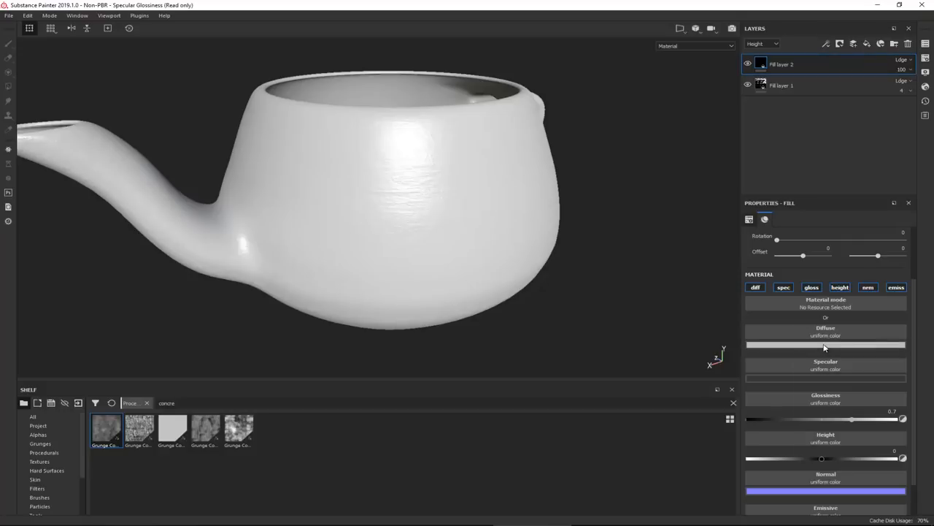
left_click(826, 344)
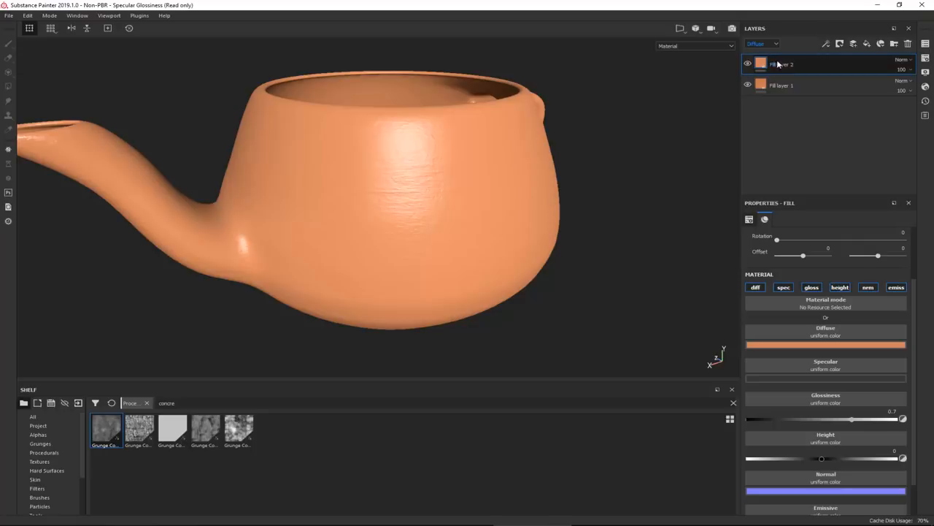
left_click(747, 64)
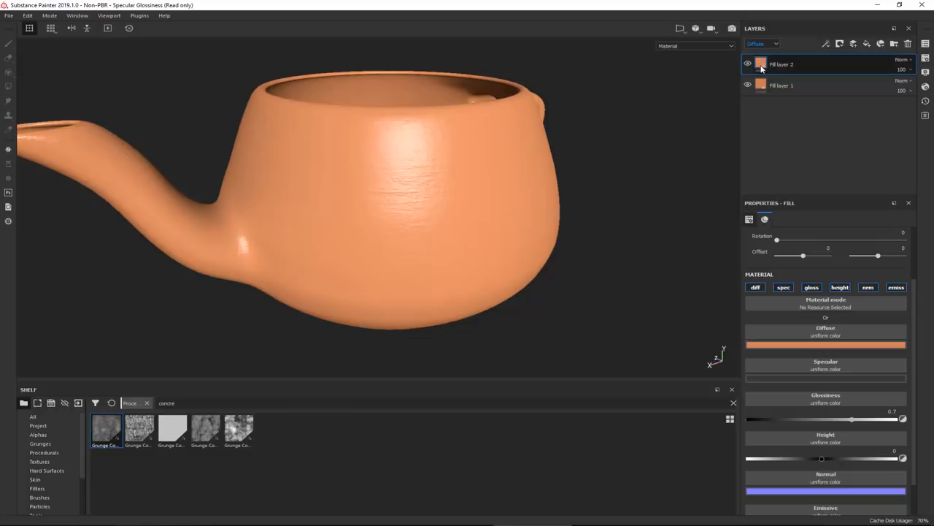
left_click(827, 344)
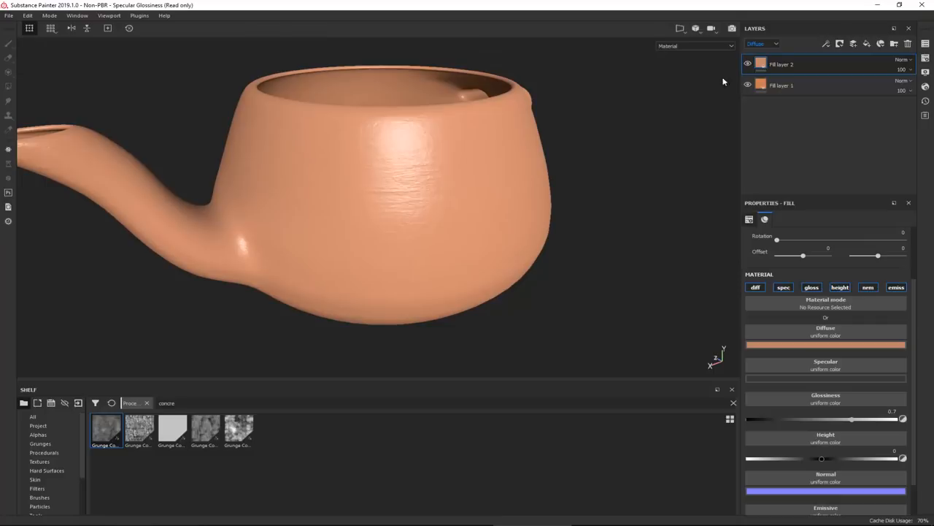
Add a fill effect to Fill layer 2's mask driven by the BnW Spots 1 procedural.
right_click(783, 64)
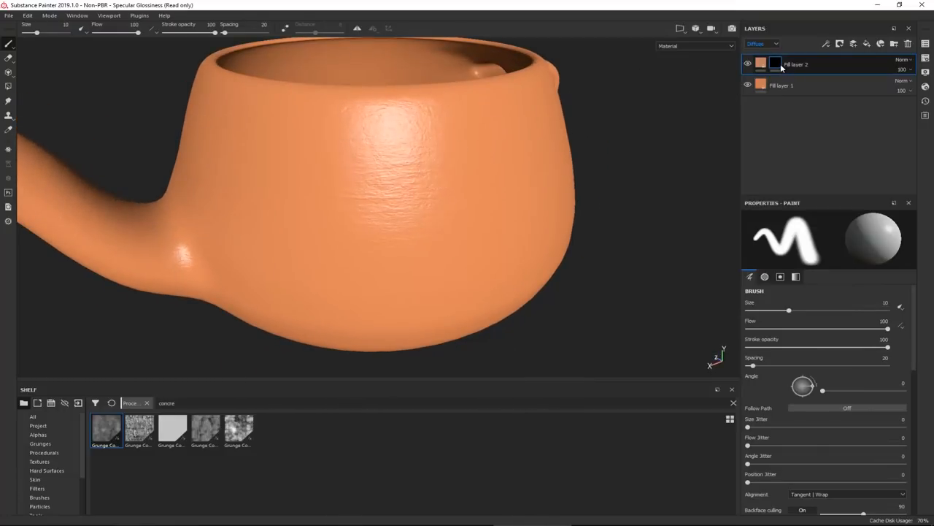
mouse_move(826, 43)
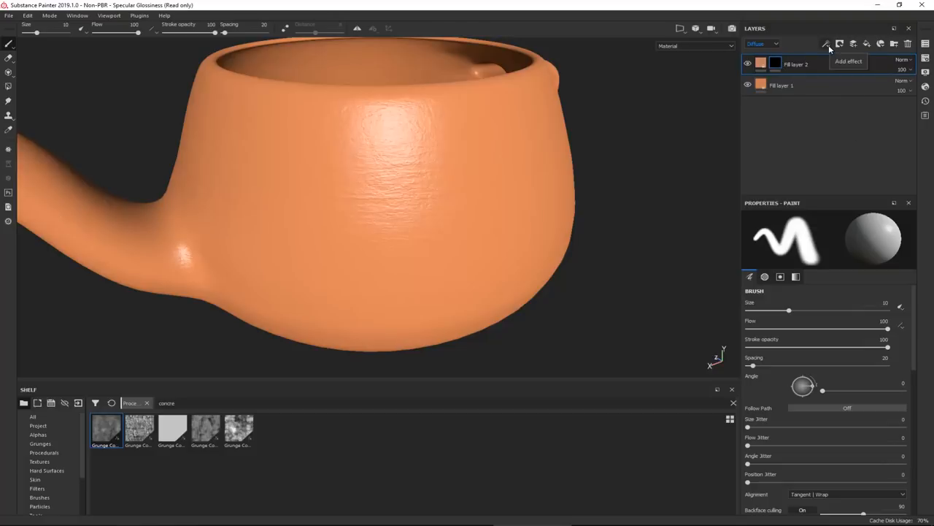
left_click(826, 44)
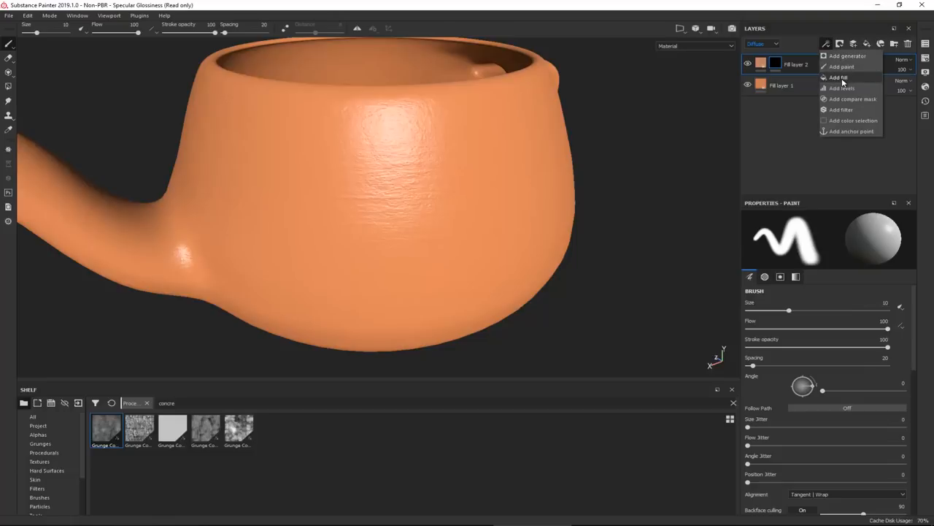
mouse_move(841, 67)
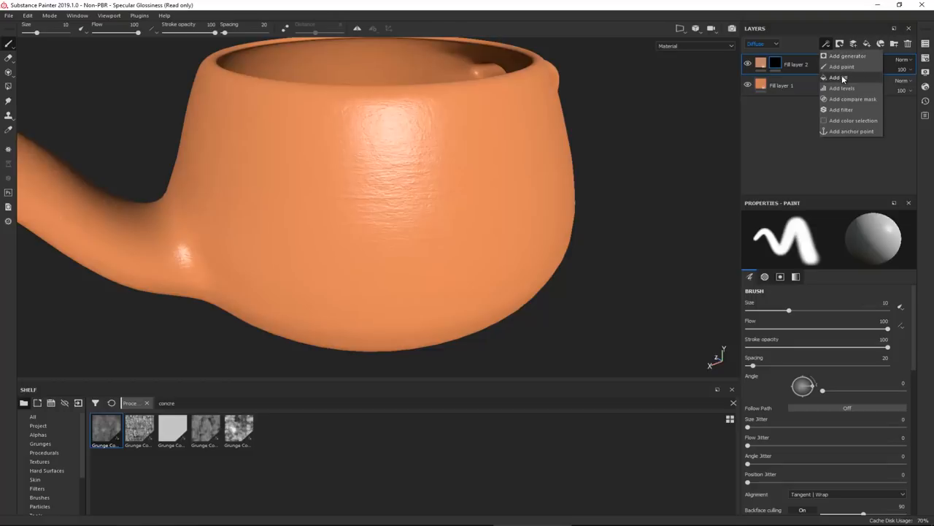
left_click(841, 67)
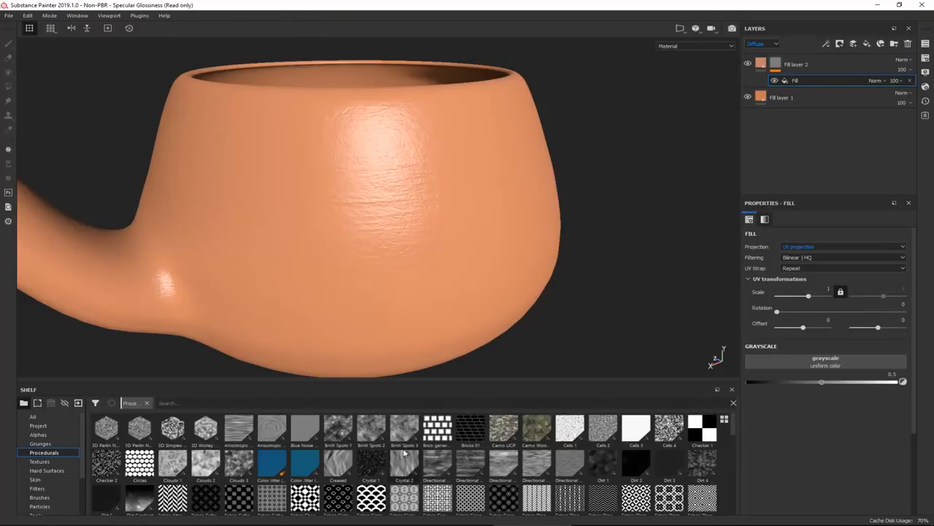
mouse_move(371, 431)
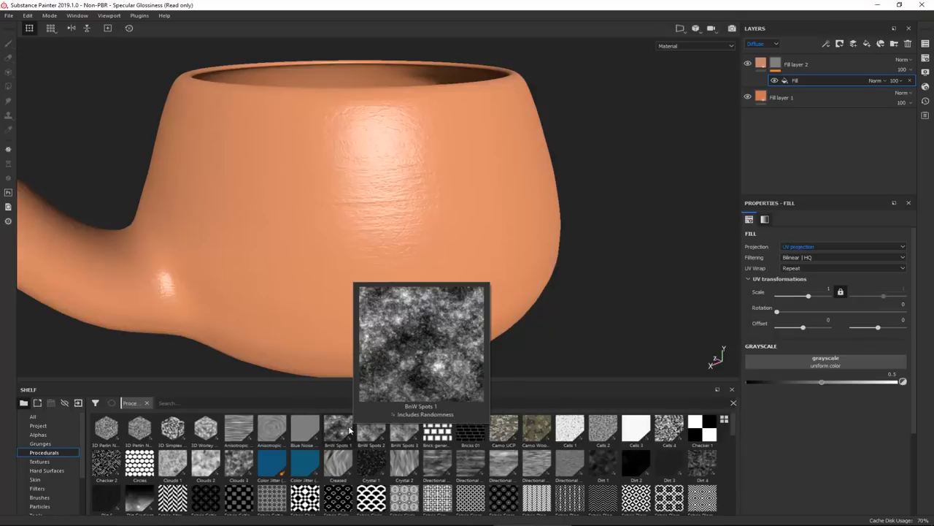
mouse_move(371, 431)
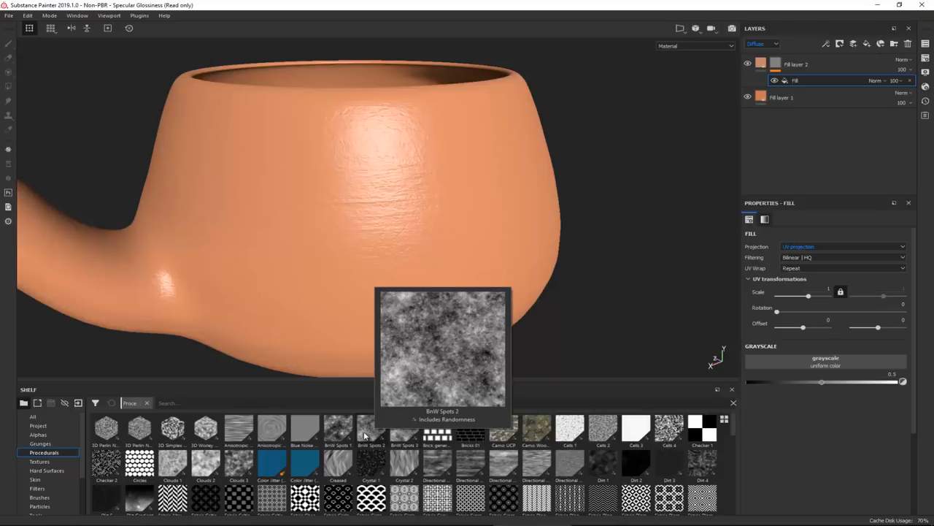
mouse_move(371, 435)
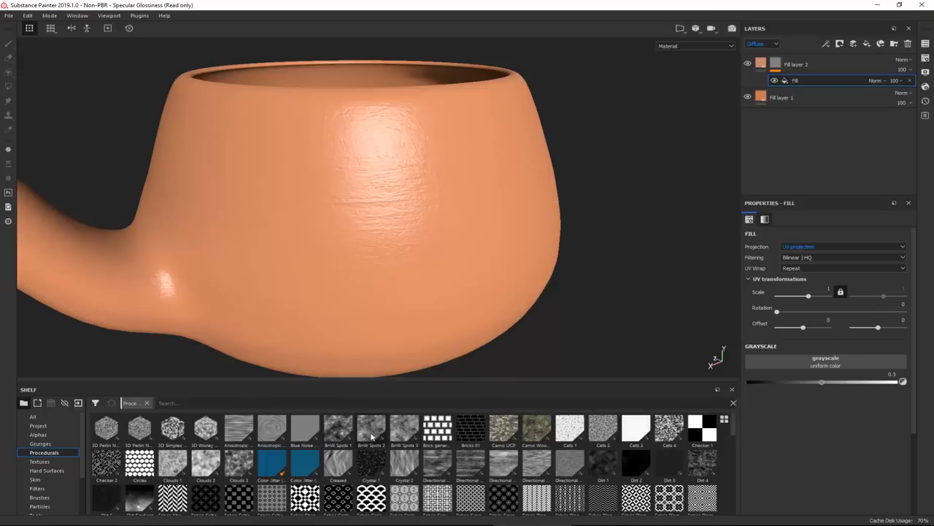
left_click(371, 430)
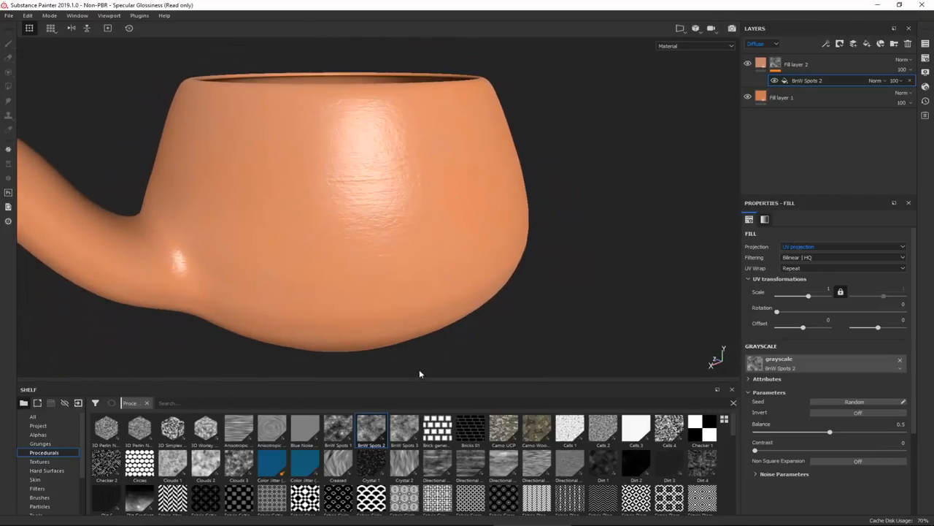
Darken Fill layer 2's Diffuse to a deeper brown so the spots mottle the teapot.
left_click(337, 429)
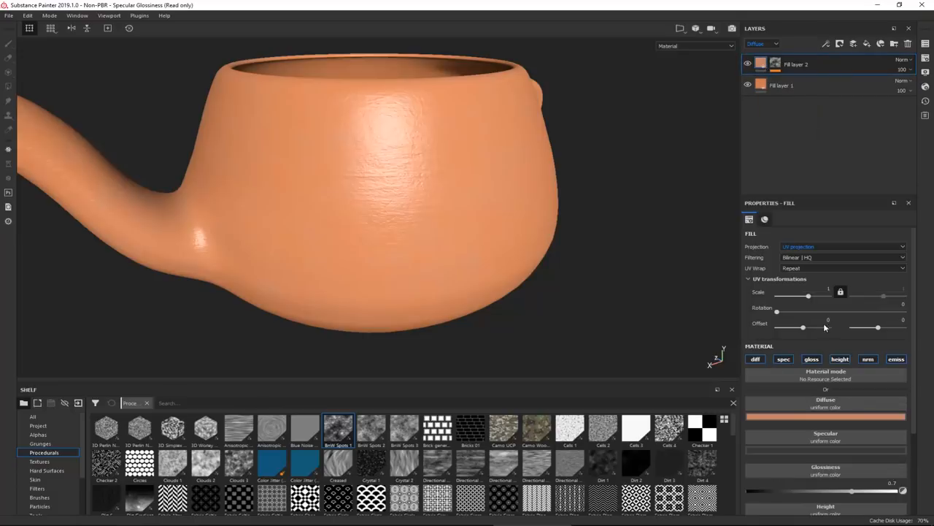
left_click(827, 416)
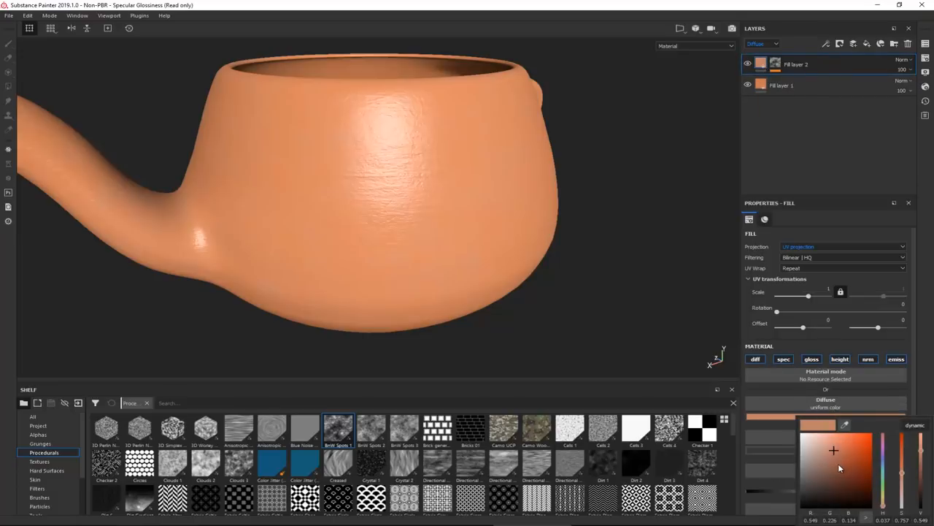
left_click(846, 466)
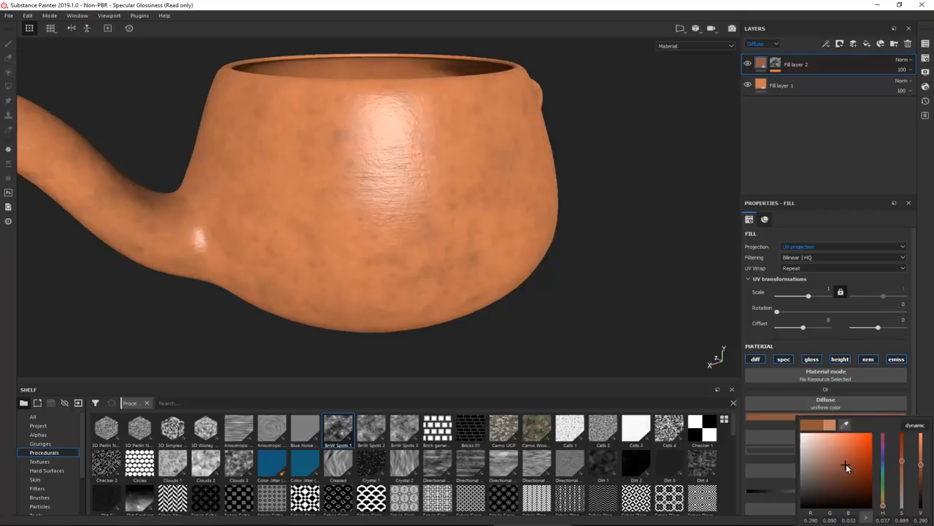
left_click(849, 464)
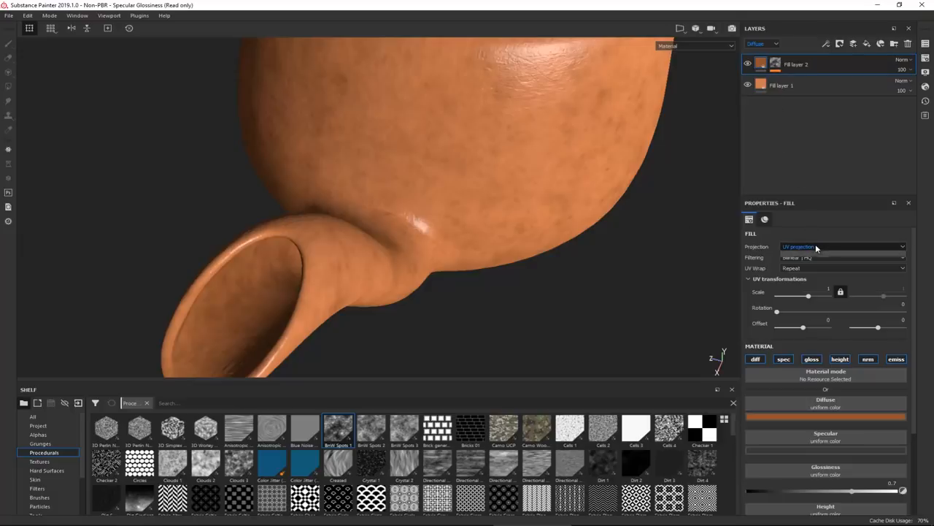
Switch the second fill layer's mask fill to Tri-planar projection and orbit to check another side.
left_click(843, 245)
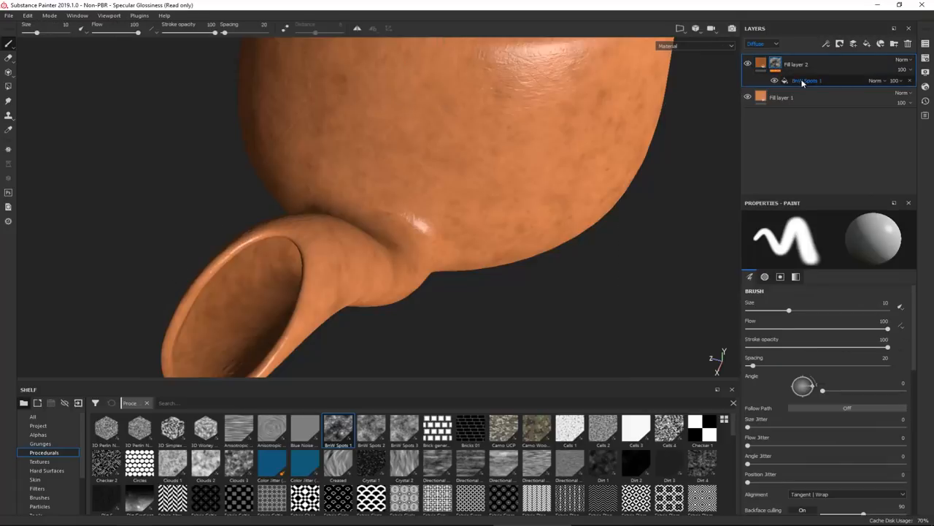
left_click(806, 80)
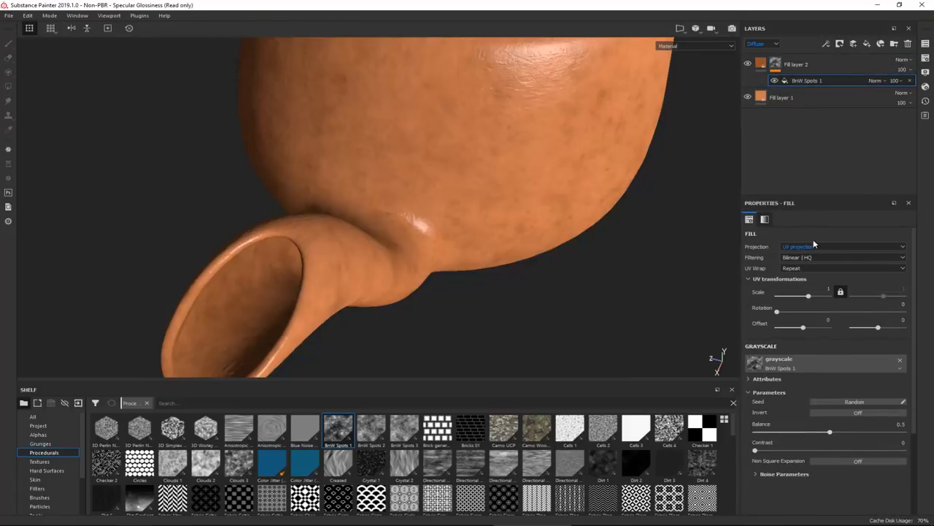
left_click(844, 246)
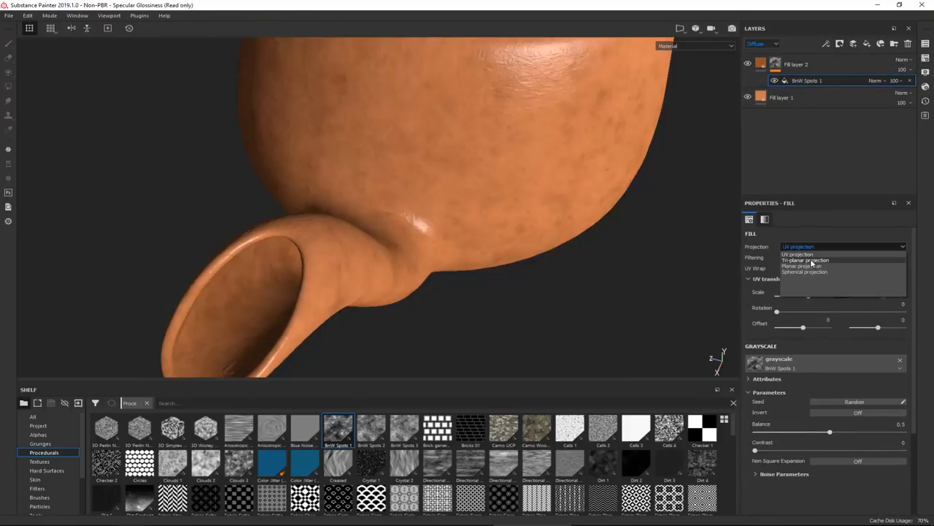
left_click(806, 260)
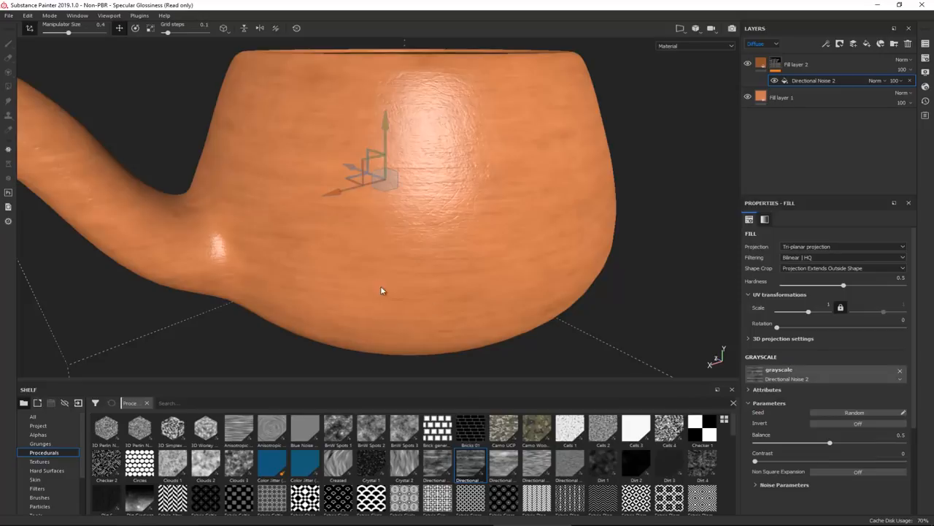
left_click_drag(379, 290, 354, 301)
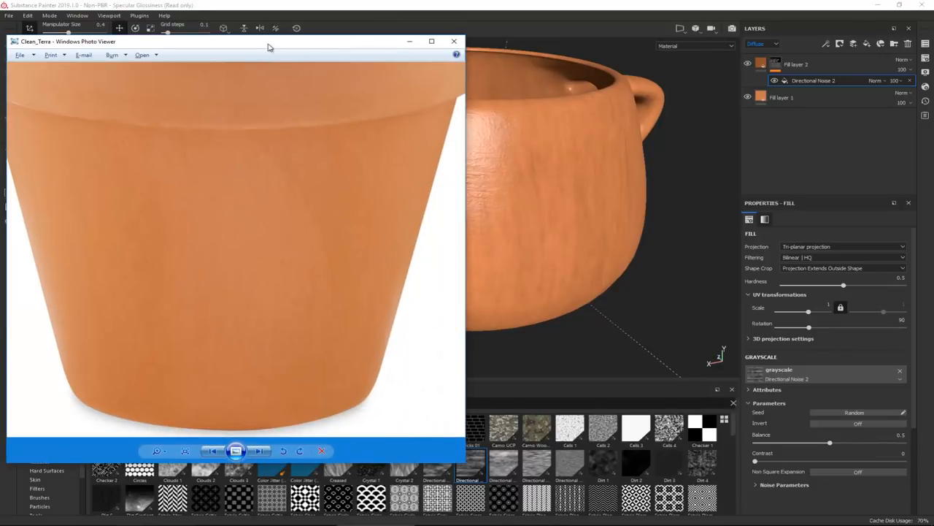
Close the reference photo and swap the mask's grayscale to Grunge Rust Fine from the Procedurals shelf.
left_click(455, 41)
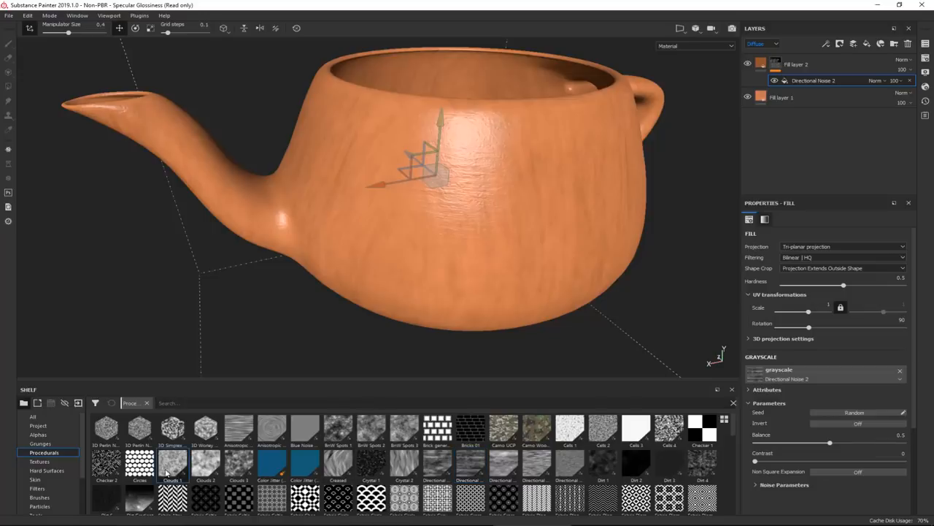
double_click(172, 462)
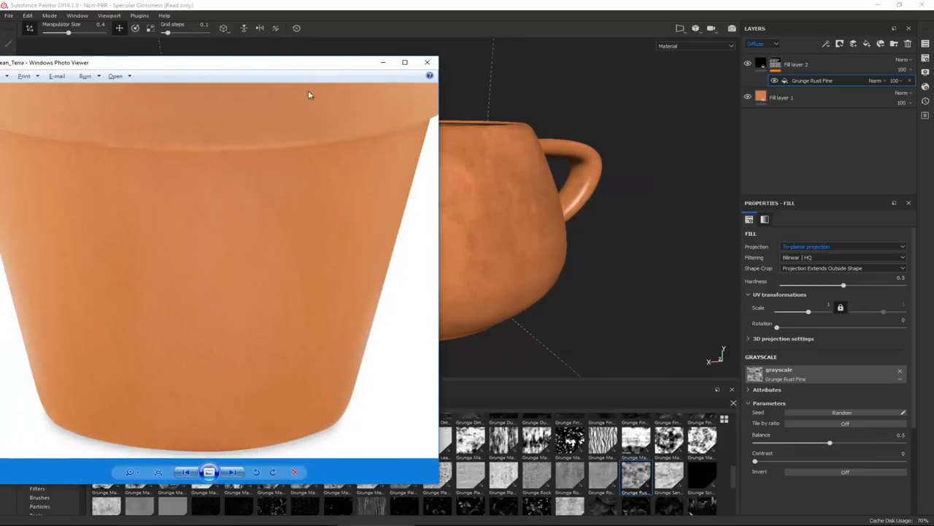
left_click(427, 61)
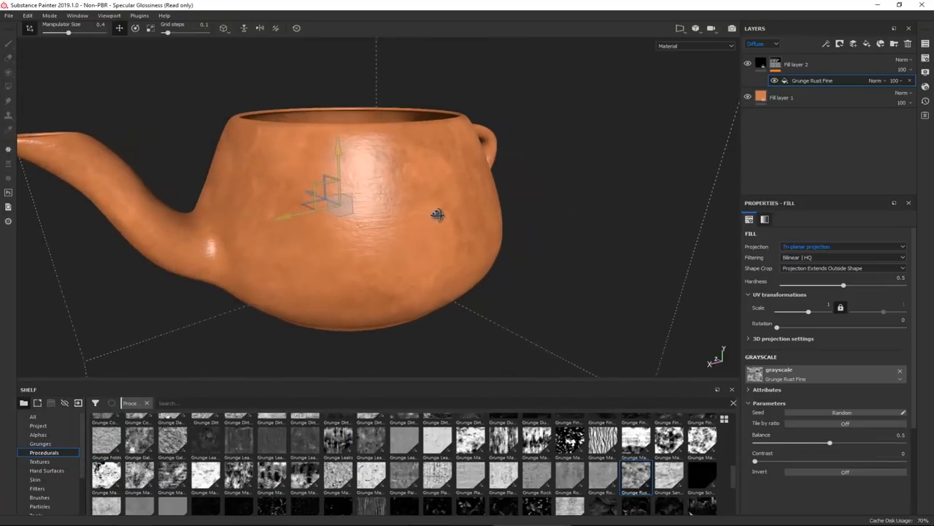
left_click(762, 96)
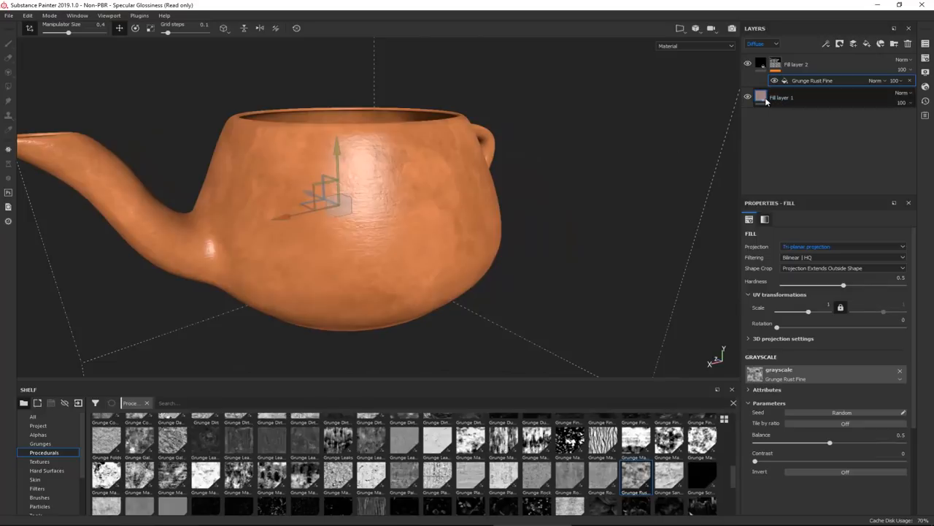
Drag the Glossiness sliders down on the base fill layer and the second fill layer.
left_click(781, 97)
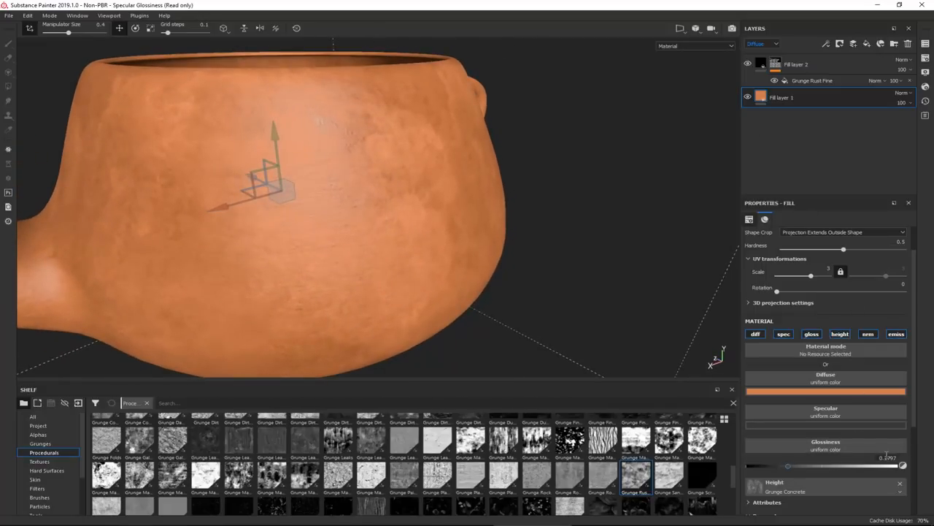
left_click_drag(882, 464, 777, 465)
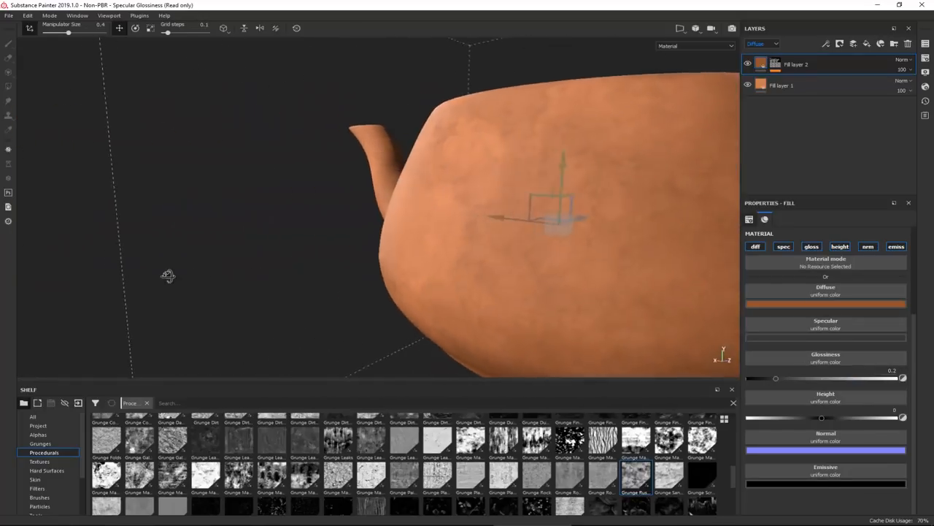
left_click_drag(167, 275, 447, 284)
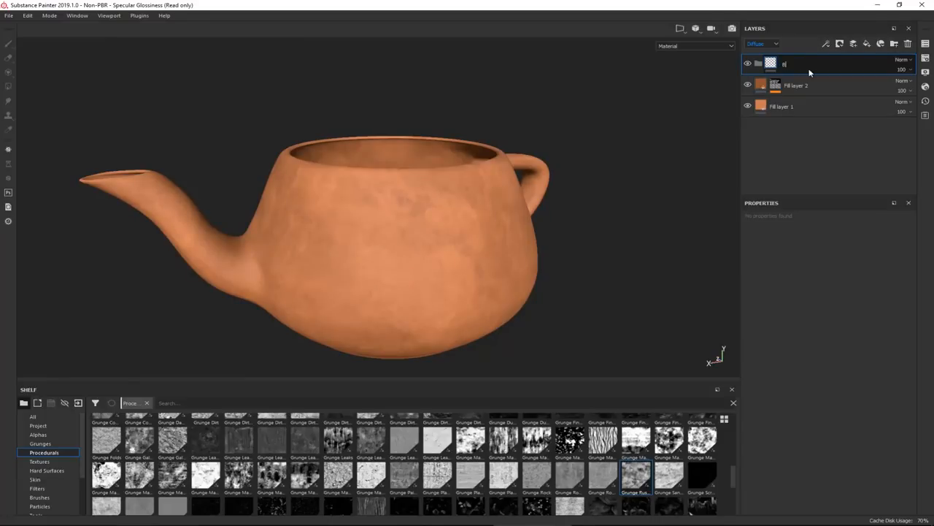
Name the new folder Base_Clay and begin renaming the base fill layer to Base_Color.
type("Base_Clay")
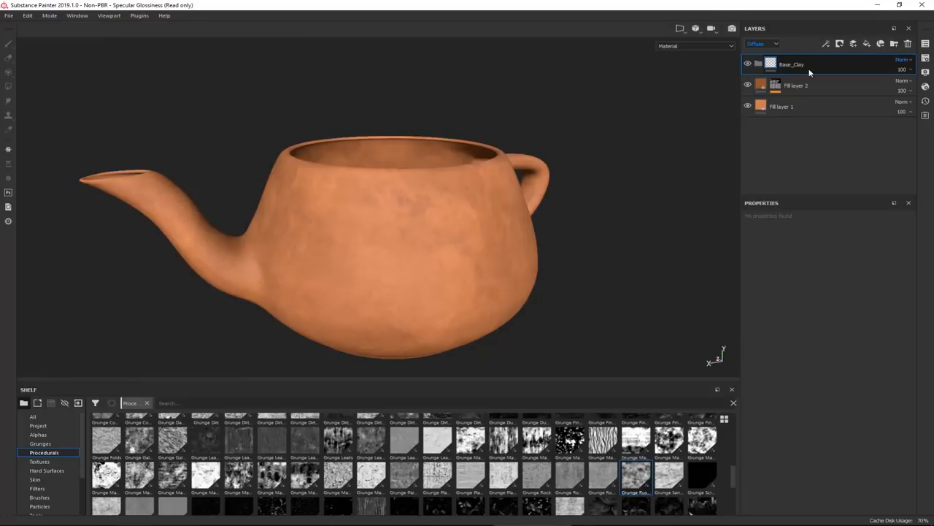
left_click(781, 106)
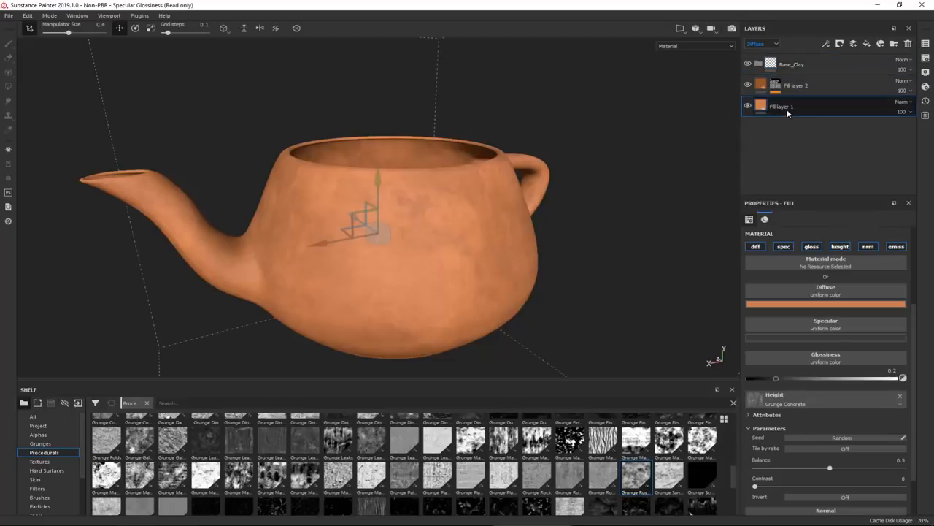
double_click(783, 105)
type("Base_Col")
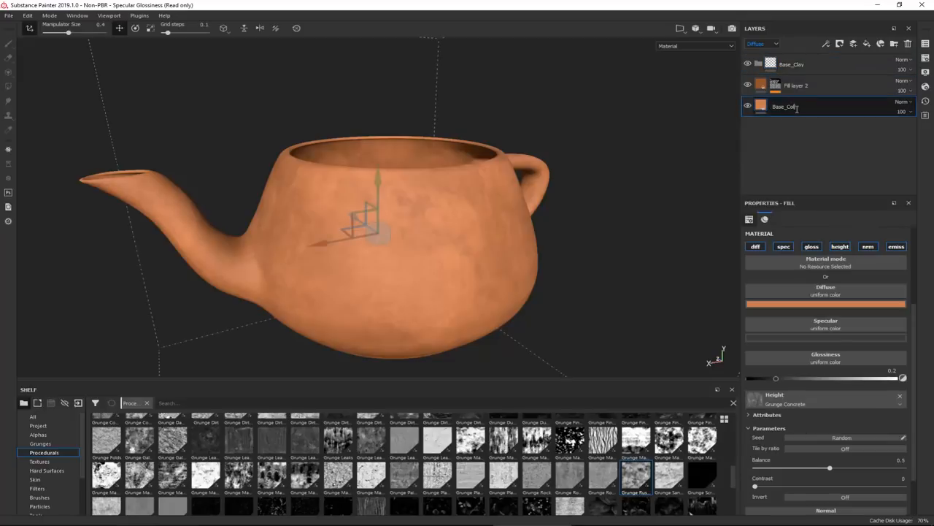
Rename the second fill layer Base_Color_Breakup and collapse the Base_Clay folder.
left_click(796, 85)
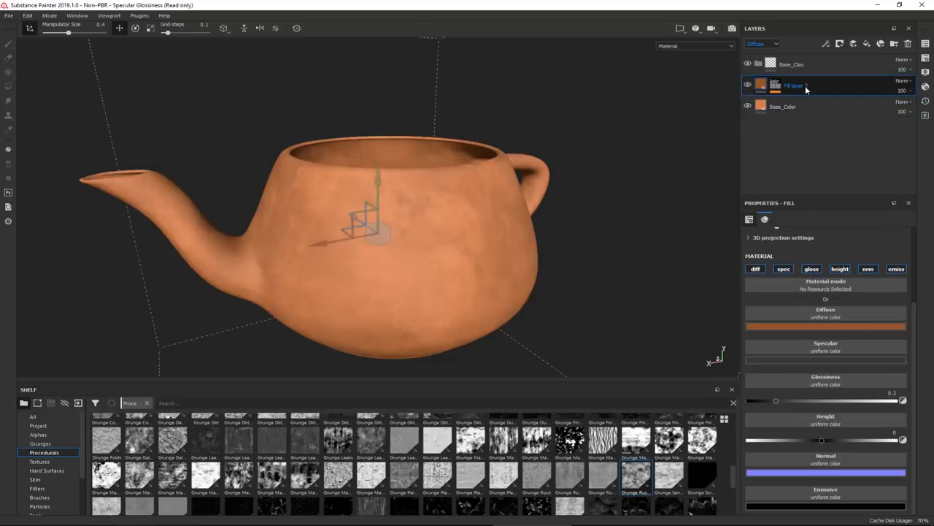
double_click(794, 85)
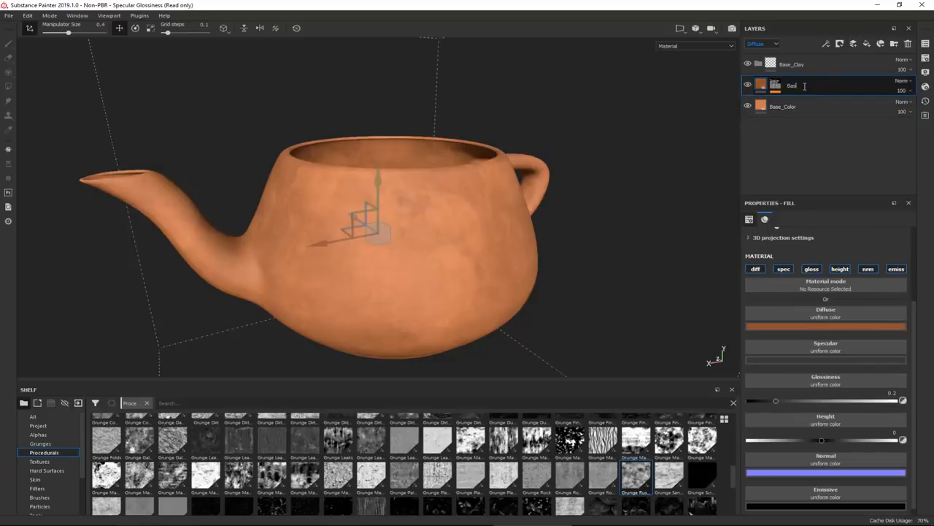
type("Base_Color_Breakup")
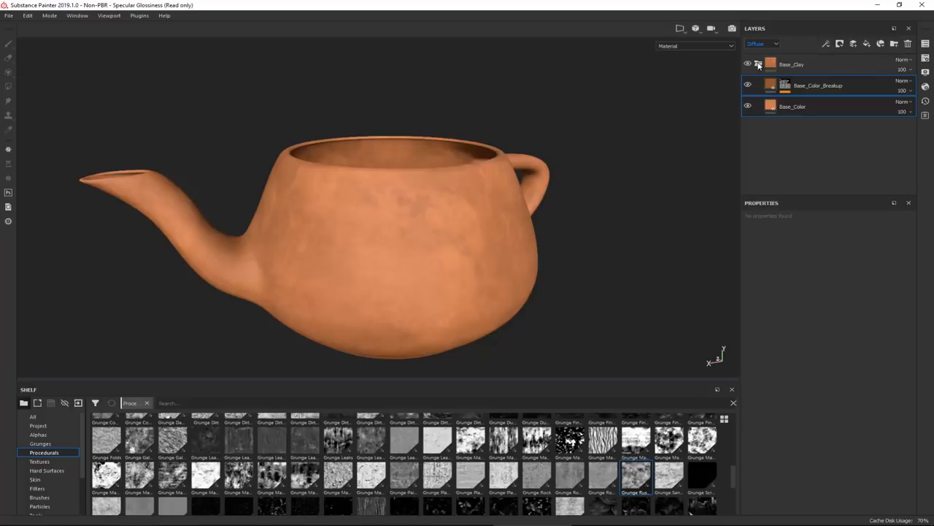
left_click(759, 64)
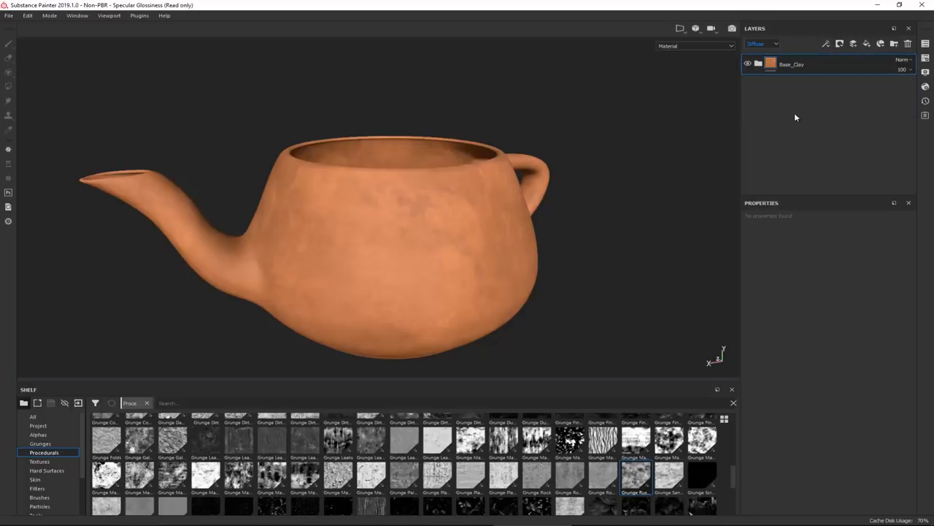